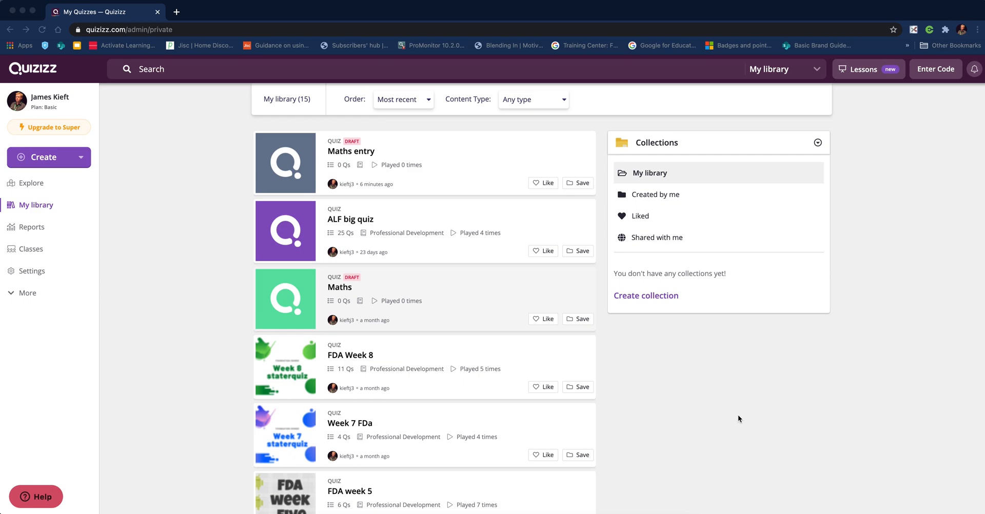
pyautogui.moveTo(731, 416)
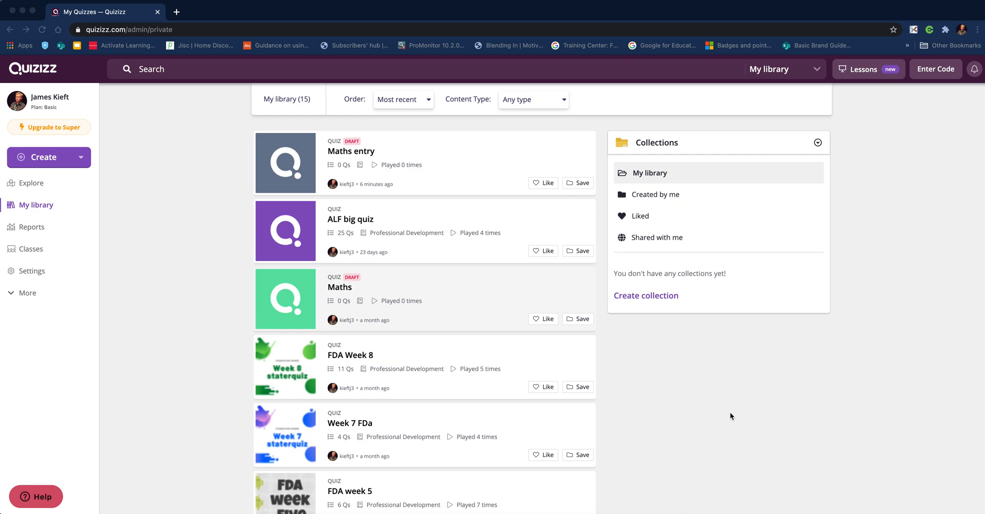
pyautogui.moveTo(725, 417)
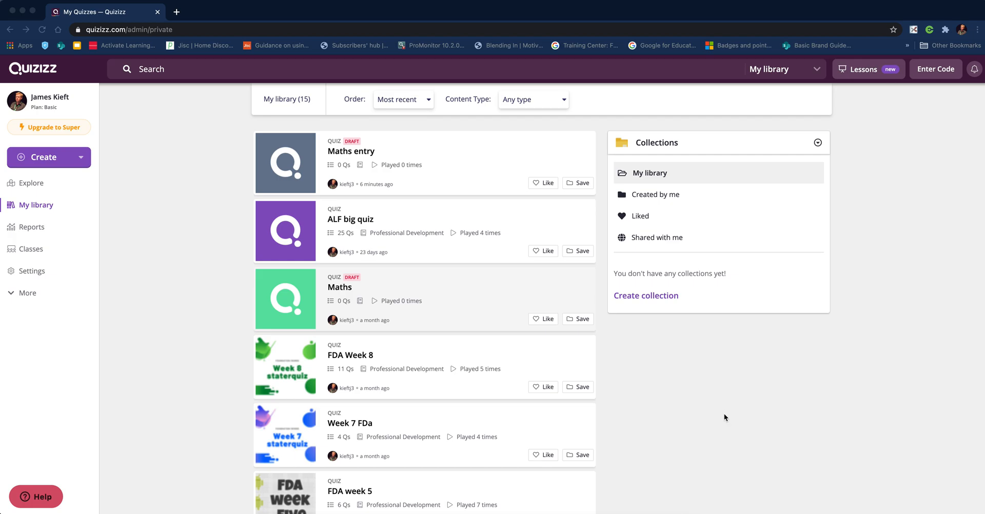
pyautogui.moveTo(364, 319)
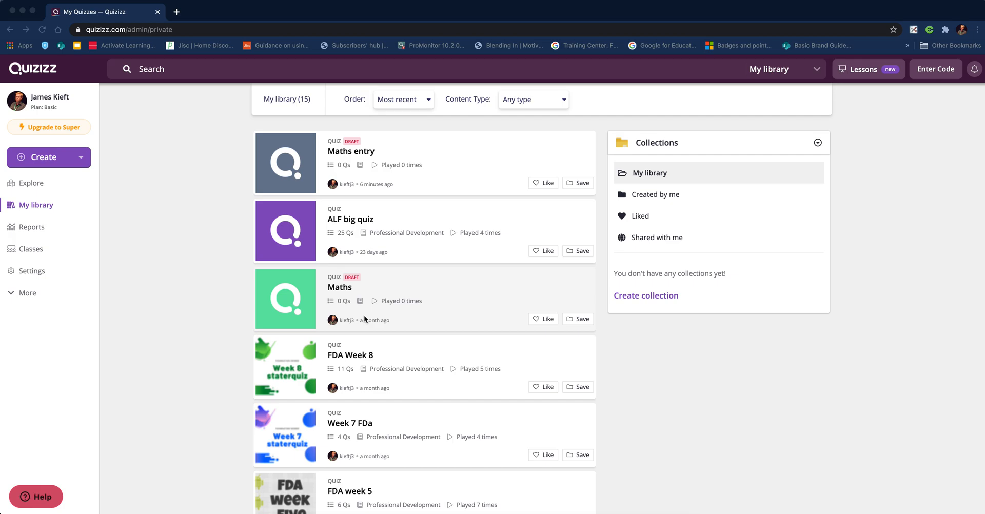
pyautogui.moveTo(291, 198)
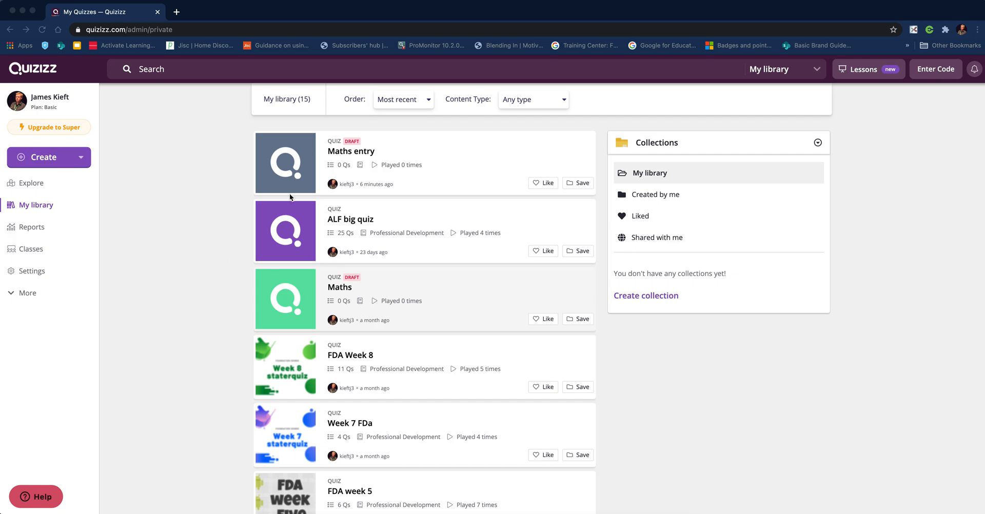
pyautogui.moveTo(62, 165)
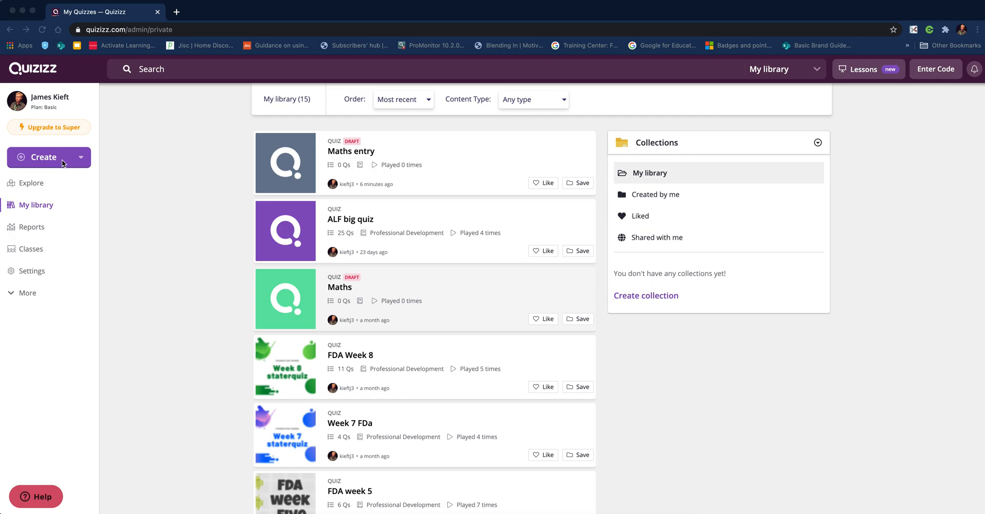
pyautogui.moveTo(334, 151)
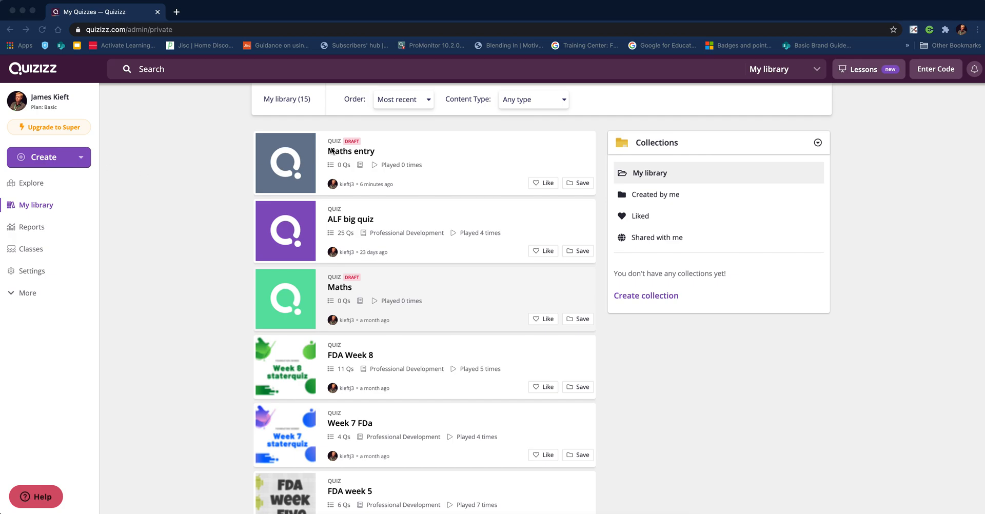
# - Open the 'Maths entry' draft quiz and bring it into the Quiz Editor
pyautogui.click(351, 151)
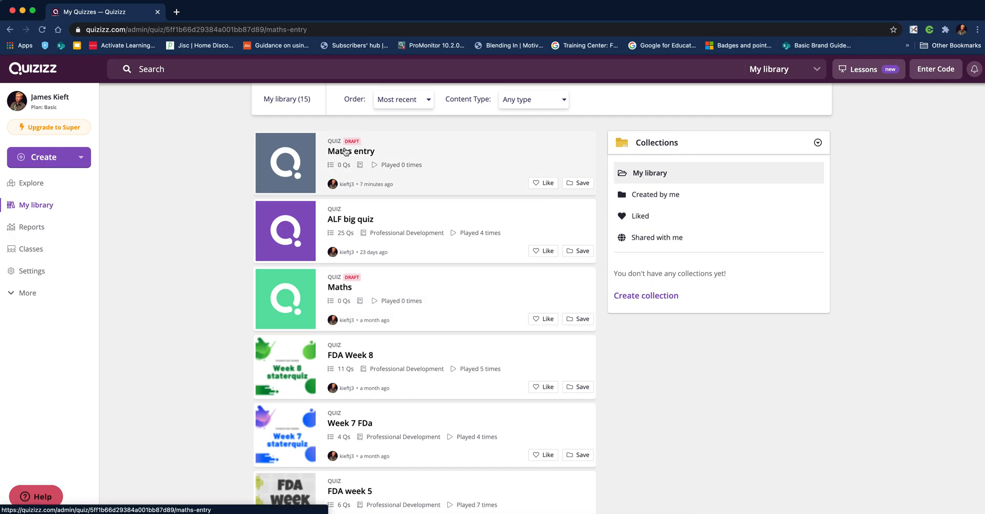
pyautogui.click(351, 151)
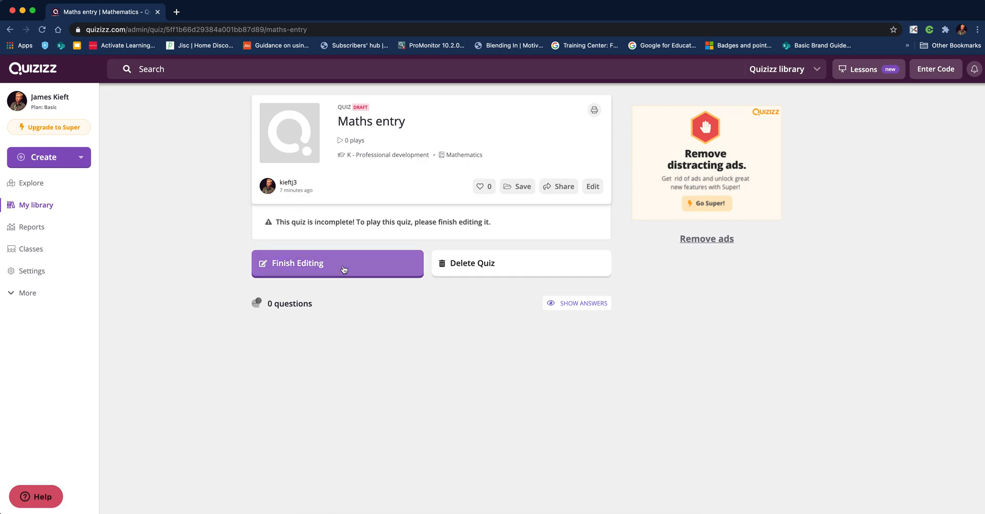
pyautogui.click(591, 187)
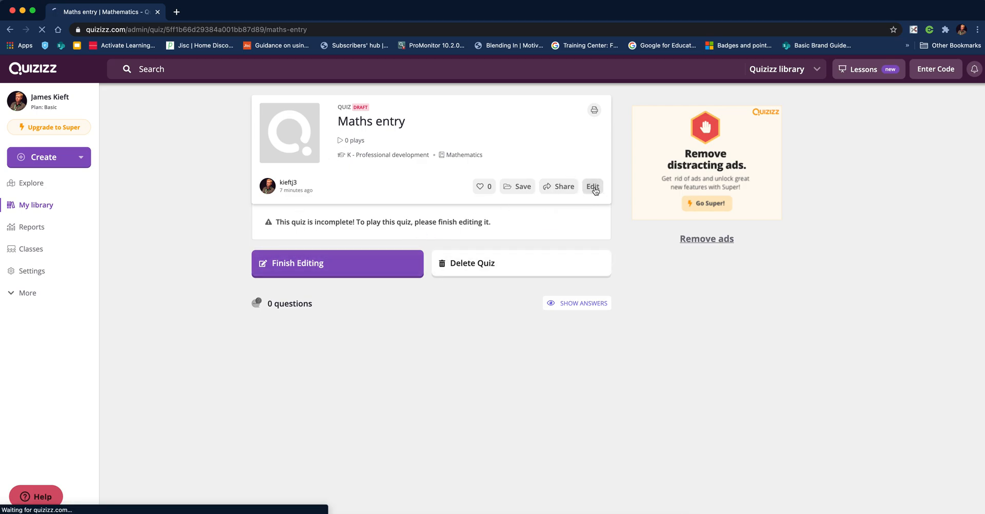
pyautogui.click(592, 186)
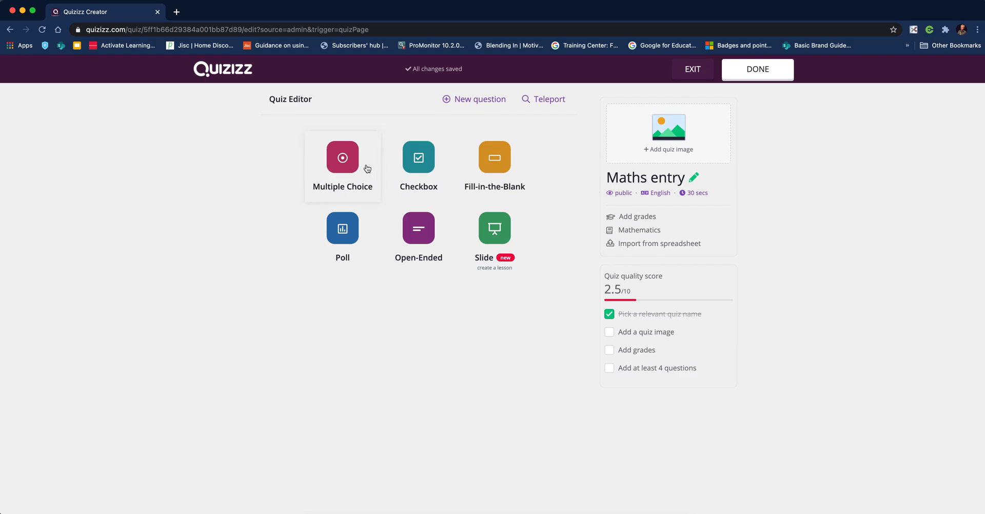
pyautogui.moveTo(344, 167)
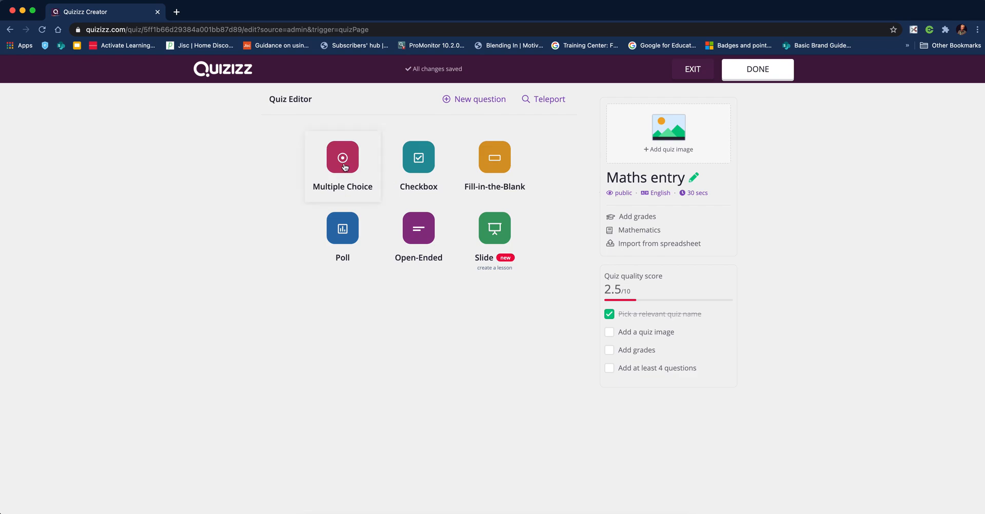
# - Add a Multiple Choice question, confirming its type in the question type dropdown
pyautogui.click(342, 157)
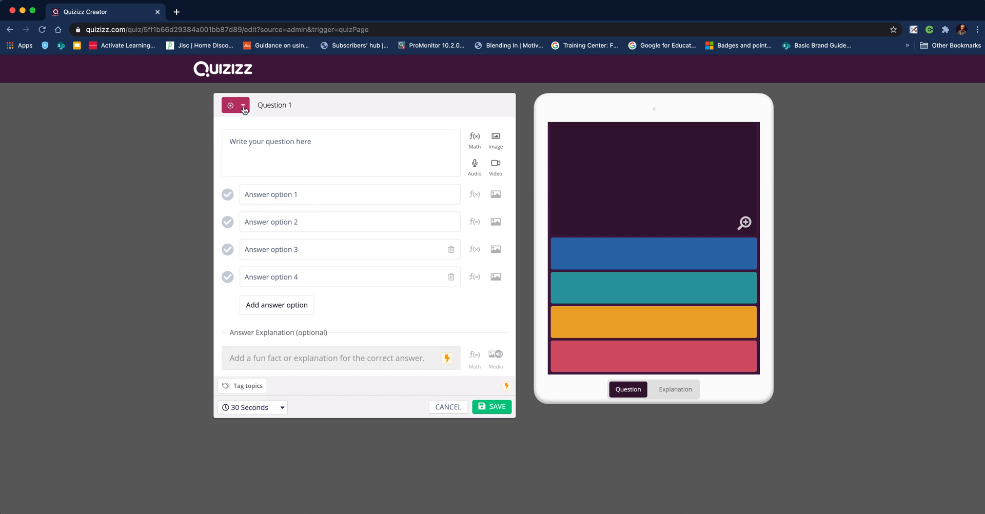
pyautogui.click(243, 105)
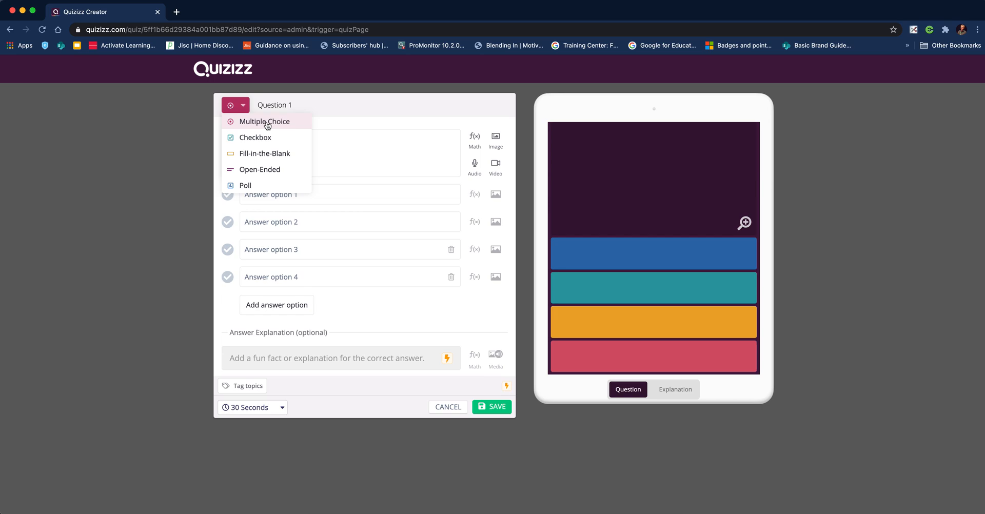
pyautogui.moveTo(351, 110)
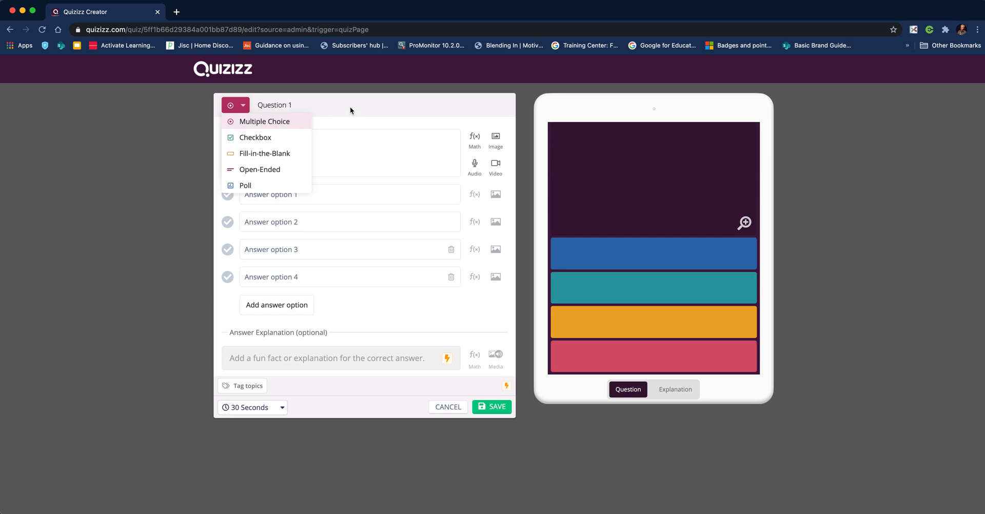
pyautogui.click(265, 121)
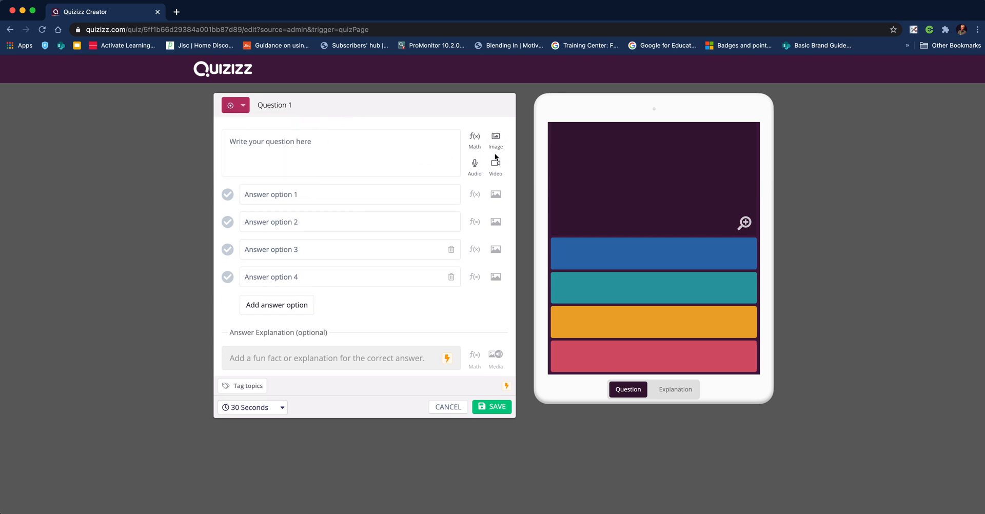
pyautogui.moveTo(474, 162)
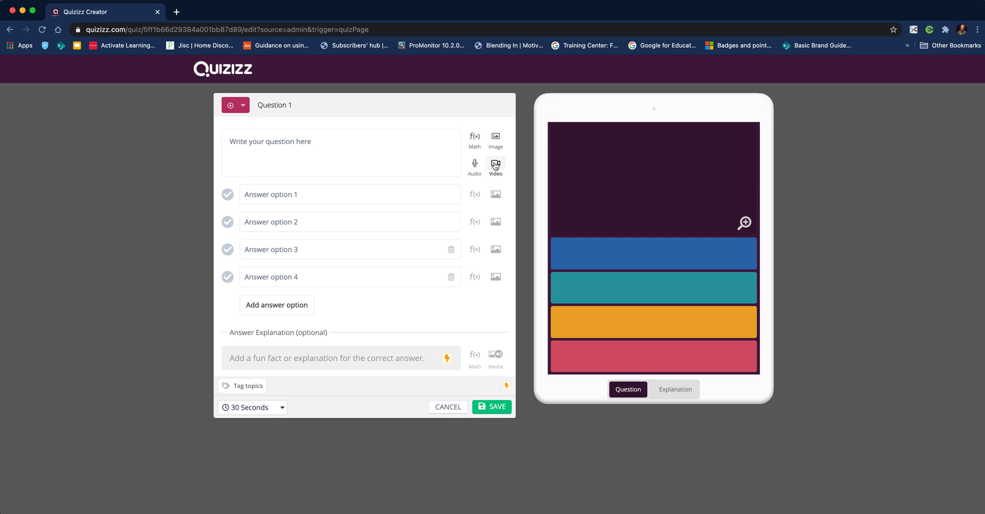
pyautogui.moveTo(495, 137)
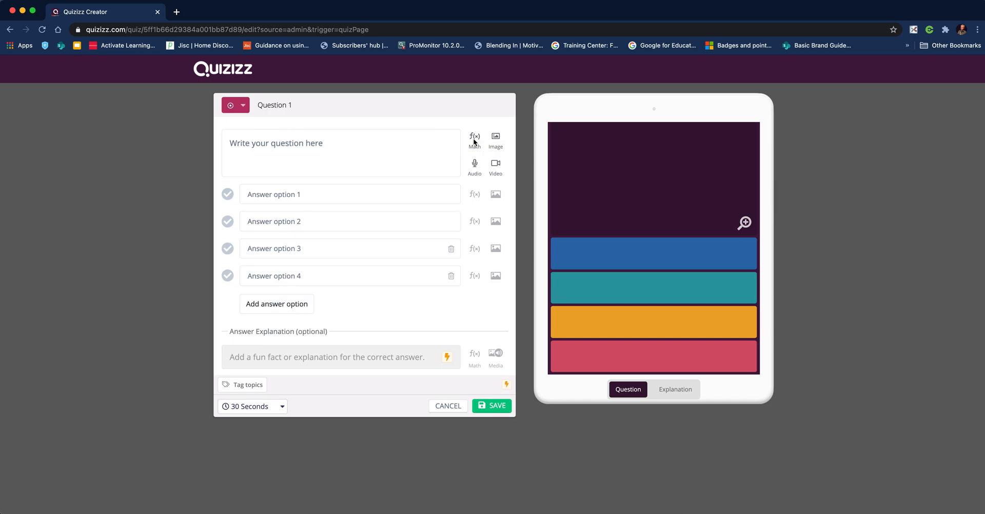
# - Insert the equation 6 × 6 = as Question 1's text using the Equation Editor
pyautogui.click(474, 137)
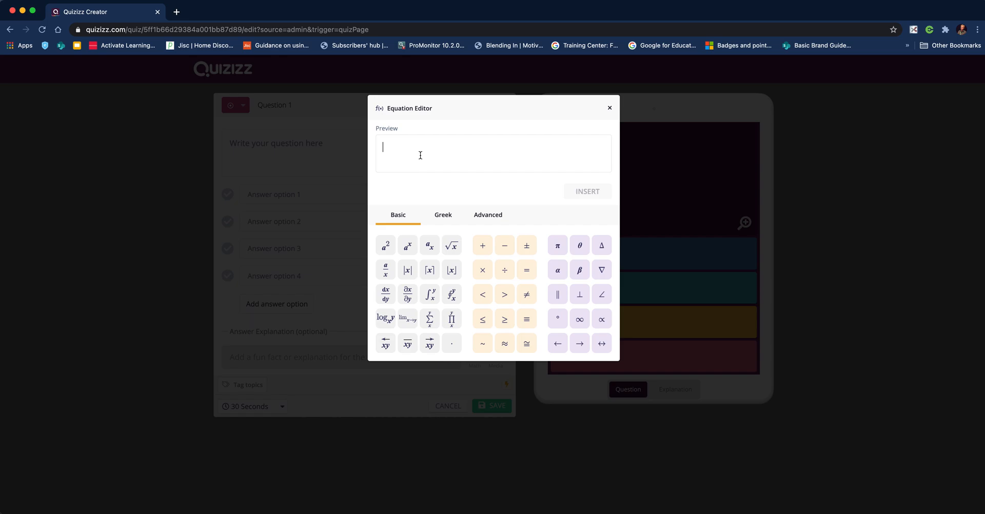
pyautogui.write('6')
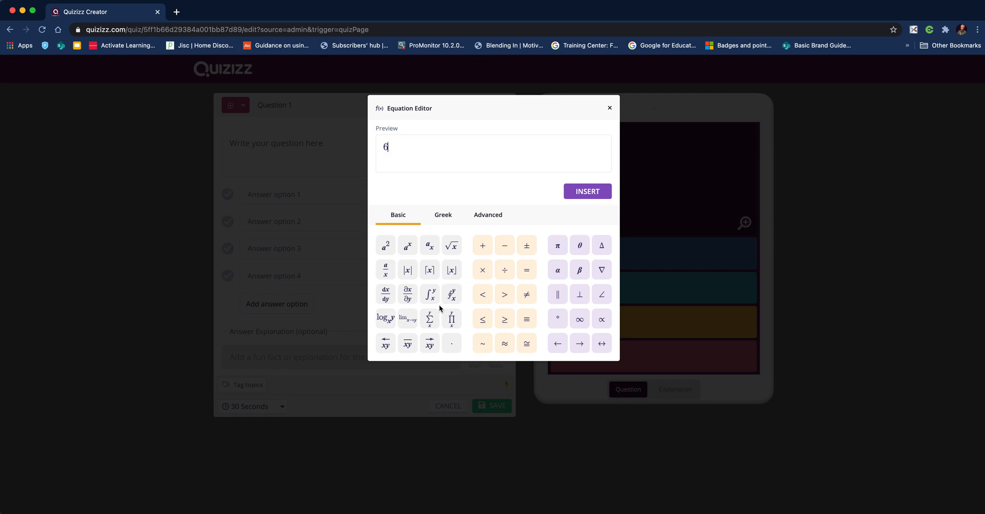
pyautogui.click(482, 269)
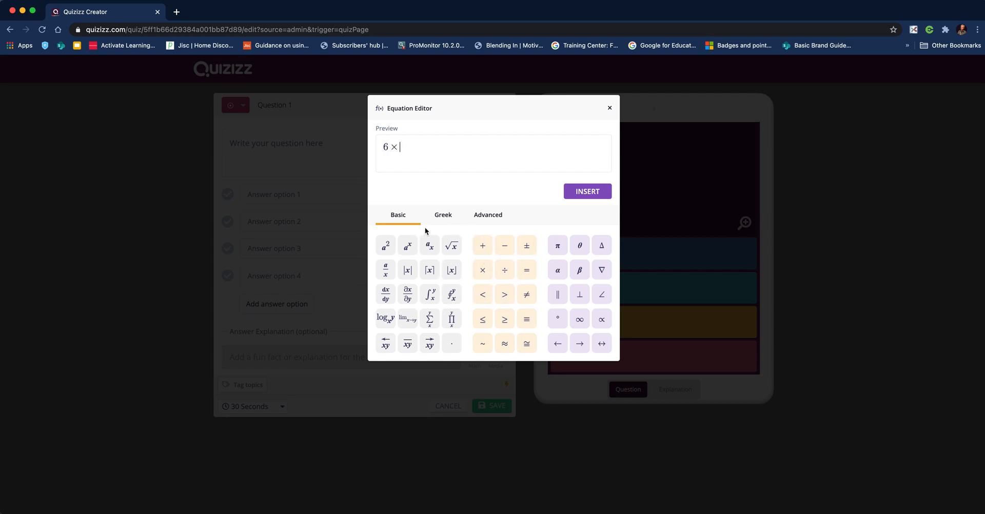
pyautogui.write('6')
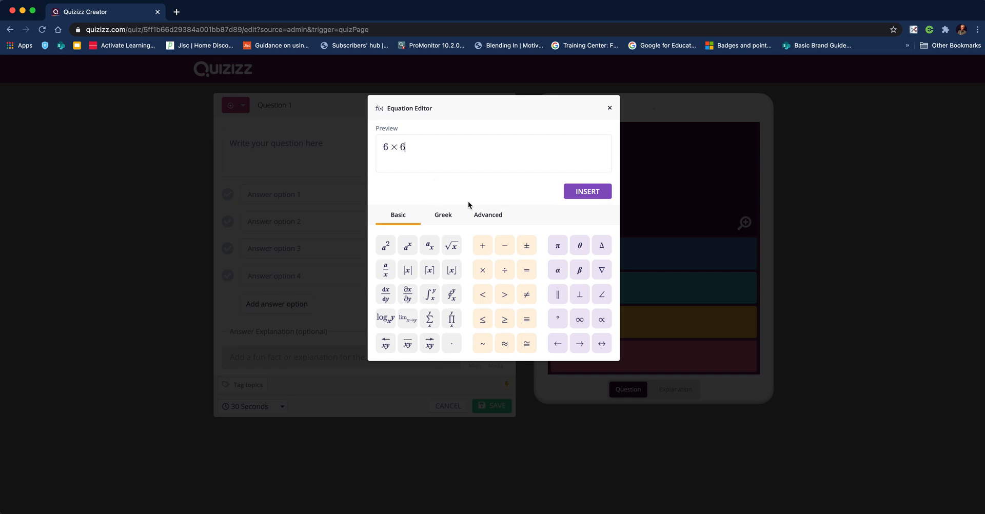
pyautogui.click(526, 269)
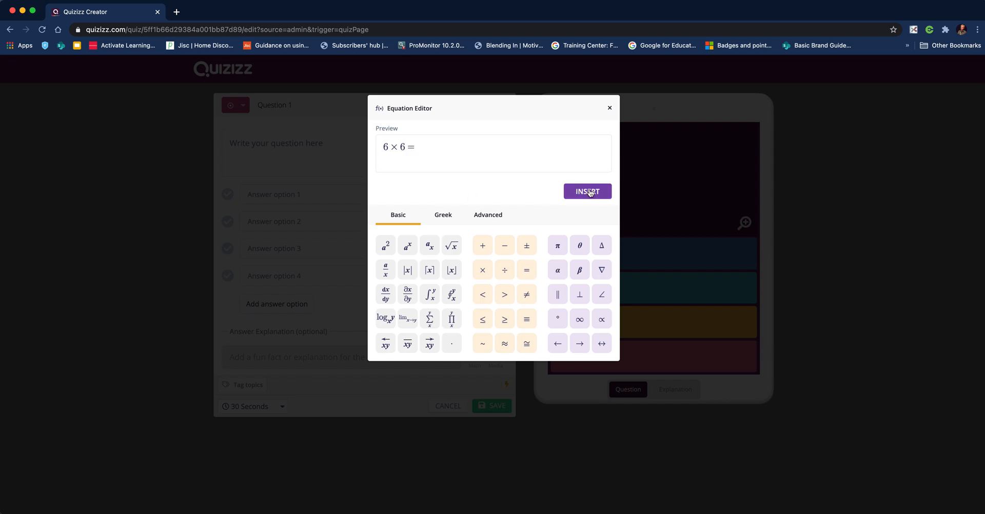
pyautogui.click(587, 191)
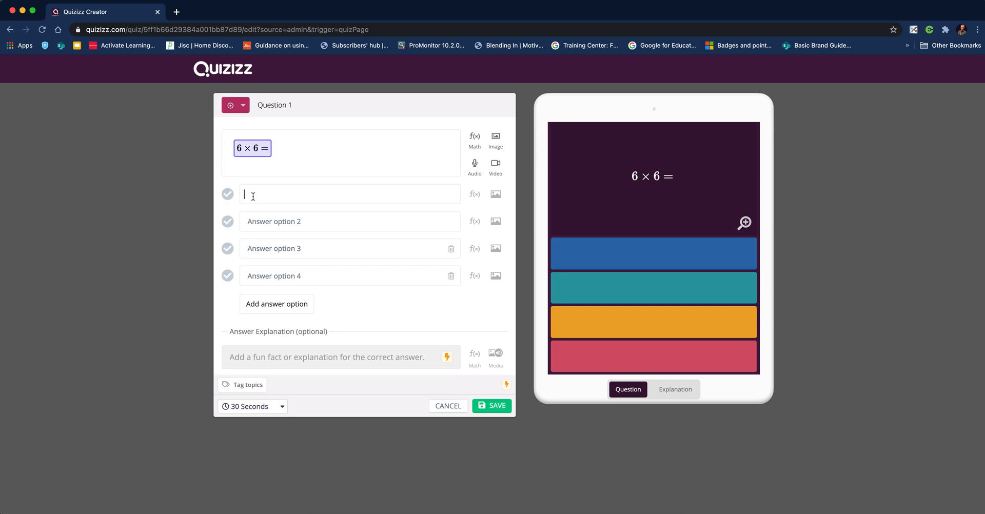
# - Enter answers 24, 36 and 39, mark 36 correct, and remove the fourth option
pyautogui.write('24')
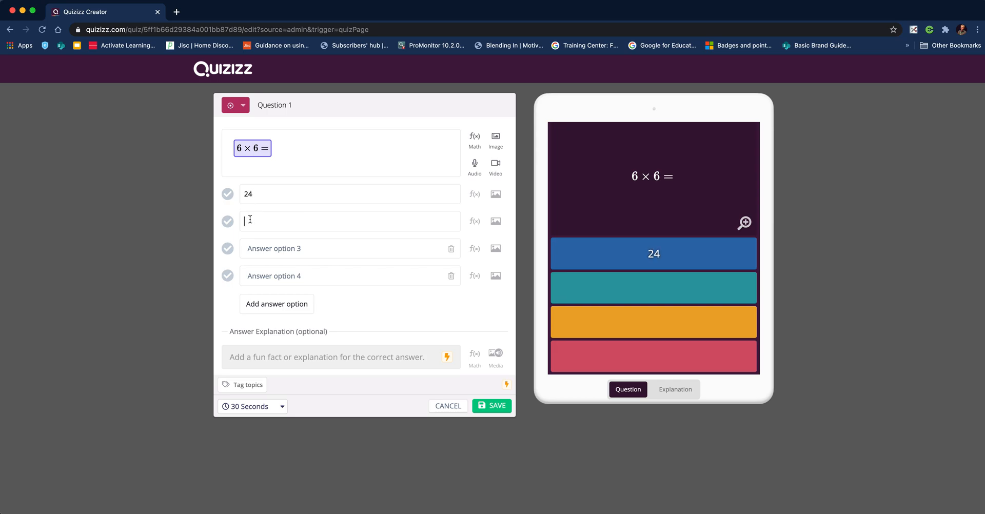
pyautogui.write('36')
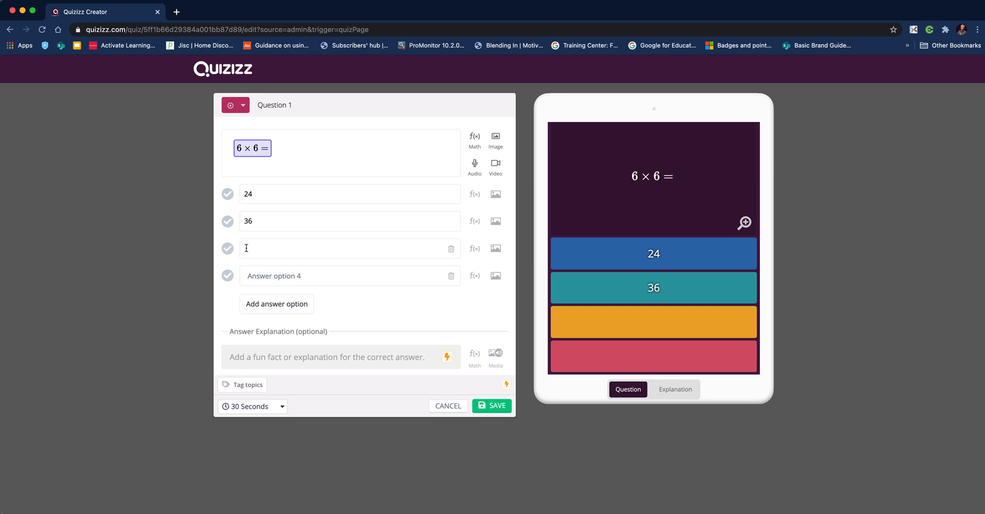
pyautogui.write('39')
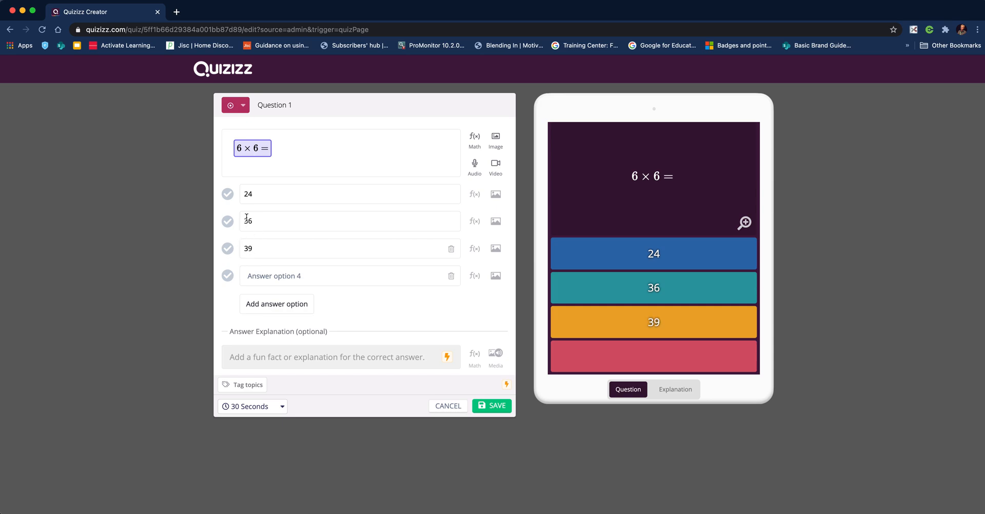
pyautogui.click(227, 221)
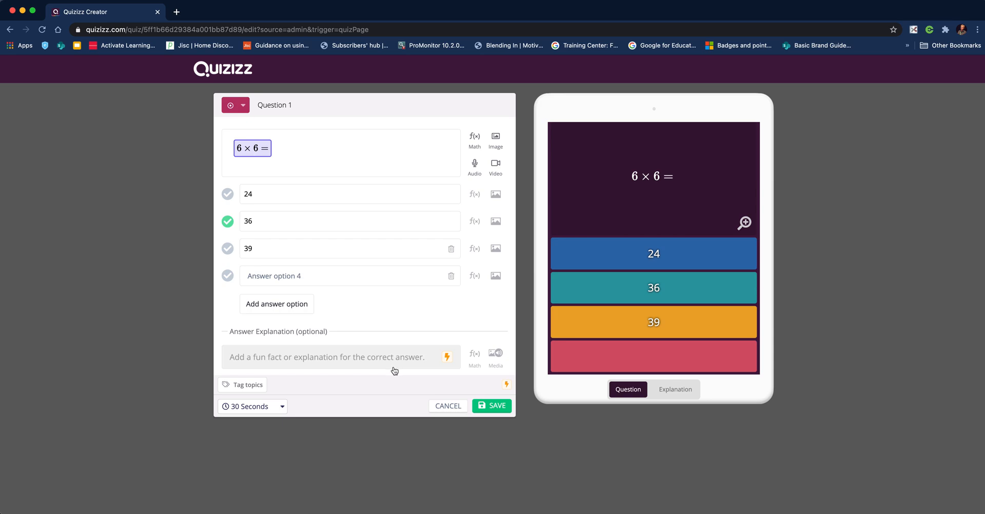
pyautogui.moveTo(390, 367)
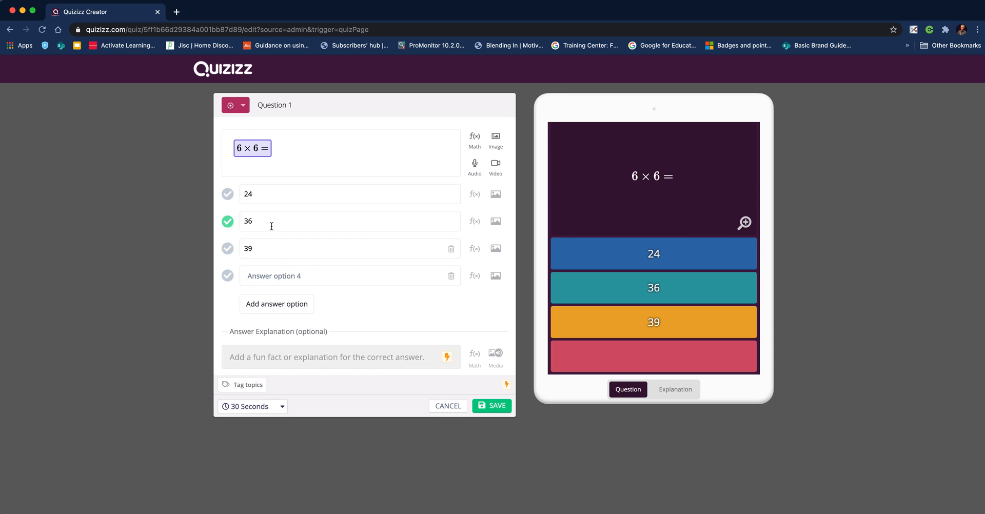
pyautogui.moveTo(280, 248)
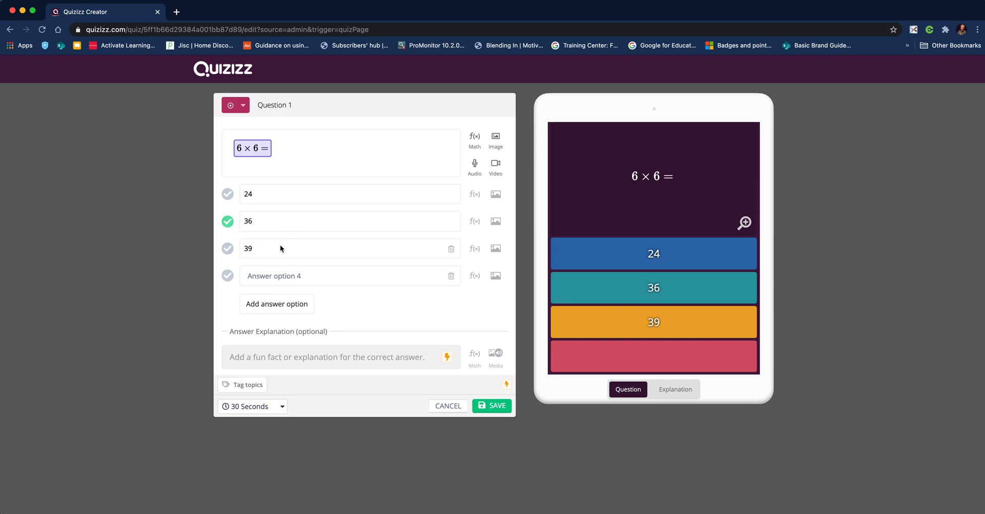
pyautogui.click(451, 276)
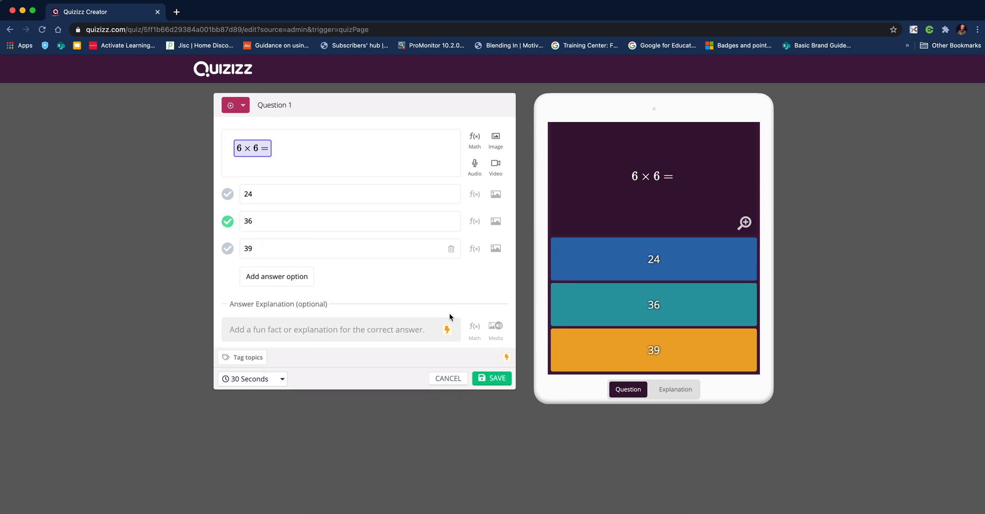
pyautogui.moveTo(252, 379)
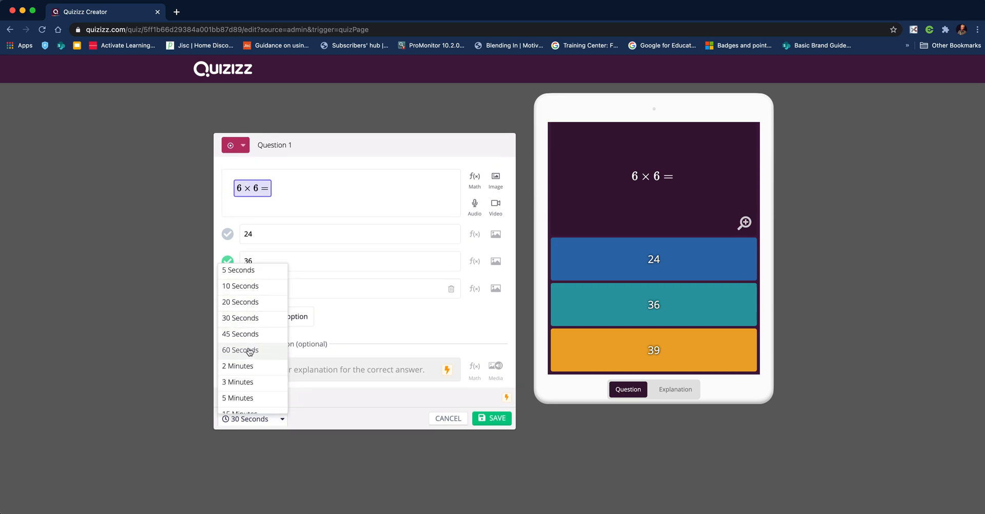
pyautogui.moveTo(251, 313)
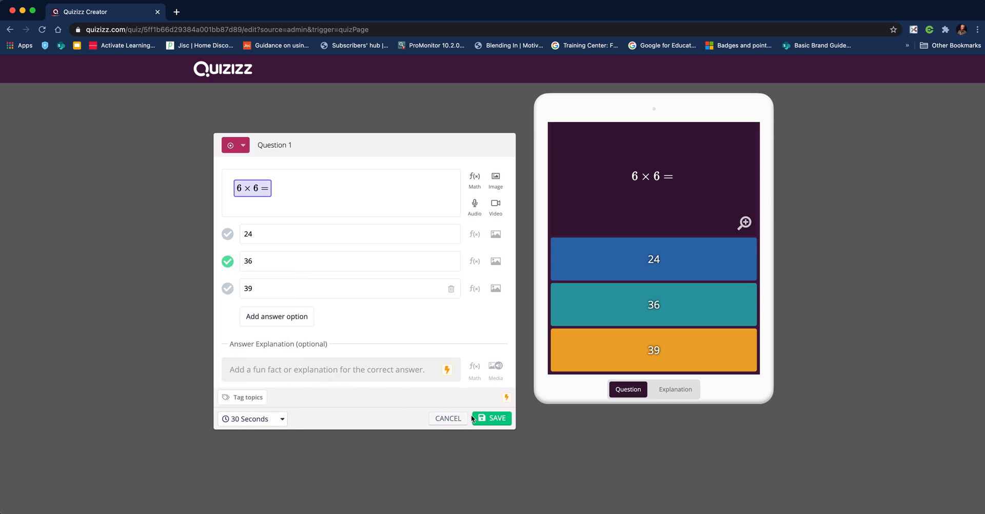
# - Save Question 1 and insert 7 × 7 = as the new question's text
pyautogui.click(497, 419)
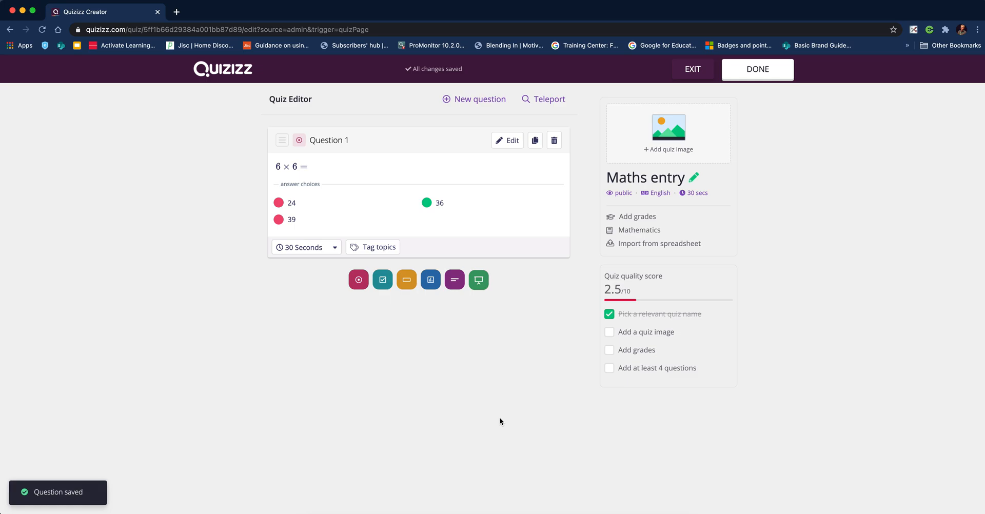
pyautogui.moveTo(568, 269)
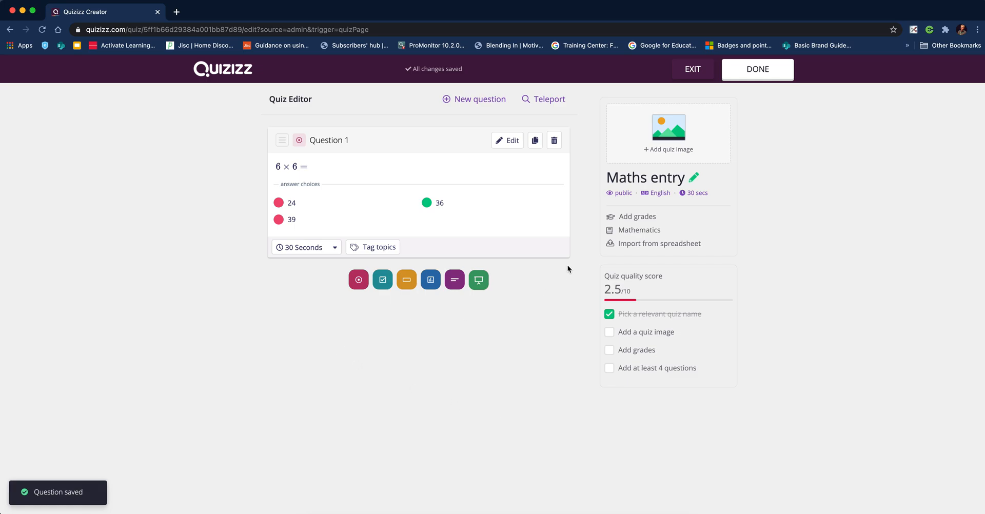
pyautogui.moveTo(535, 140)
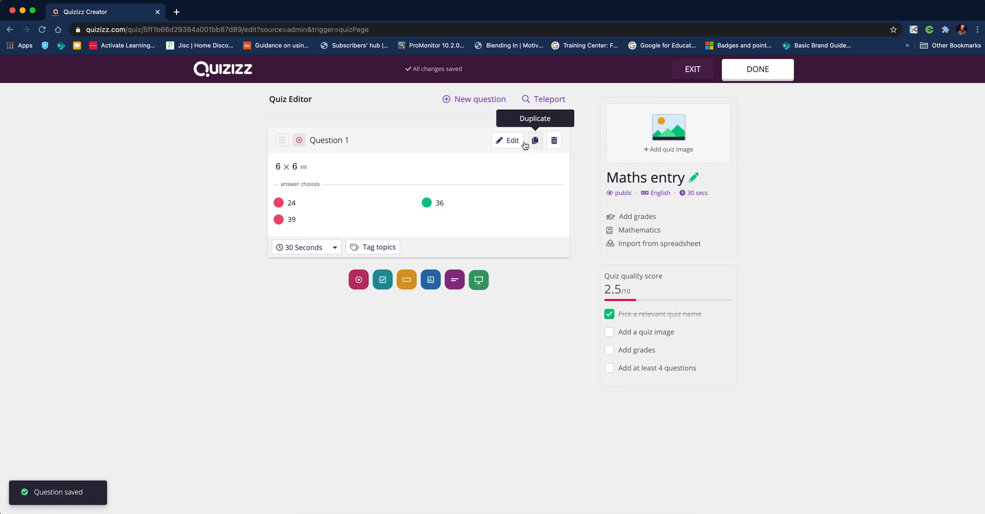
pyautogui.moveTo(430, 280)
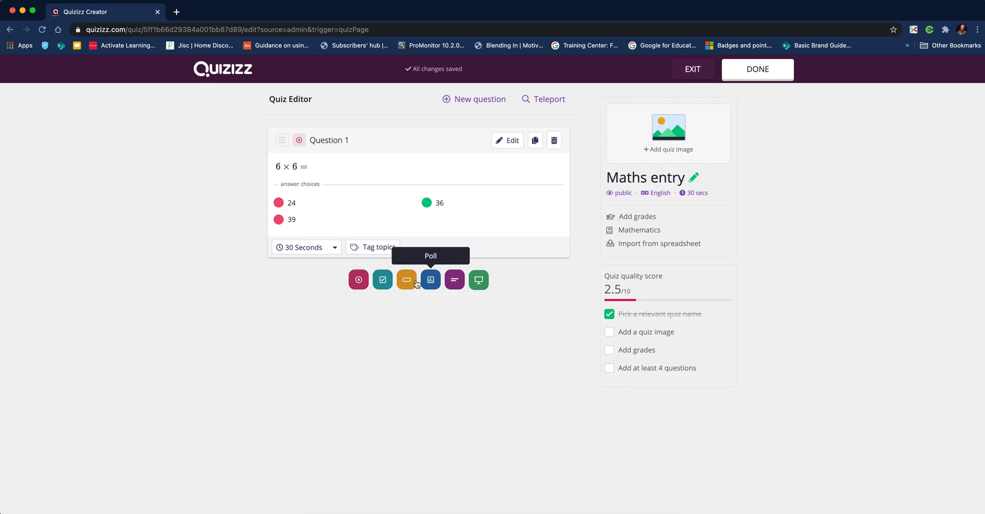
pyautogui.moveTo(358, 279)
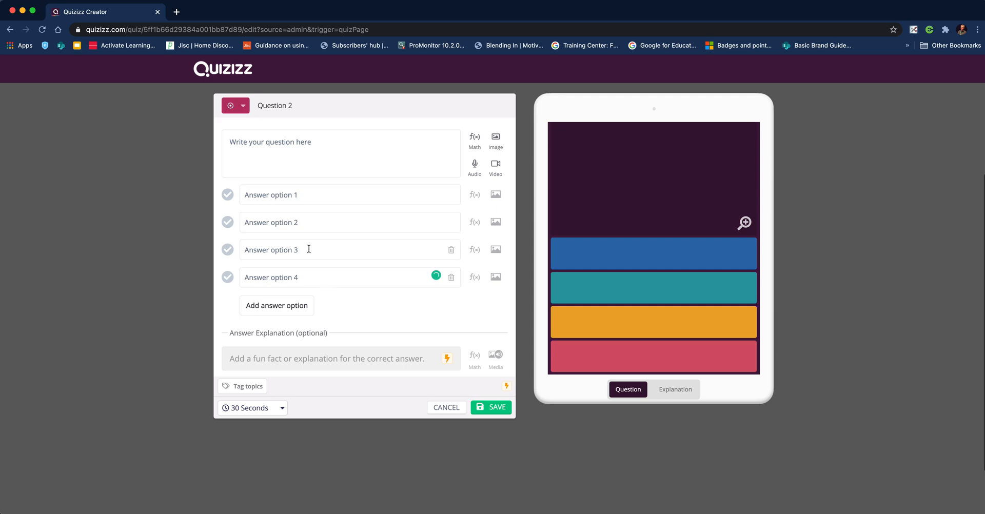
pyautogui.moveTo(474, 137)
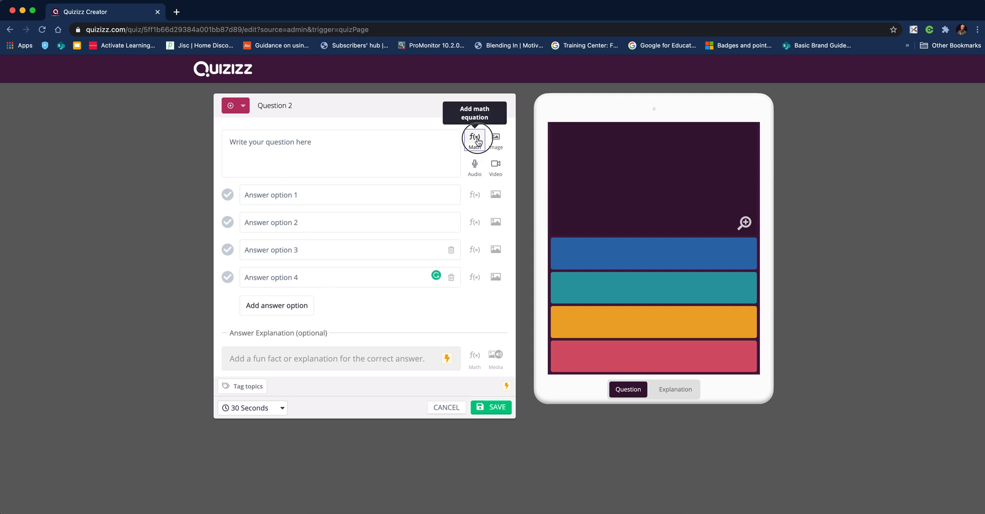
pyautogui.click(475, 138)
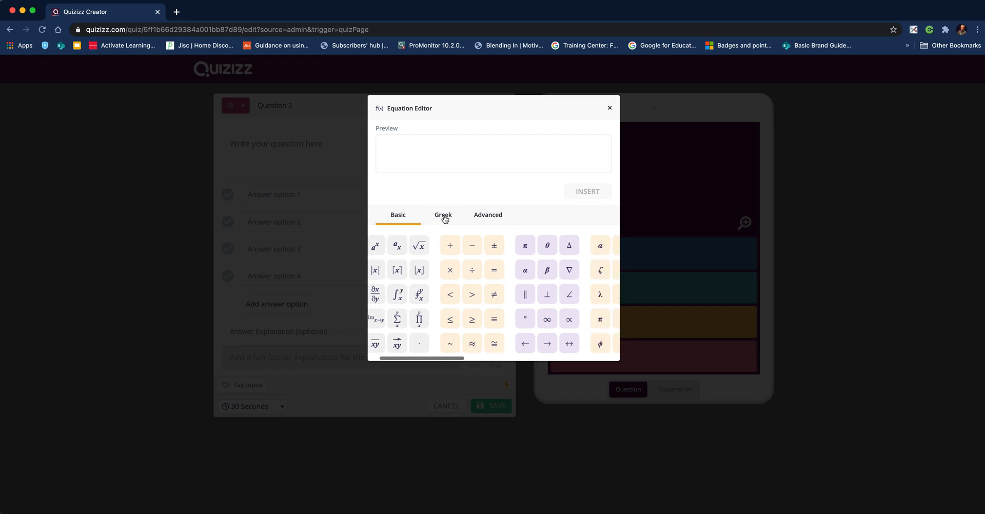
pyautogui.click(488, 215)
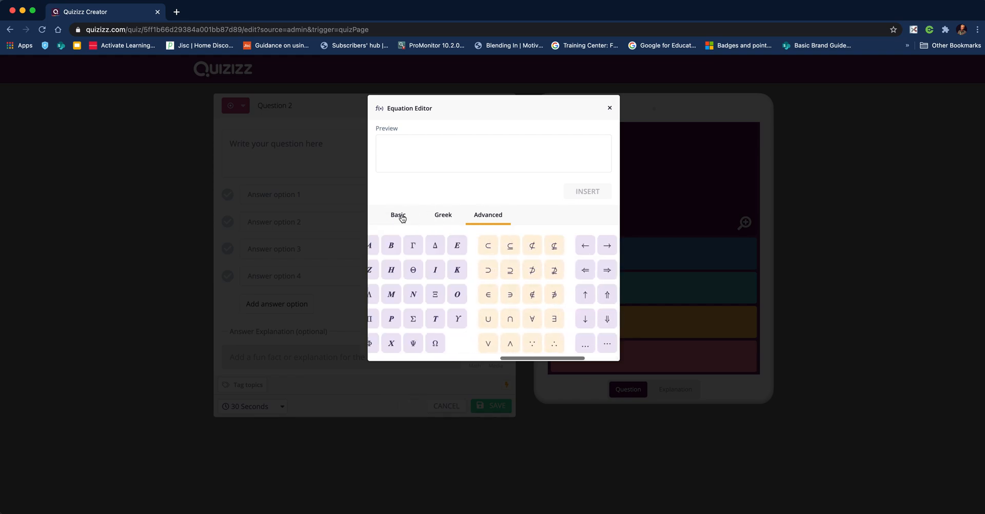
pyautogui.click(398, 215)
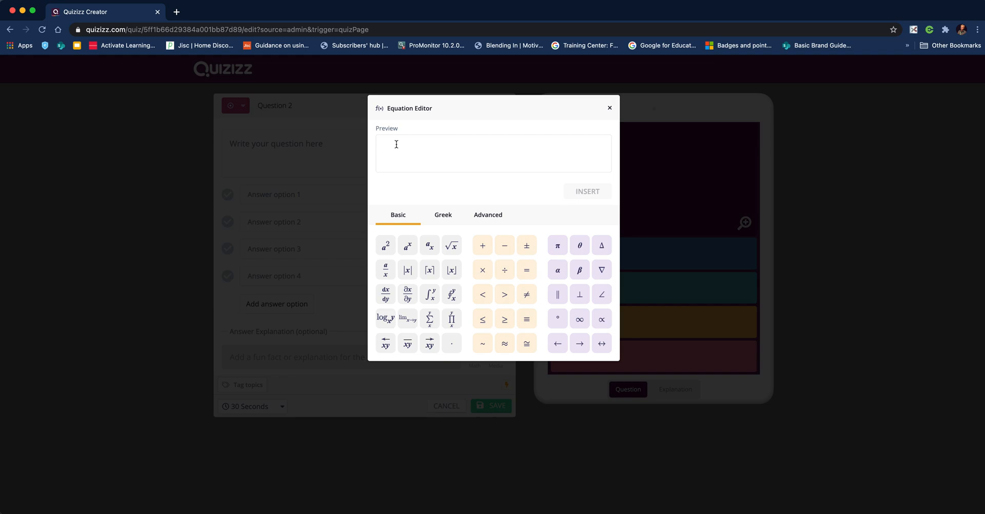
pyautogui.write('7')
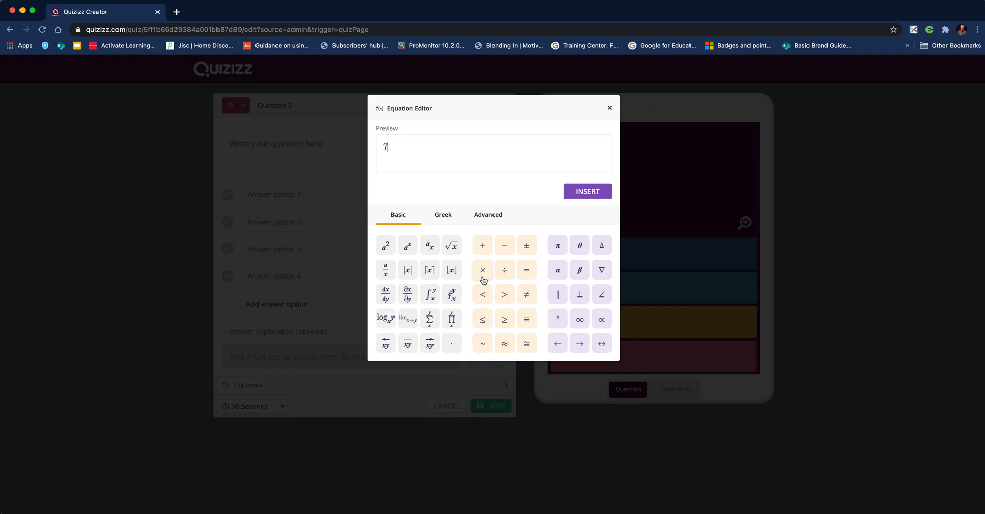
pyautogui.click(482, 269)
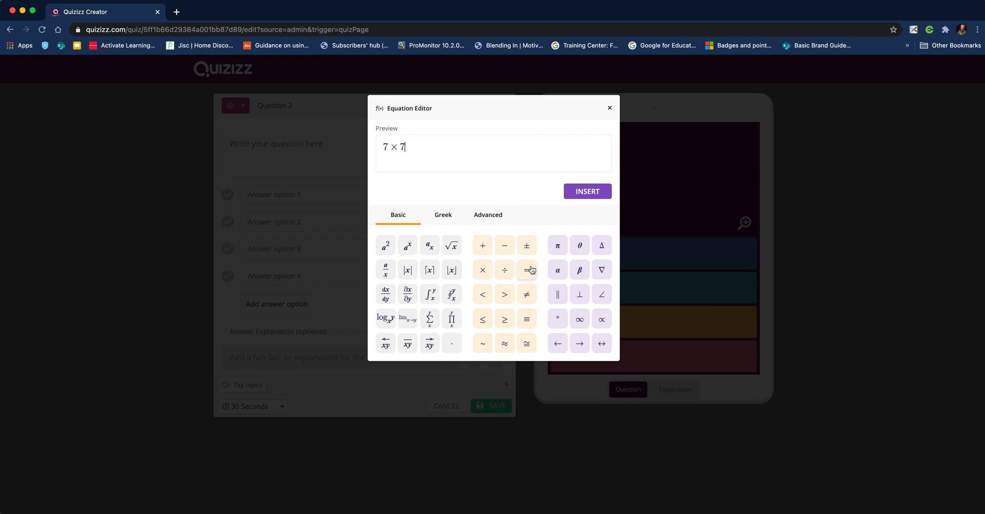
pyautogui.click(587, 191)
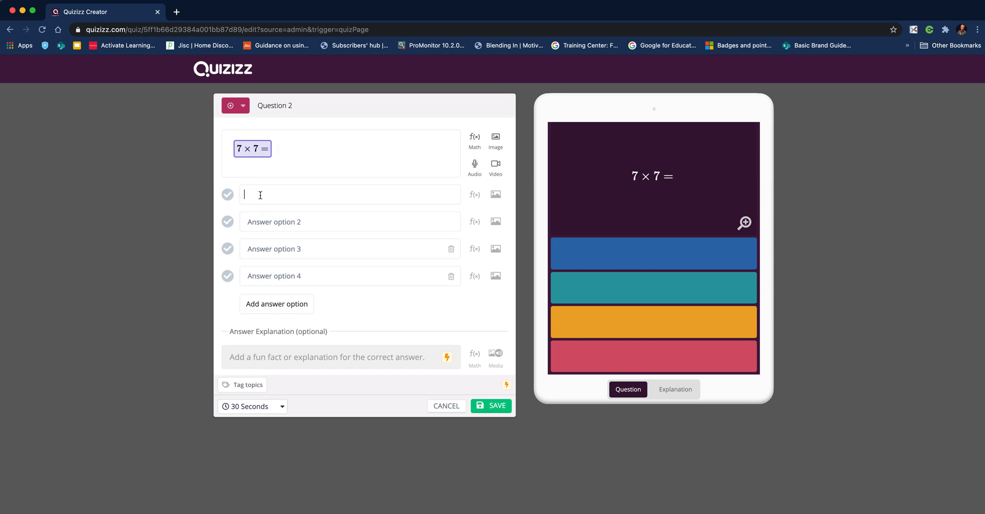
# - Enter answers 42, 47 and 49, mark 49 correct, drop option 4, and save
pyautogui.write('42')
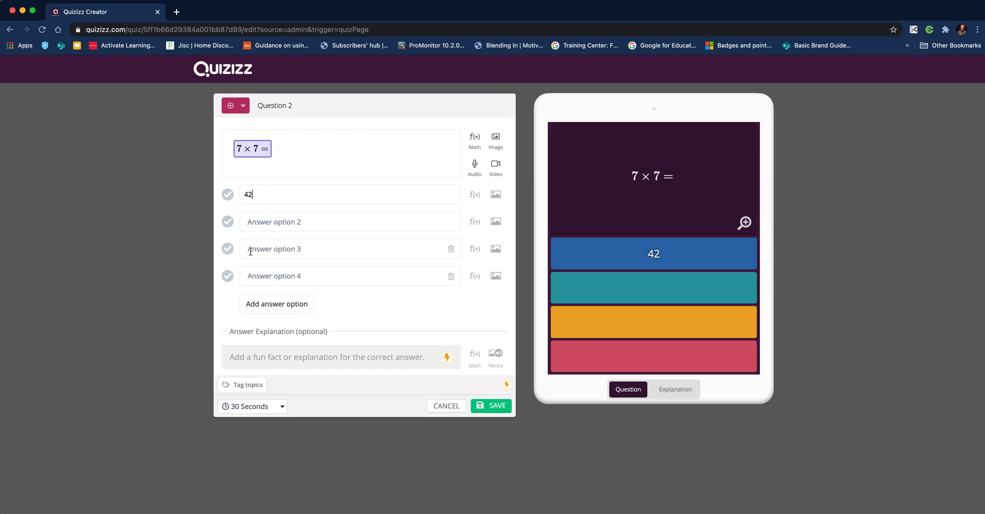
pyautogui.write('2')
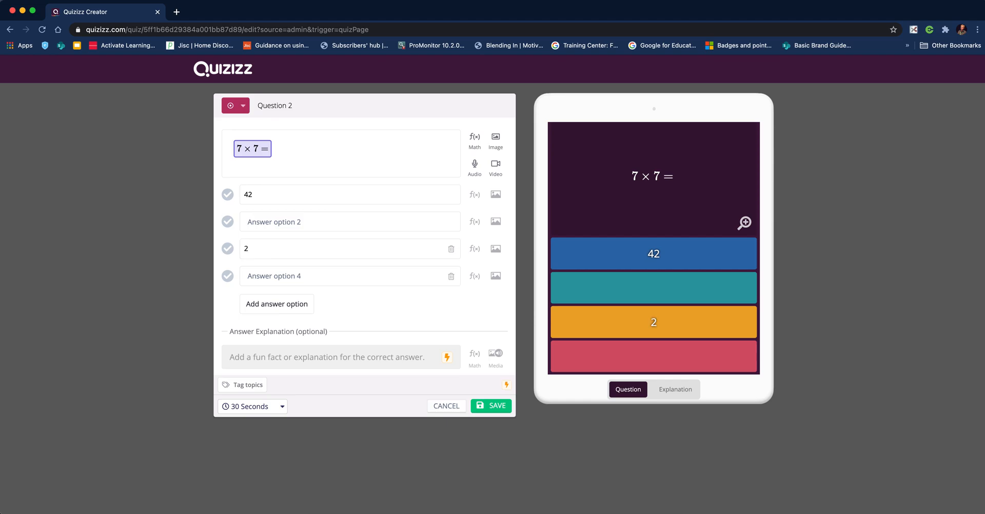
pyautogui.write('49')
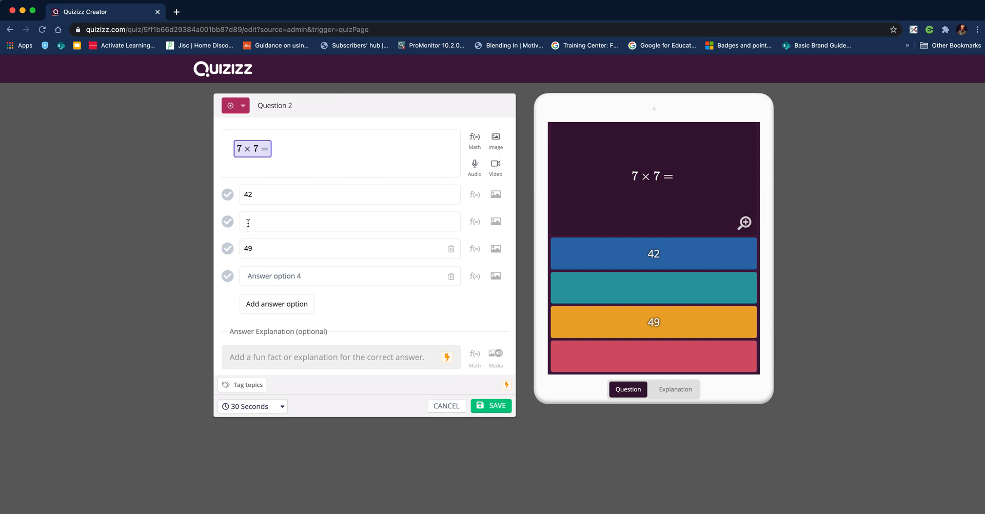
pyautogui.write('4')
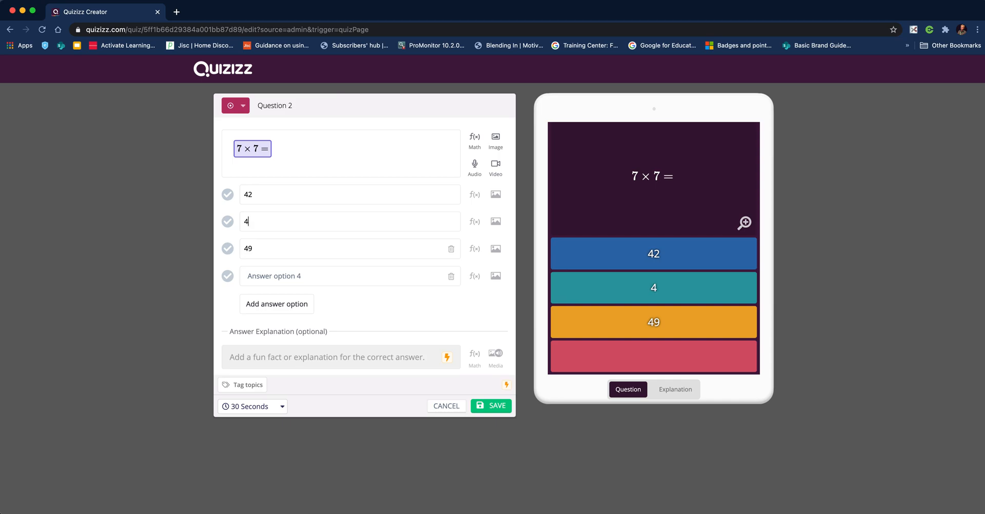
pyautogui.write('7')
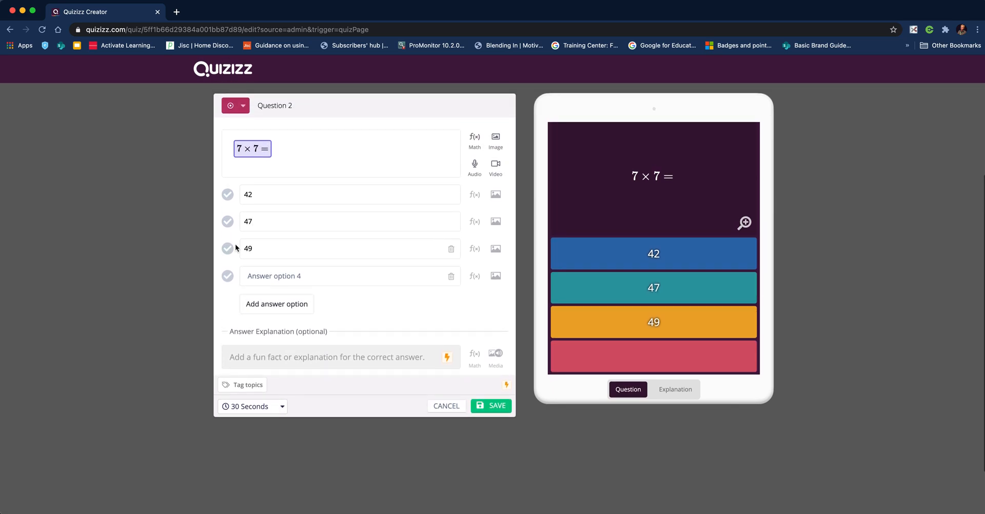
pyautogui.click(227, 248)
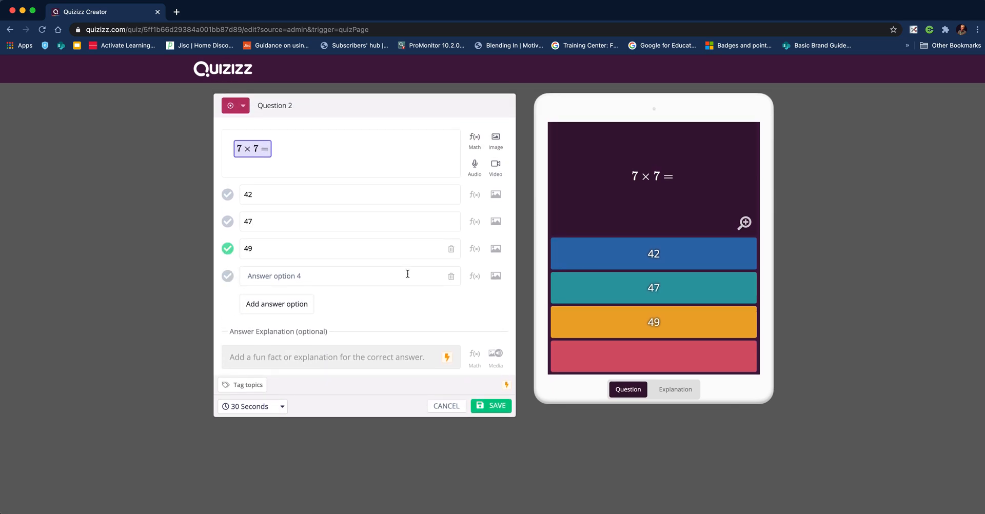
pyautogui.click(451, 276)
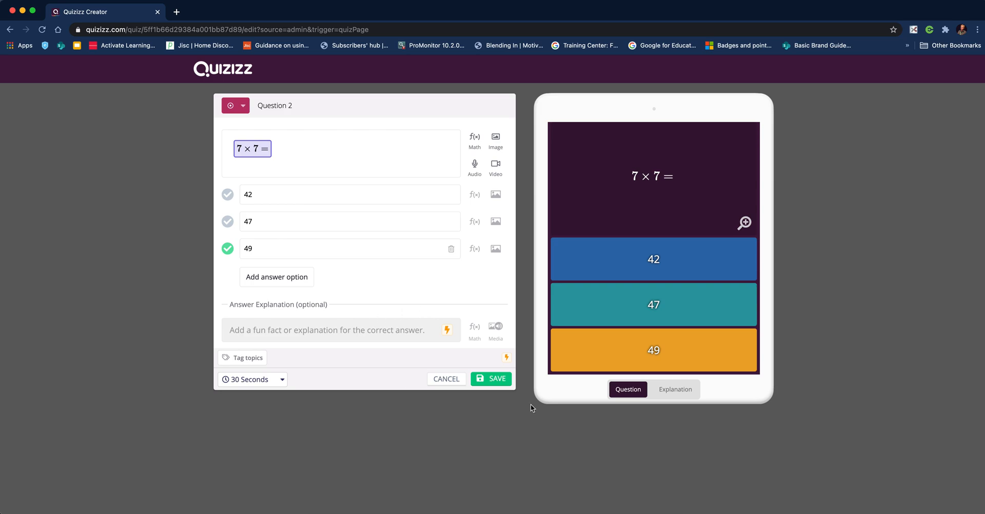
pyautogui.click(491, 378)
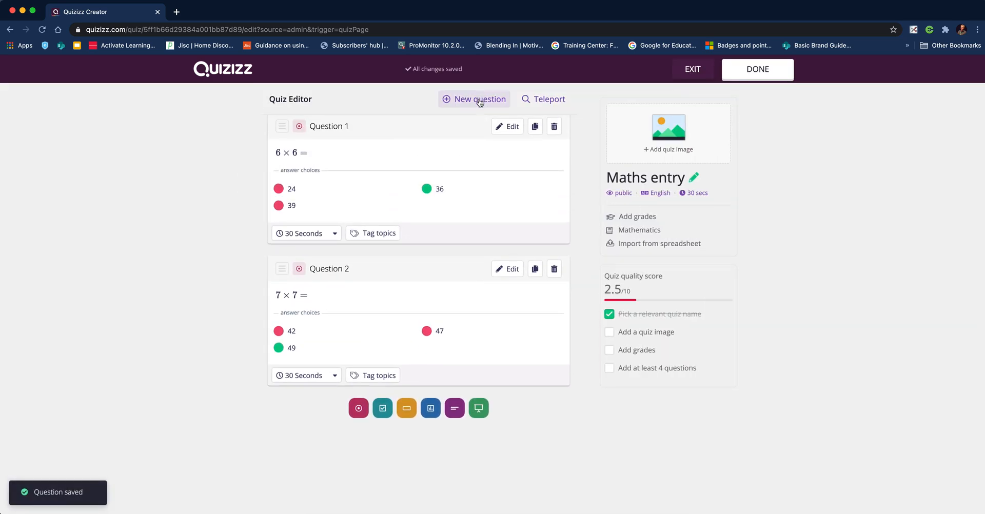
# - Add a multiple-choice Question 3 whose text is the equation 12 ÷ 4
pyautogui.click(474, 98)
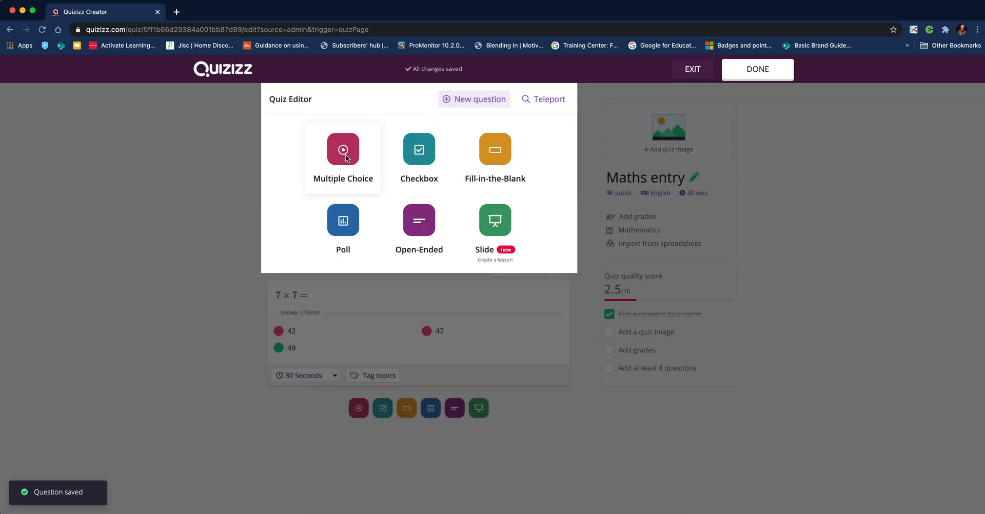
pyautogui.click(342, 150)
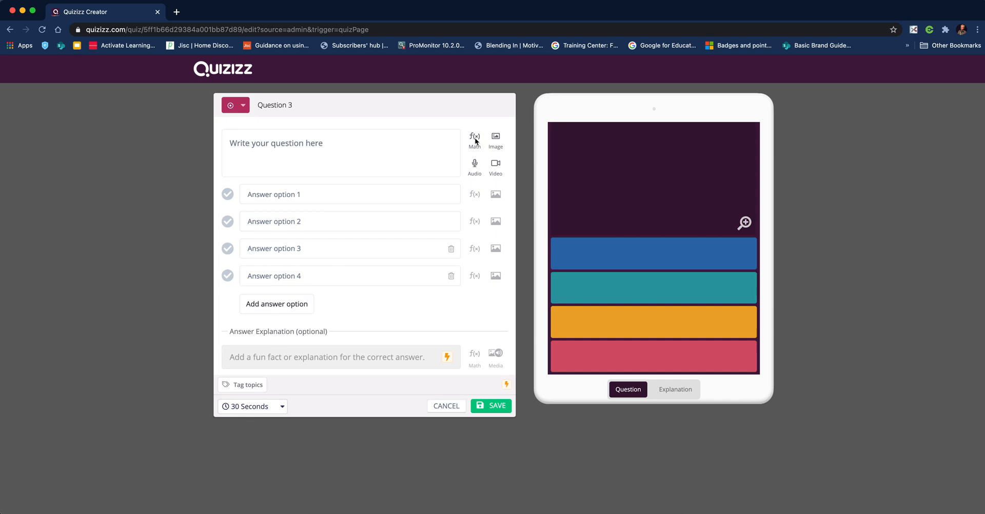
pyautogui.click(475, 136)
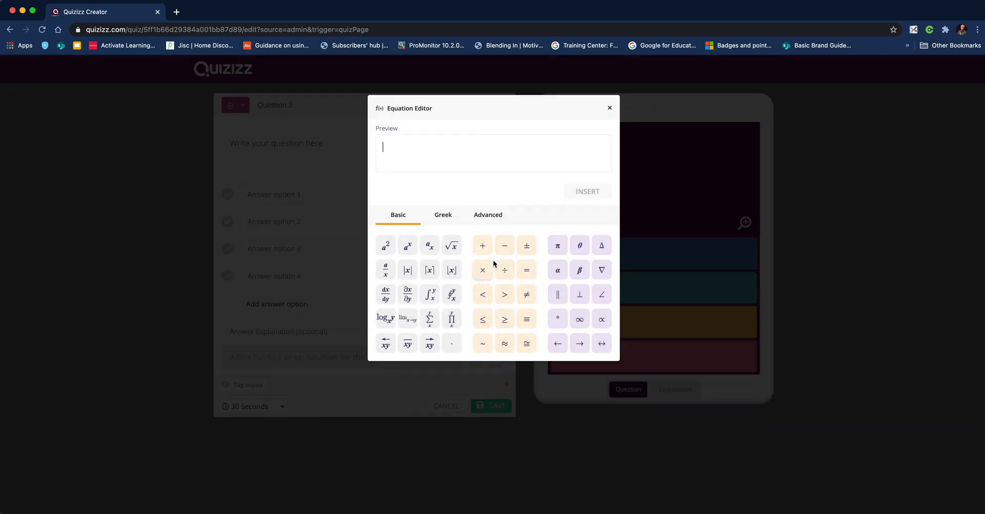
pyautogui.moveTo(411, 168)
pyautogui.write('12 ÷')
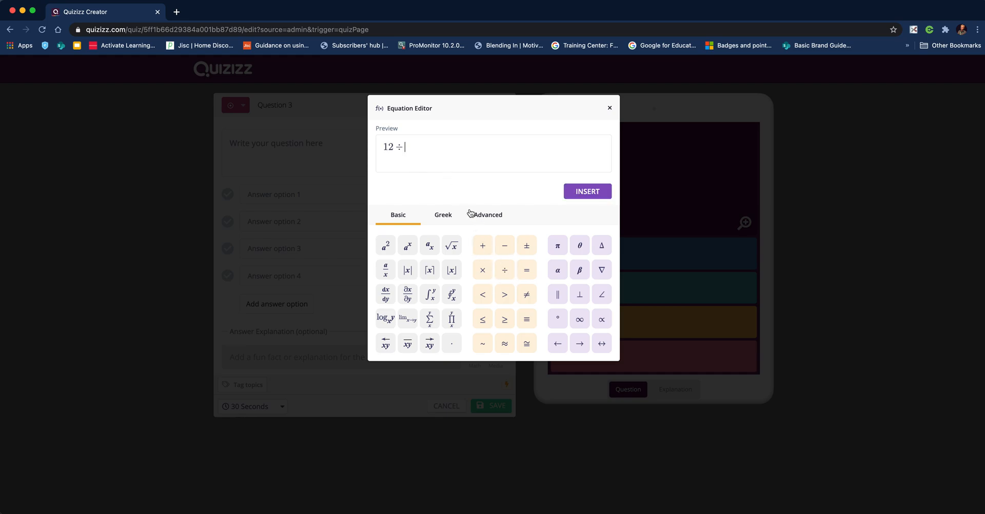
pyautogui.write('4')
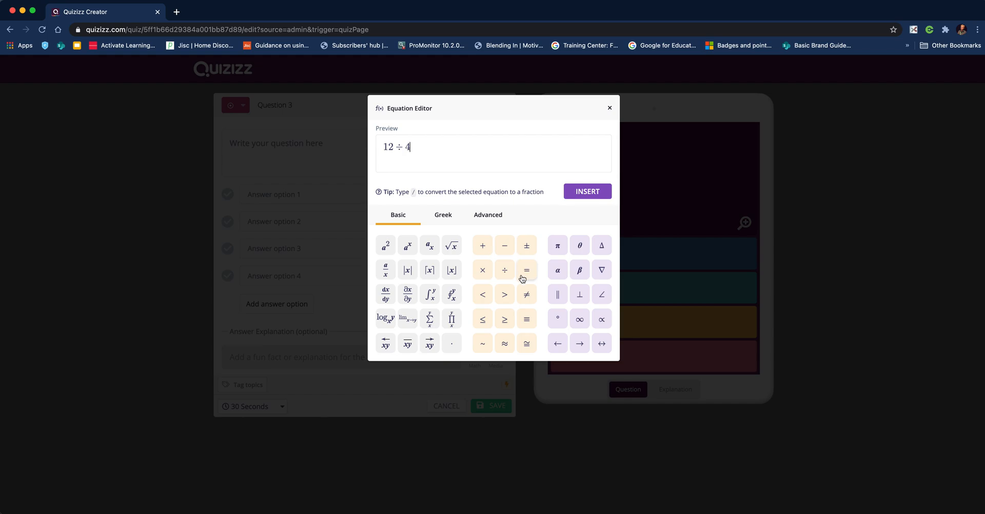
pyautogui.click(587, 191)
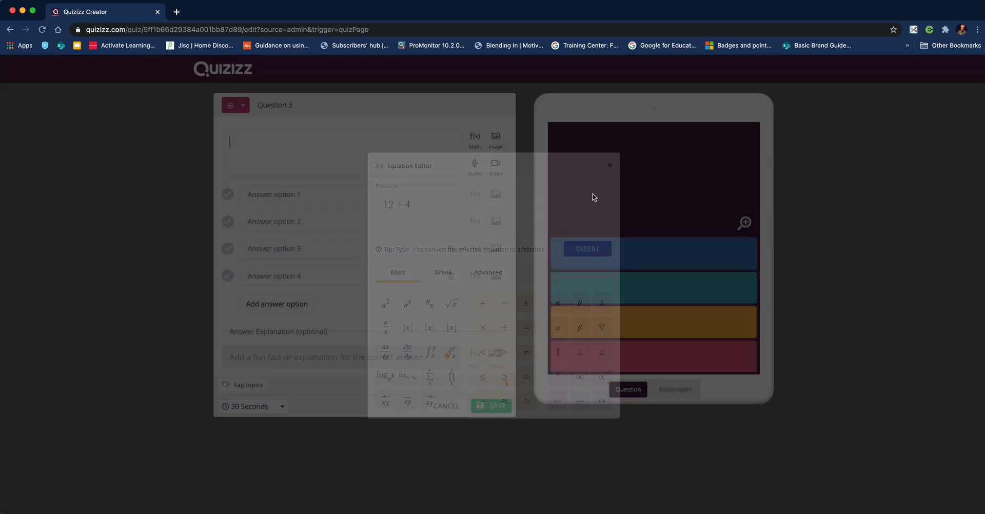
# - Enter answers 5, 3 and 4, mark 3 correct, and remove the fourth option
pyautogui.click(587, 249)
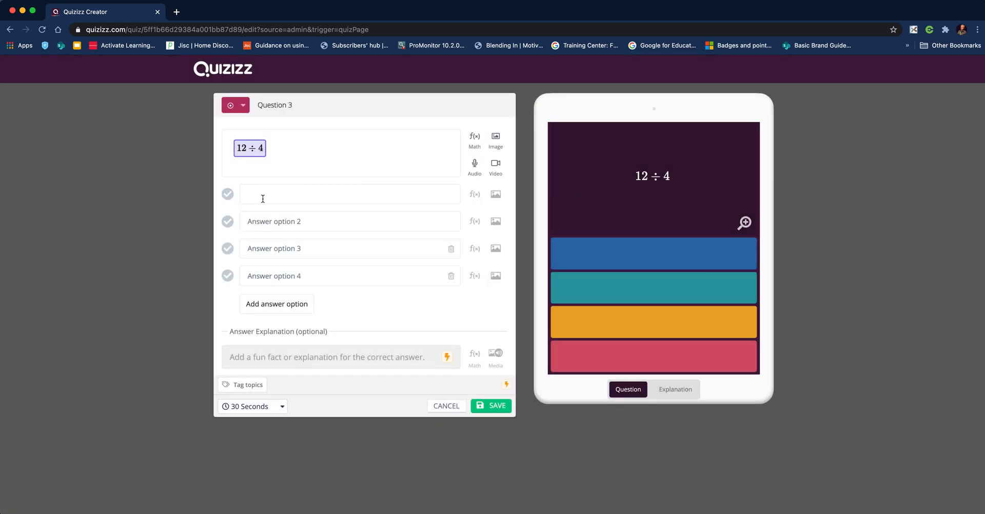
pyautogui.write('5')
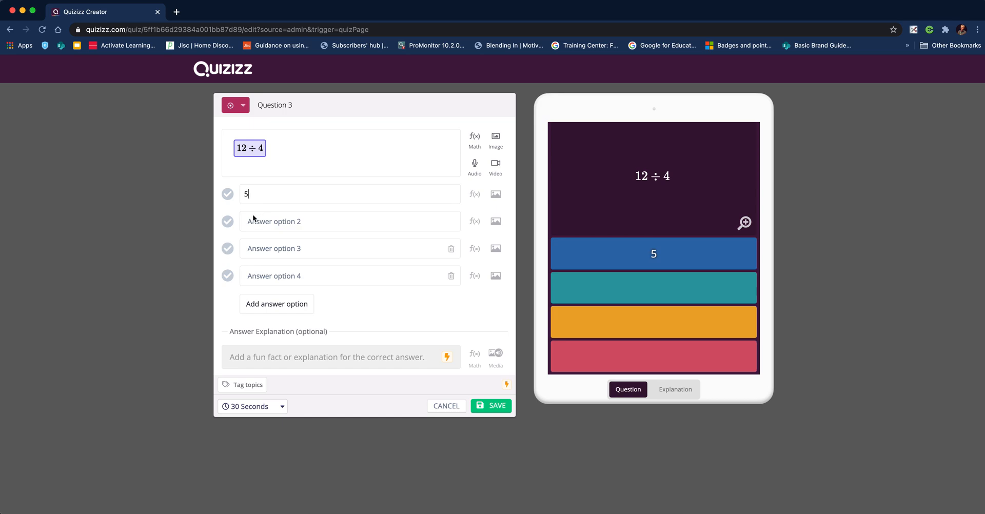
pyautogui.click(349, 221)
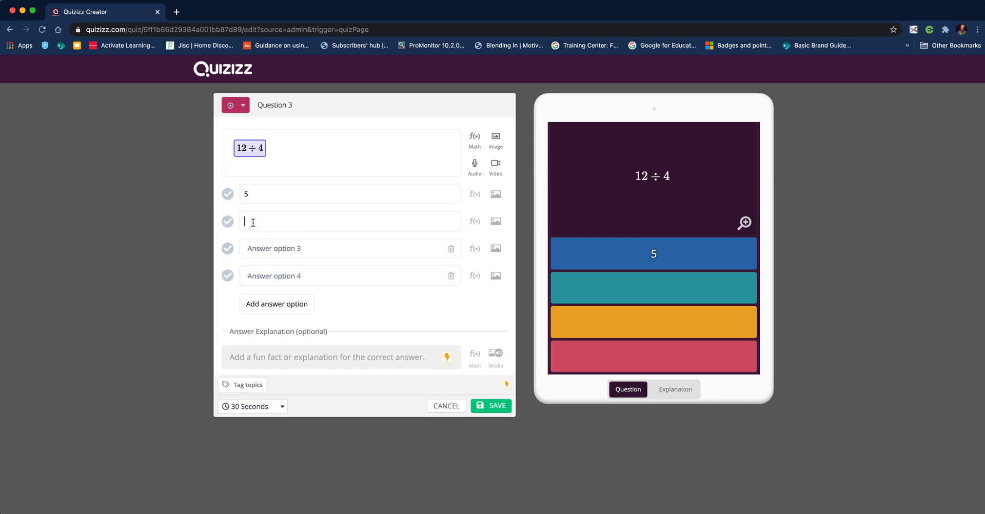
pyautogui.write('3')
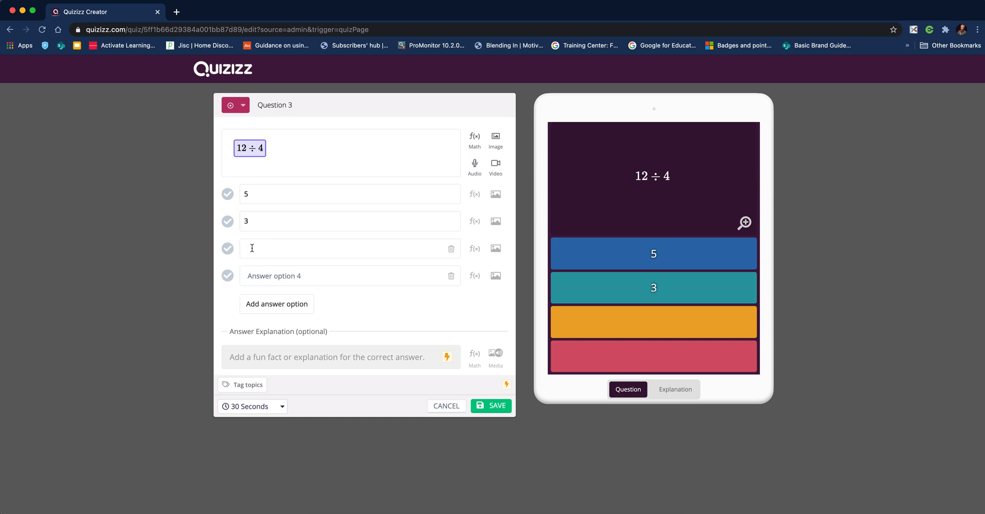
pyautogui.write('4')
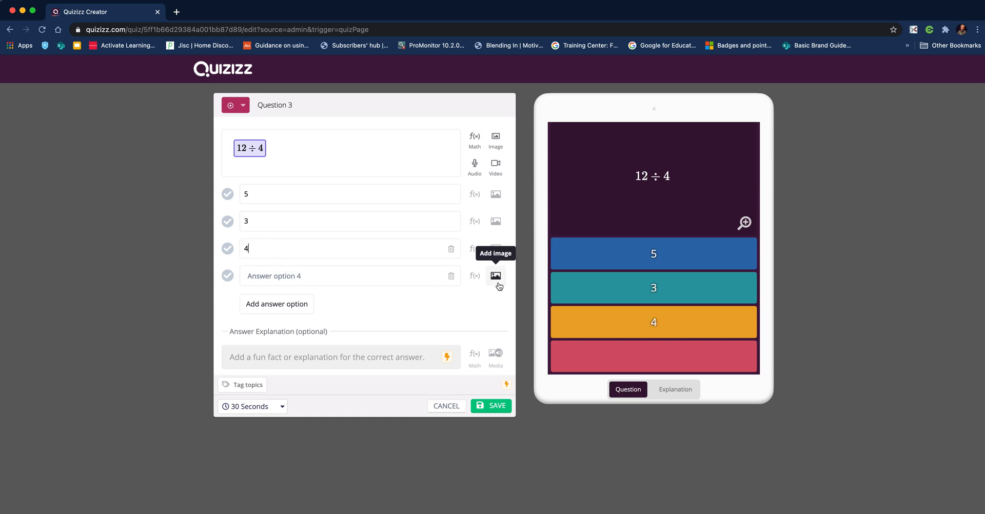
pyautogui.click(227, 222)
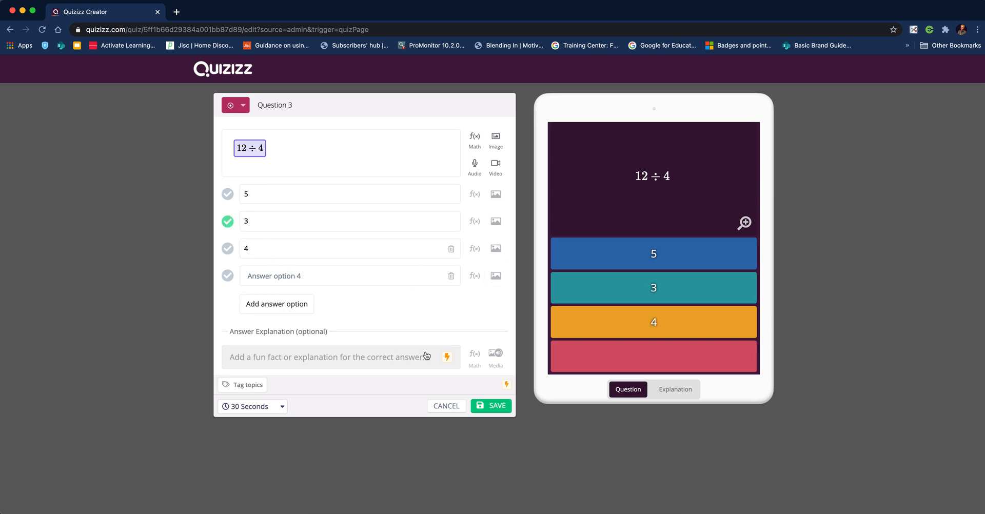
pyautogui.moveTo(252, 406)
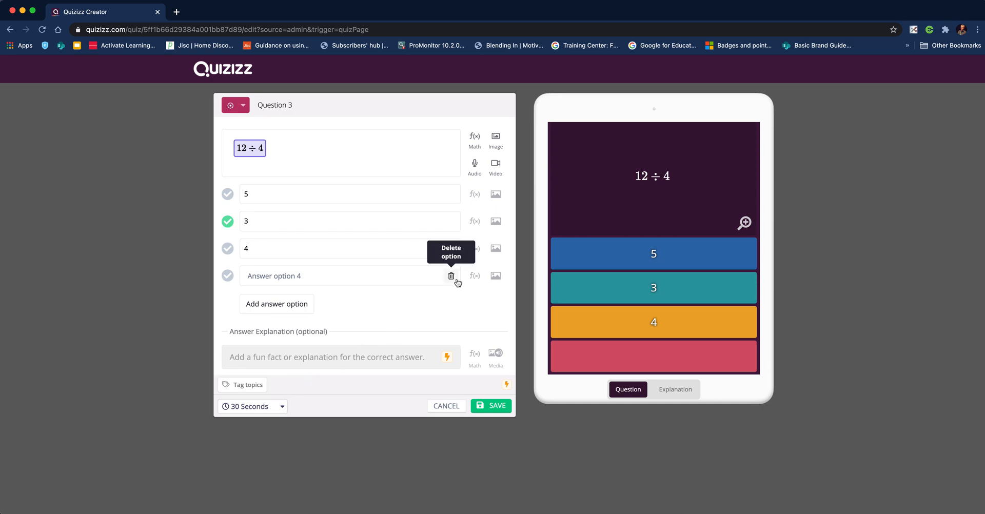
pyautogui.click(490, 405)
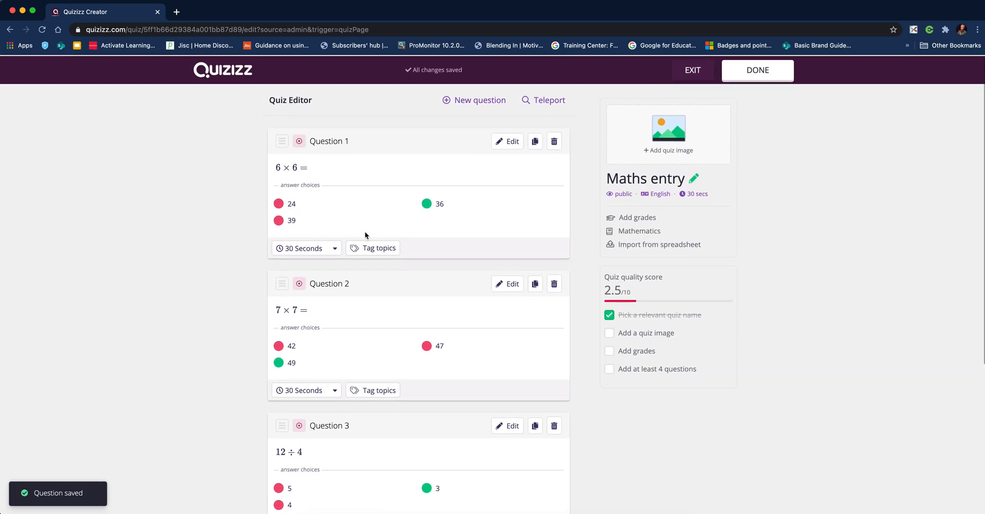
# - Finish editing, set grades to Professional Development, and save the quiz to the library
pyautogui.scroll(-3)
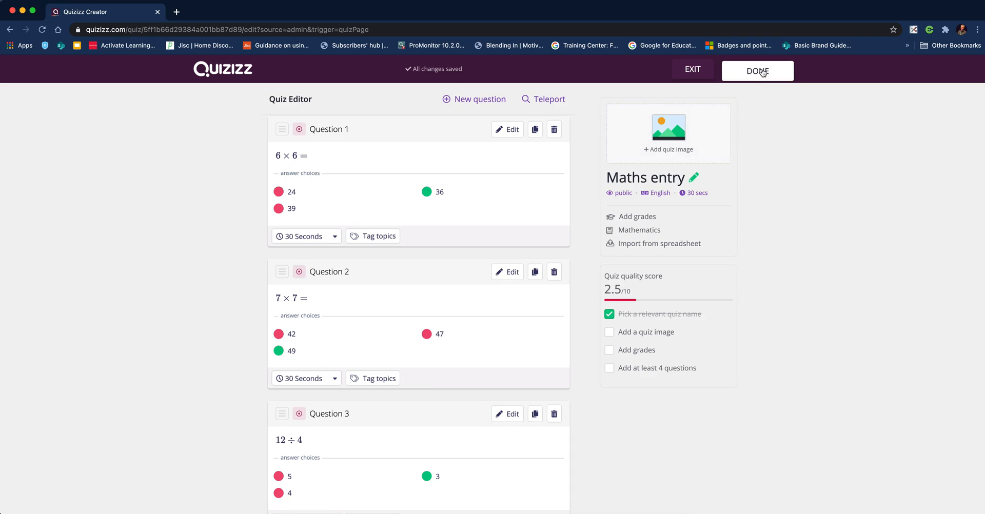
pyautogui.click(694, 177)
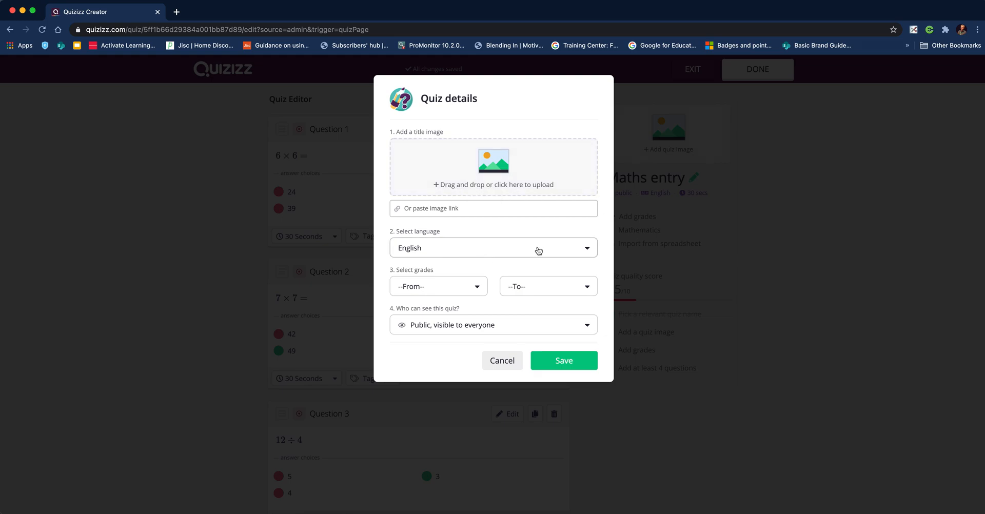
pyautogui.click(438, 285)
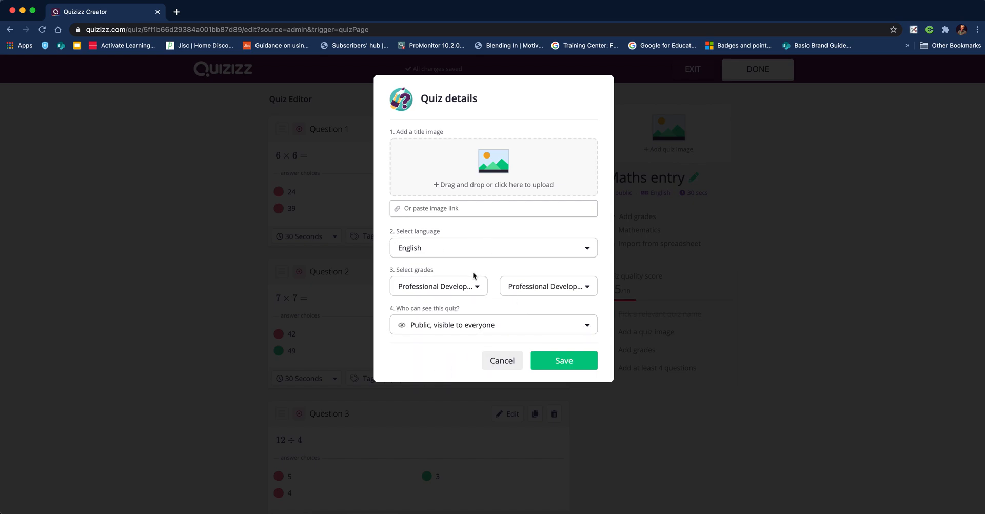
pyautogui.moveTo(564, 361)
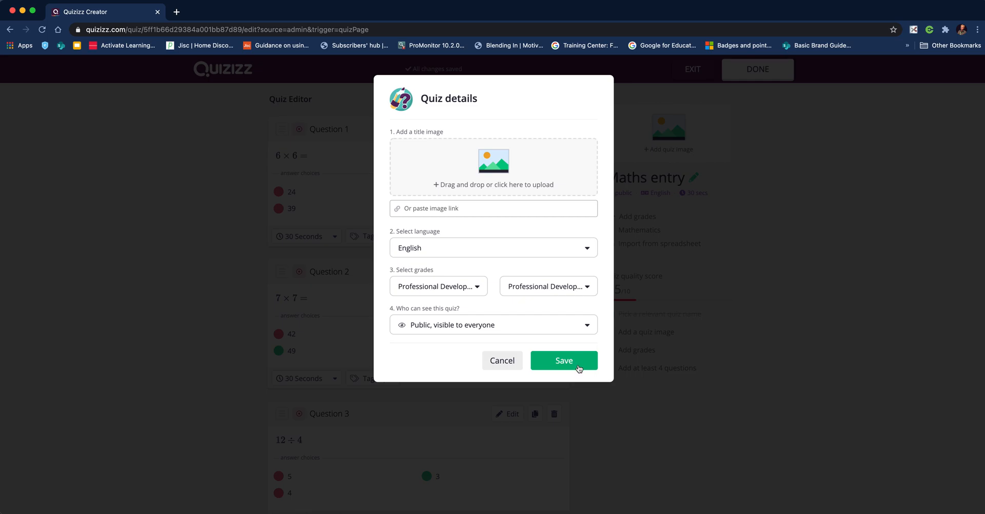
pyautogui.click(563, 361)
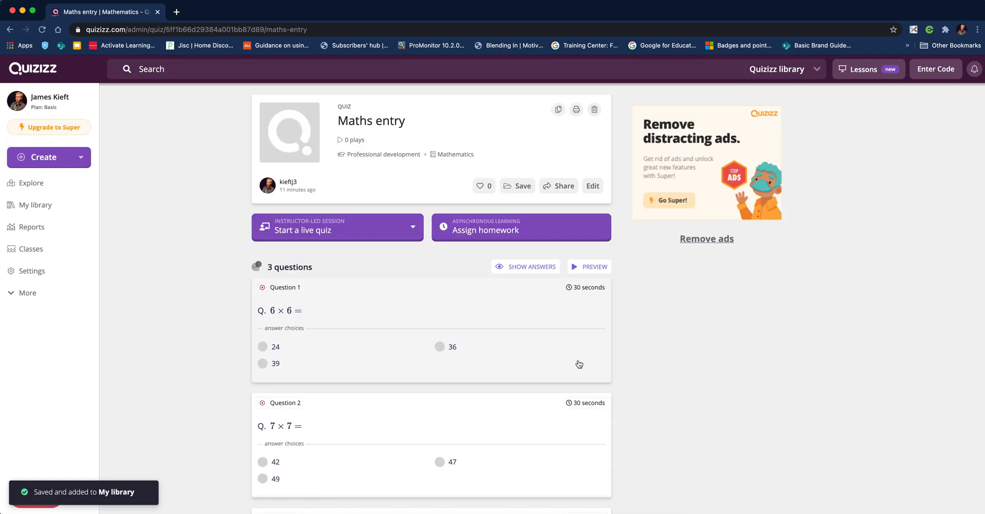
pyautogui.moveTo(416, 279)
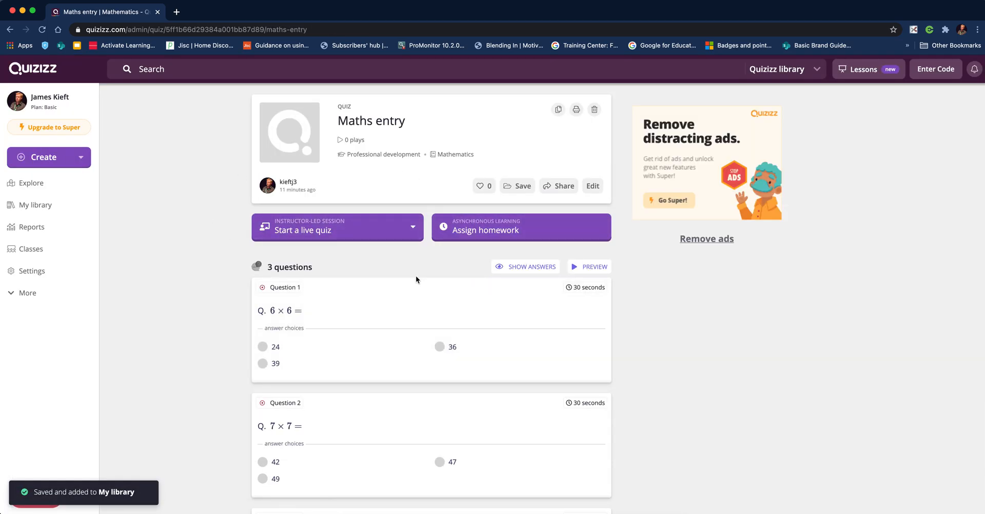
pyautogui.scroll(-3)
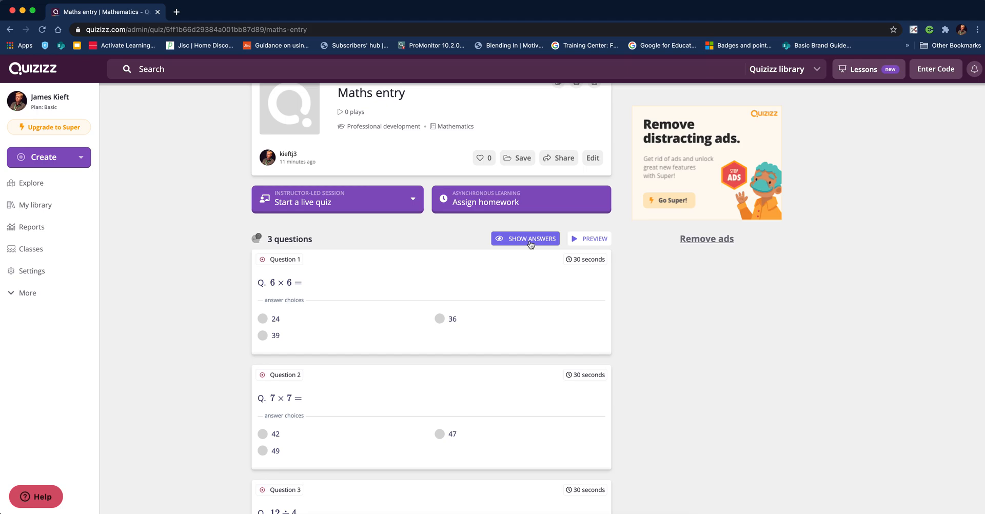
pyautogui.moveTo(521, 245)
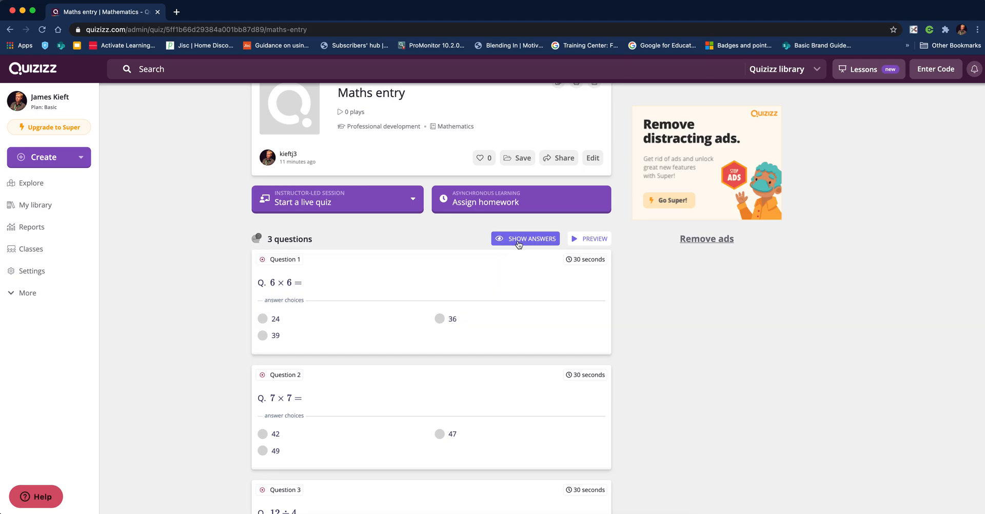
pyautogui.scroll(-3)
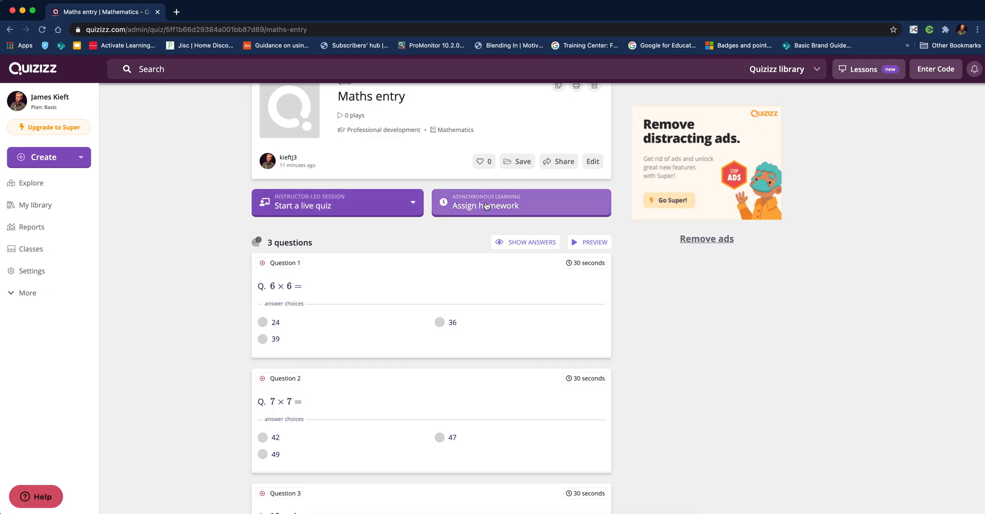
pyautogui.click(521, 203)
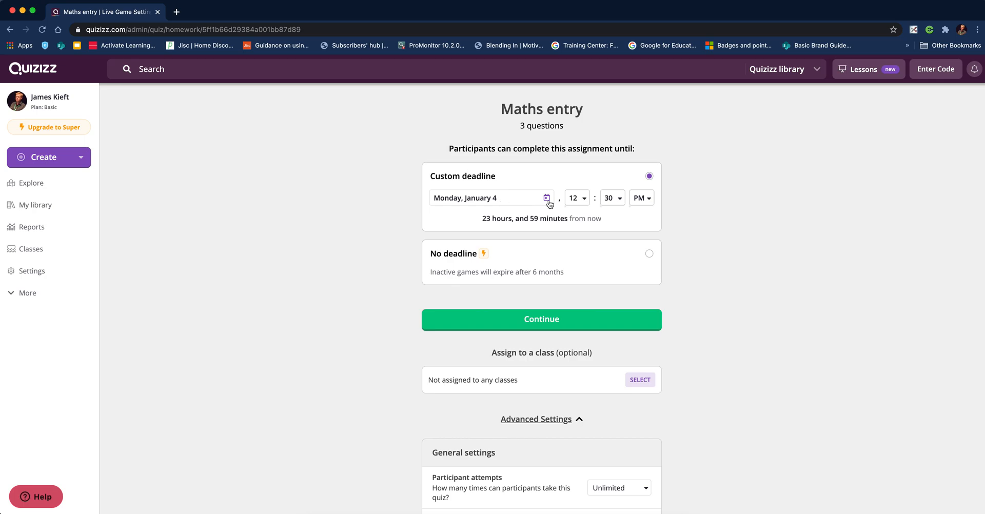
pyautogui.moveTo(484, 227)
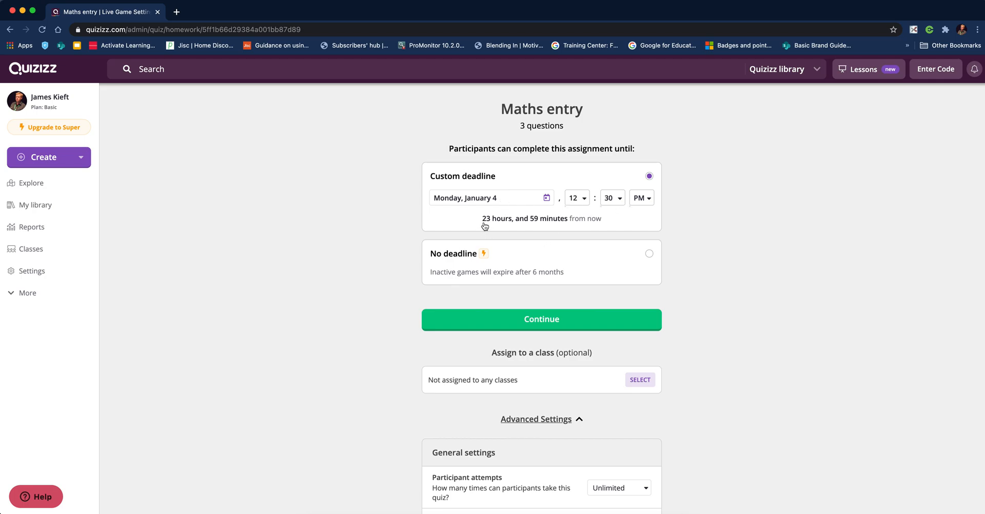
pyautogui.moveTo(537, 227)
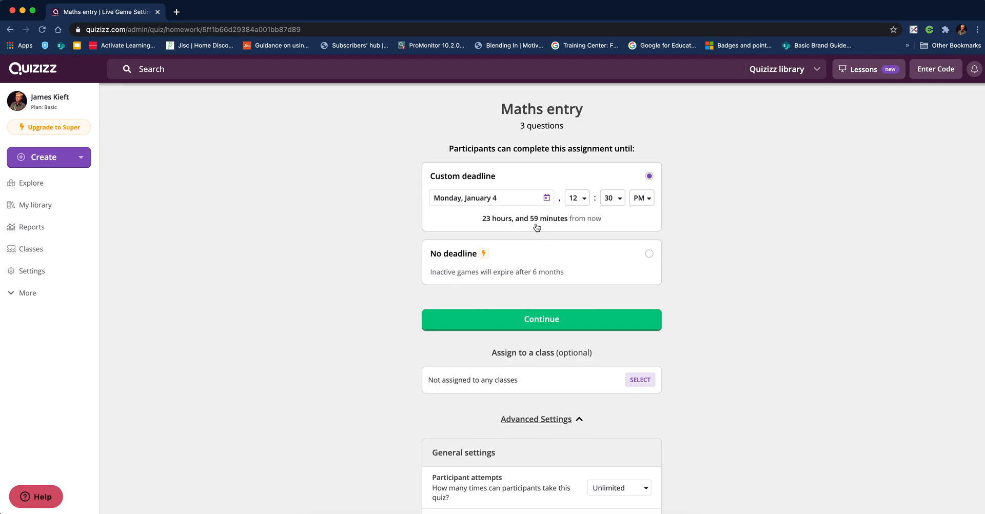
pyautogui.scroll(-3)
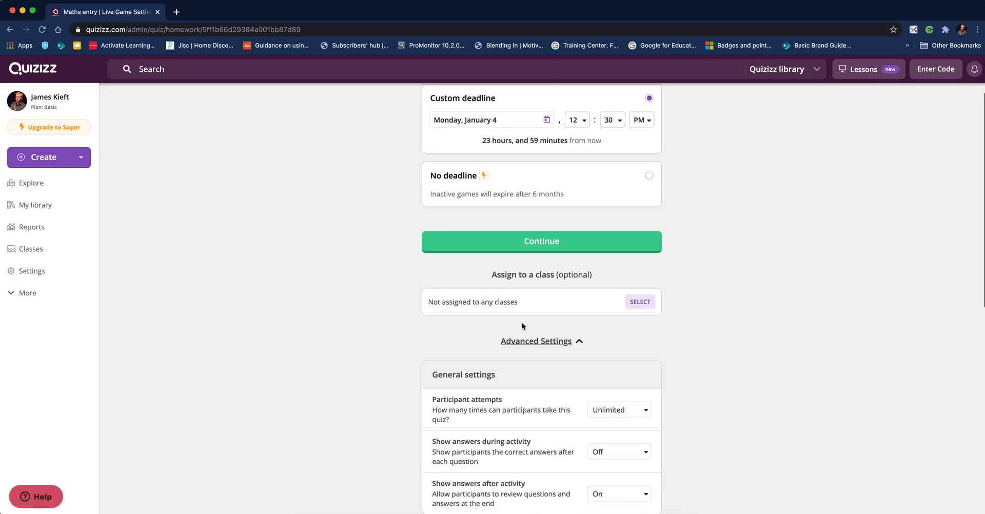
pyautogui.scroll(-3)
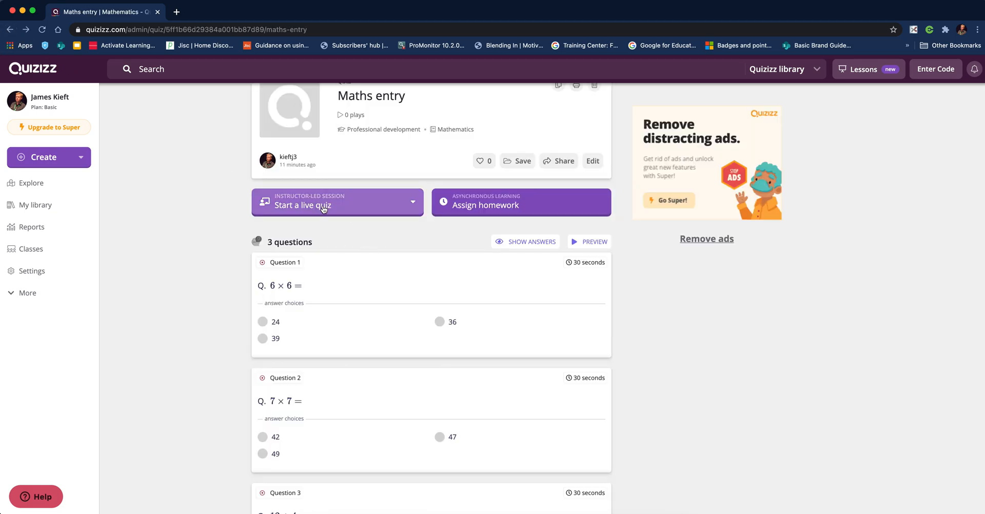
# - Start a live quiz and choose the Classic student-paced mode
pyautogui.click(337, 203)
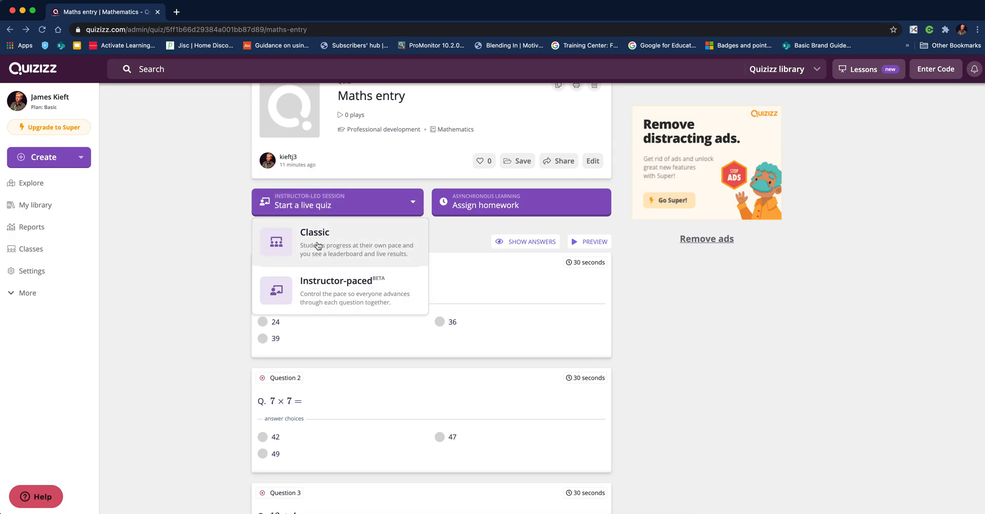
pyautogui.moveTo(324, 246)
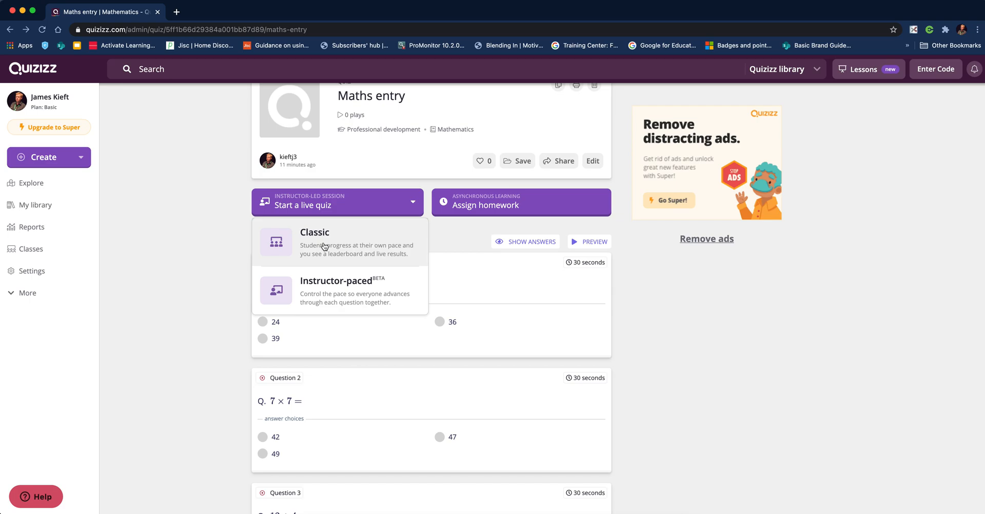
pyautogui.moveTo(324, 303)
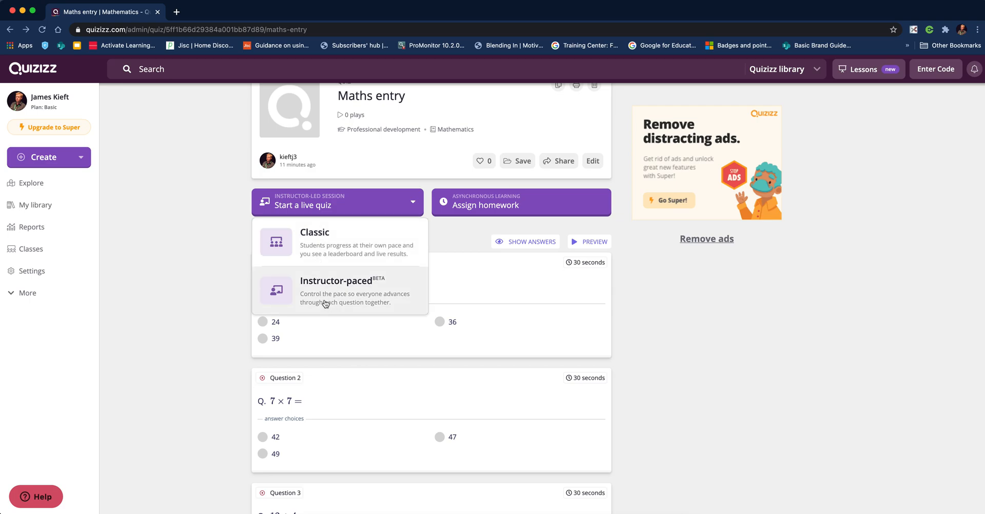
pyautogui.moveTo(338, 298)
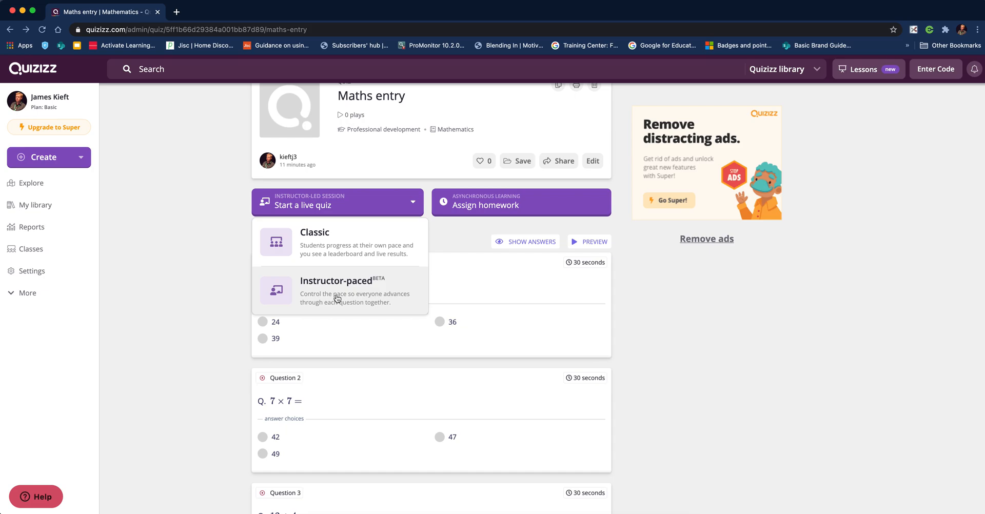
pyautogui.moveTo(303, 246)
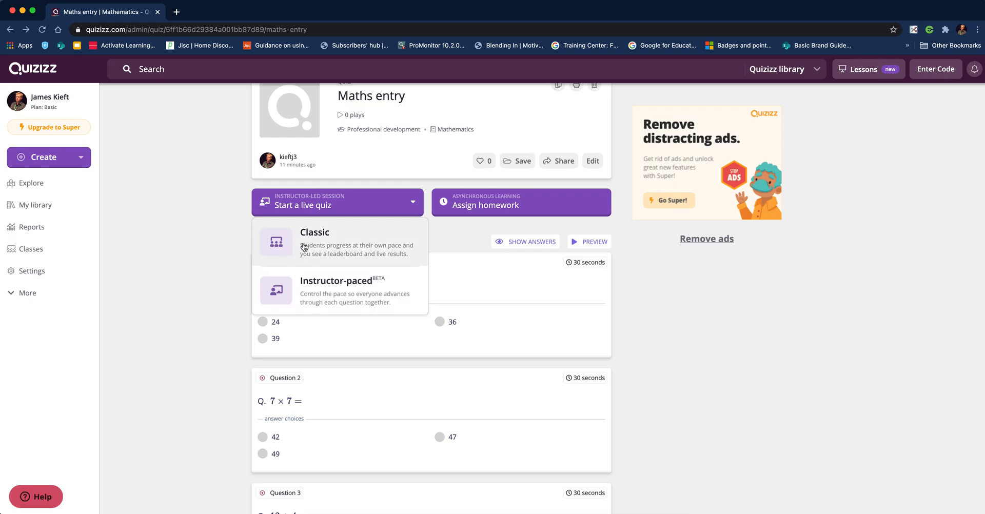
pyautogui.moveTo(320, 248)
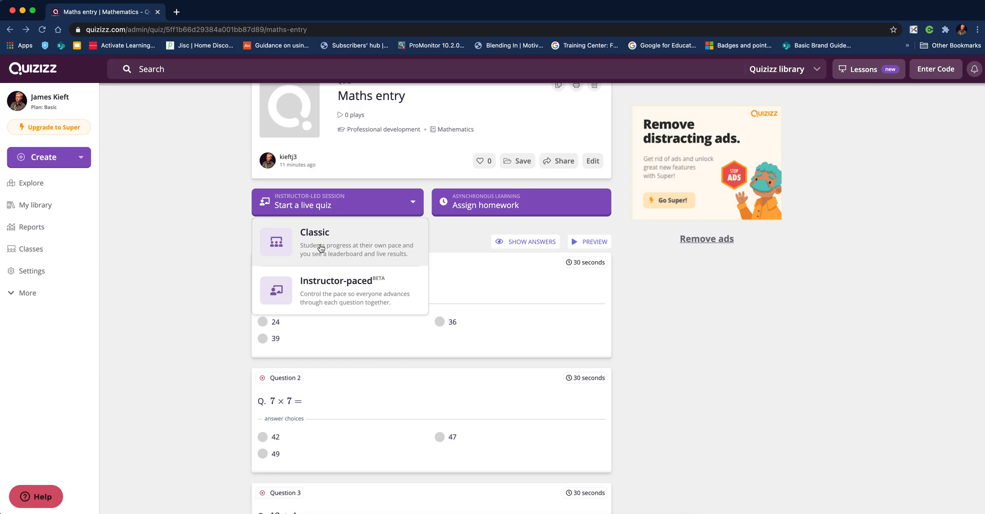
pyautogui.click(314, 242)
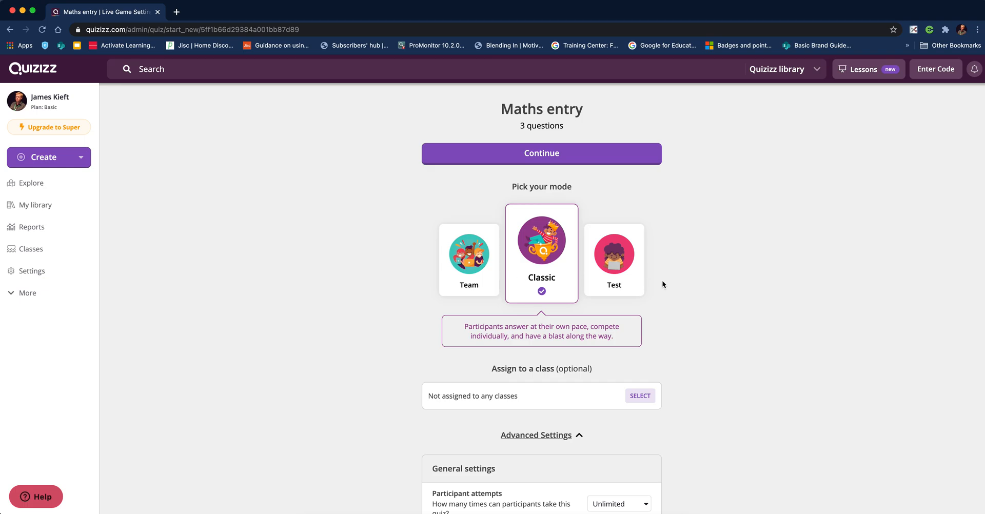
# - Briefly select Test mode on the game settings page, then return to Classic mode
pyautogui.scroll(-3)
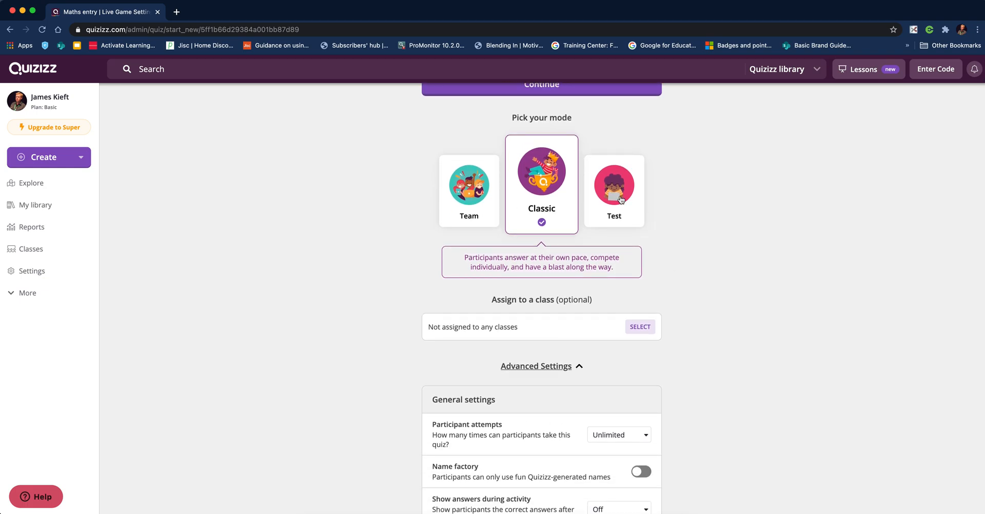
pyautogui.click(613, 184)
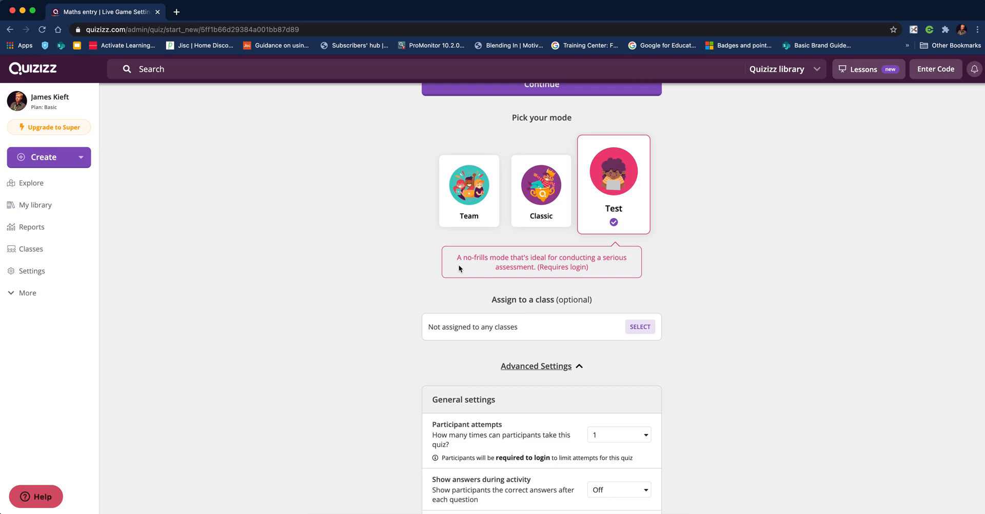
pyautogui.moveTo(544, 260)
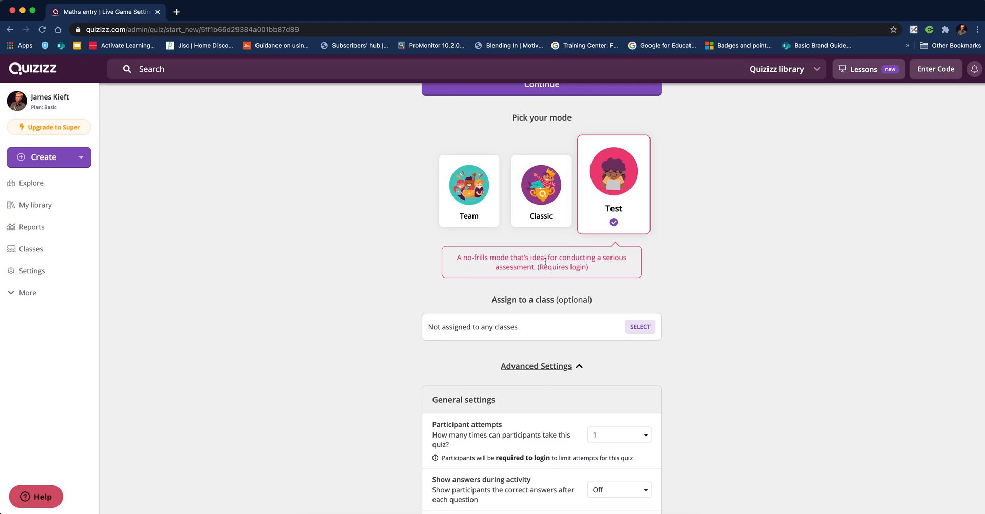
pyautogui.moveTo(545, 209)
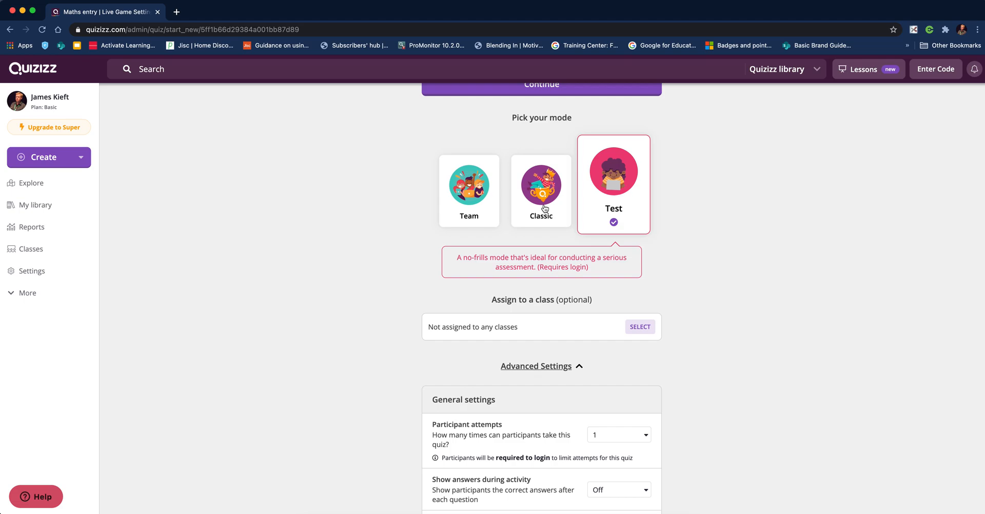
pyautogui.click(541, 185)
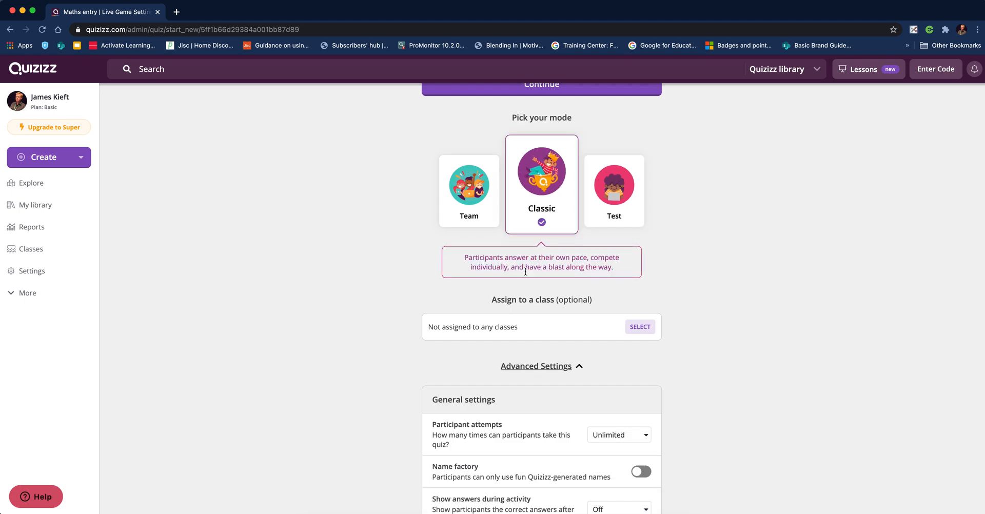
pyautogui.scroll(-3)
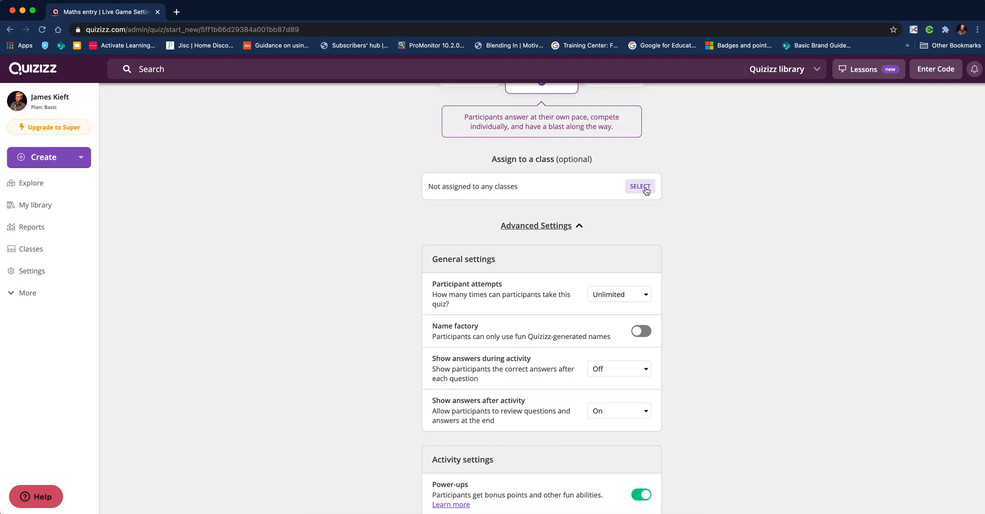
pyautogui.moveTo(597, 239)
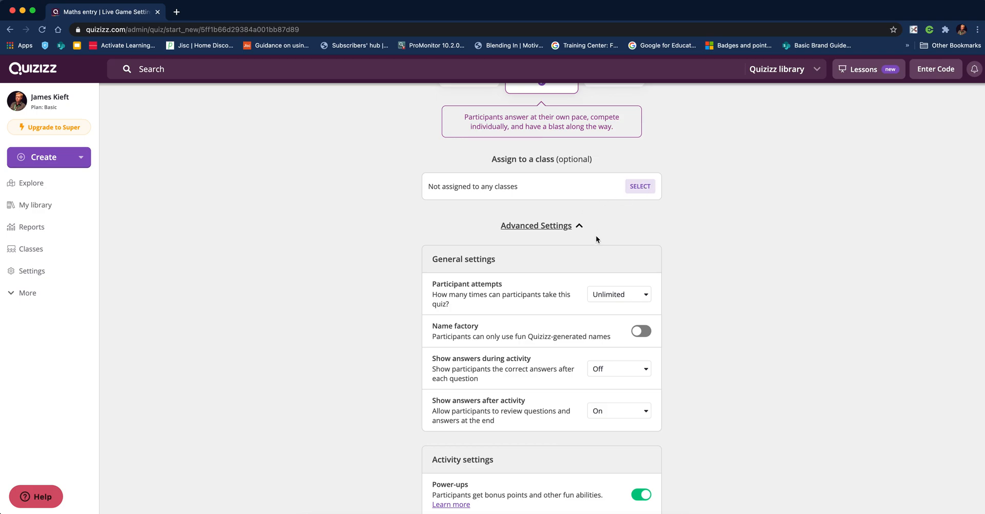
pyautogui.scroll(-3)
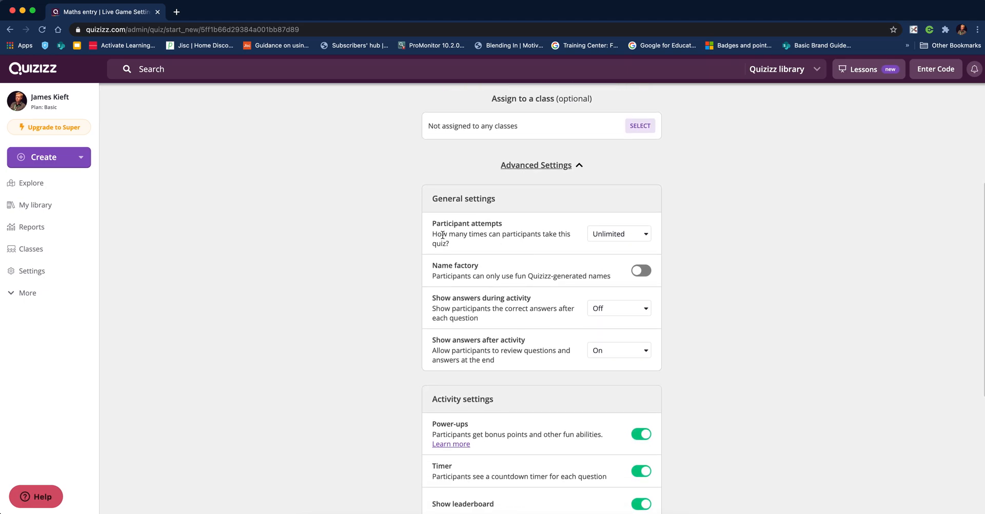
pyautogui.moveTo(656, 244)
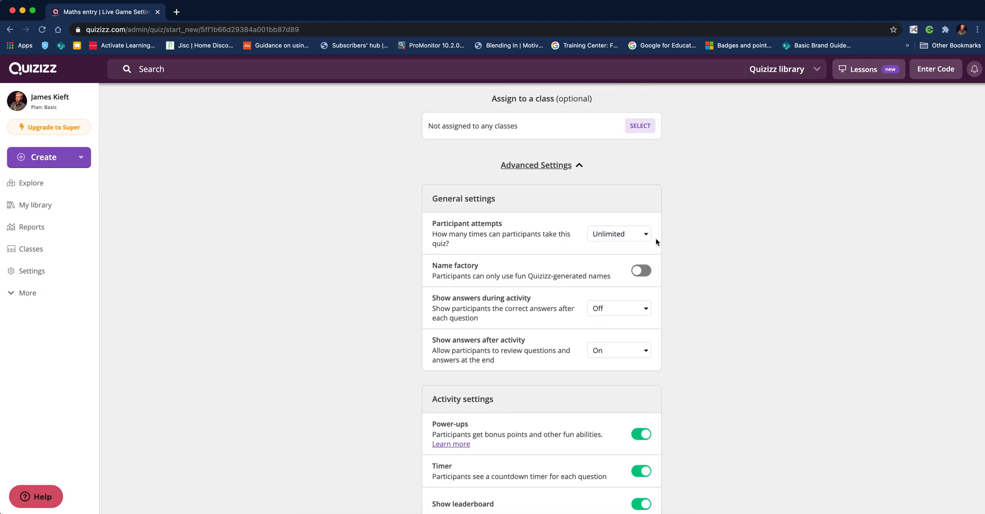
pyautogui.click(618, 233)
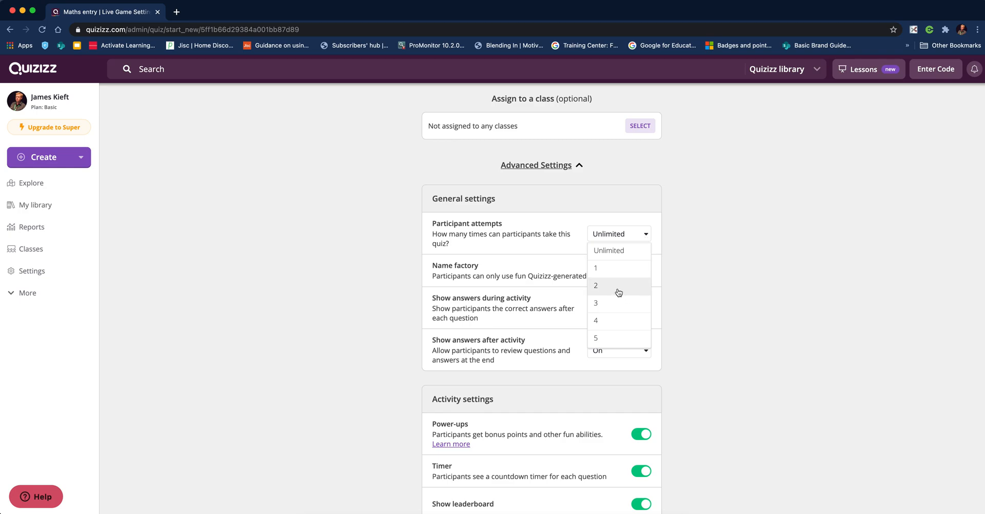
pyautogui.click(595, 286)
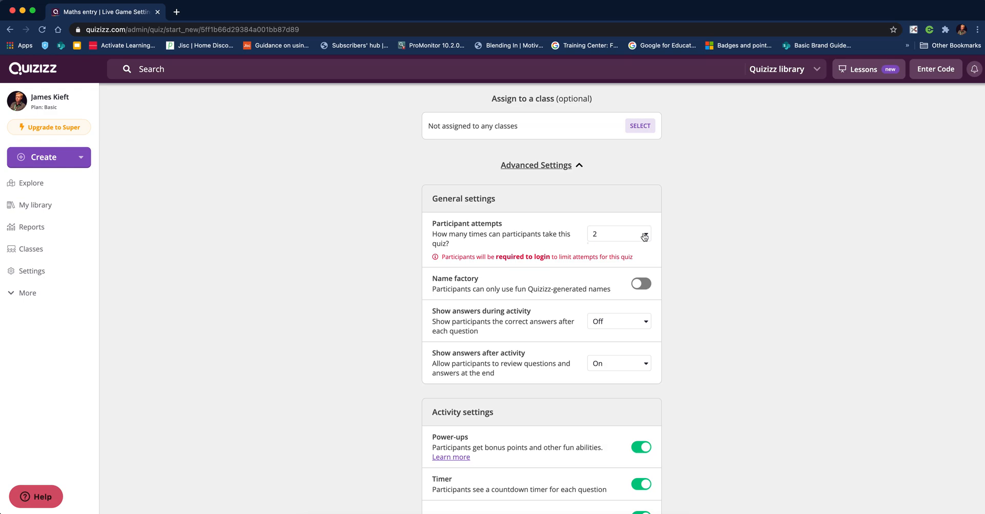
pyautogui.click(618, 233)
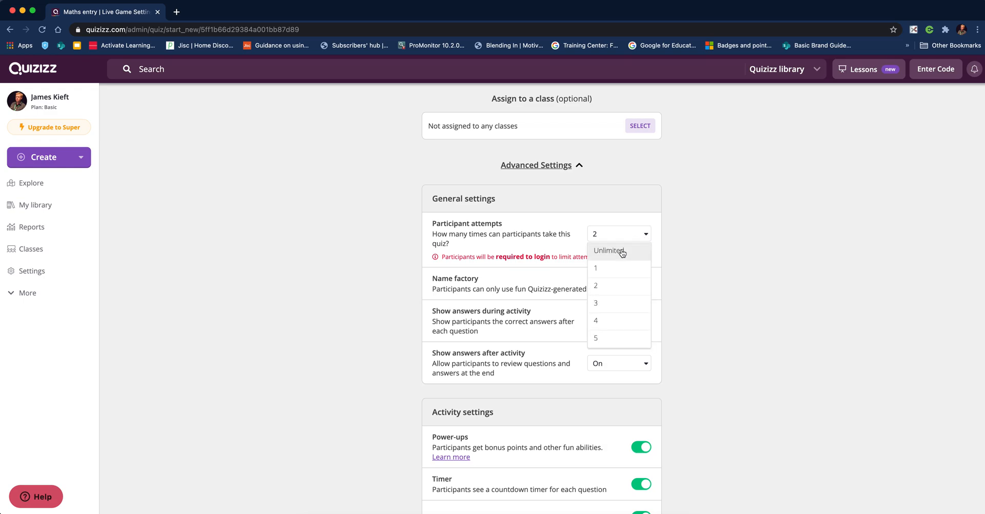
pyautogui.moveTo(609, 254)
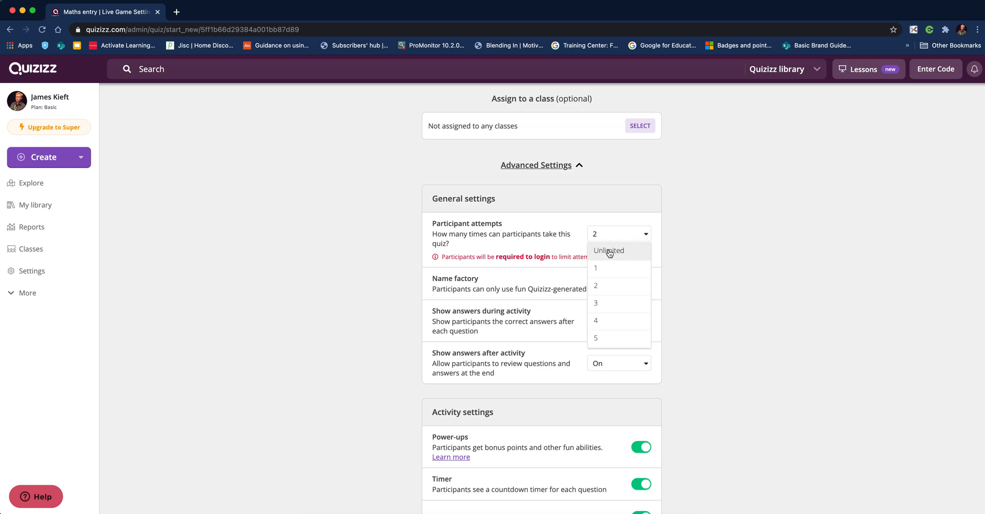
pyautogui.click(608, 250)
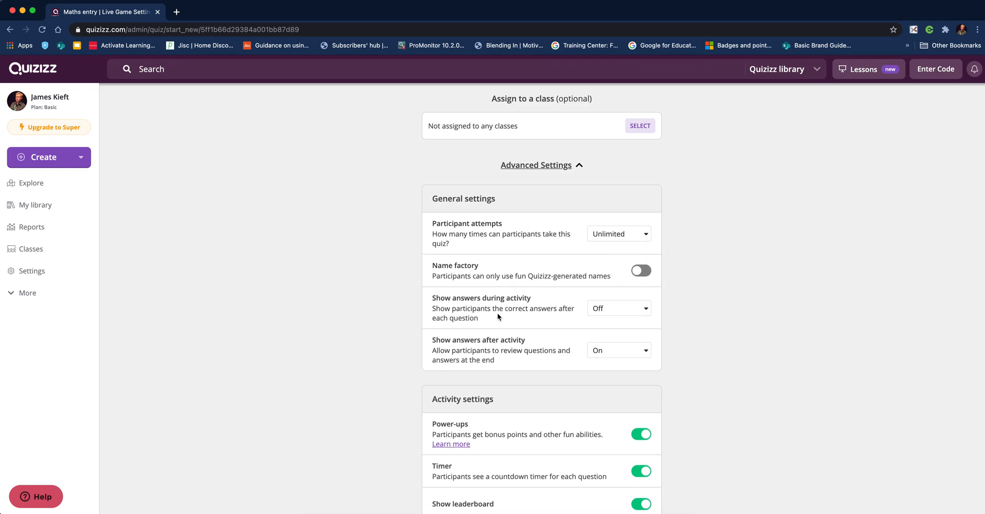
pyautogui.scroll(-3)
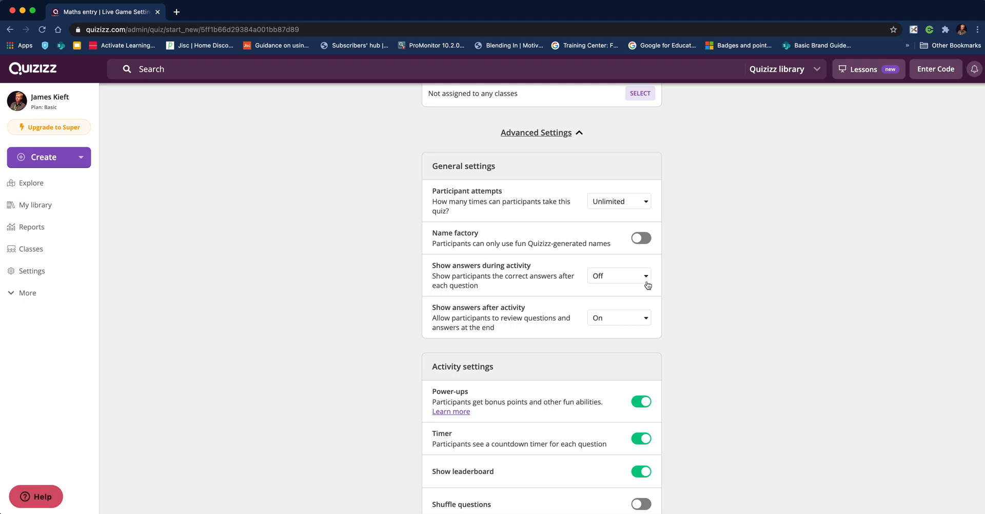
pyautogui.click(618, 275)
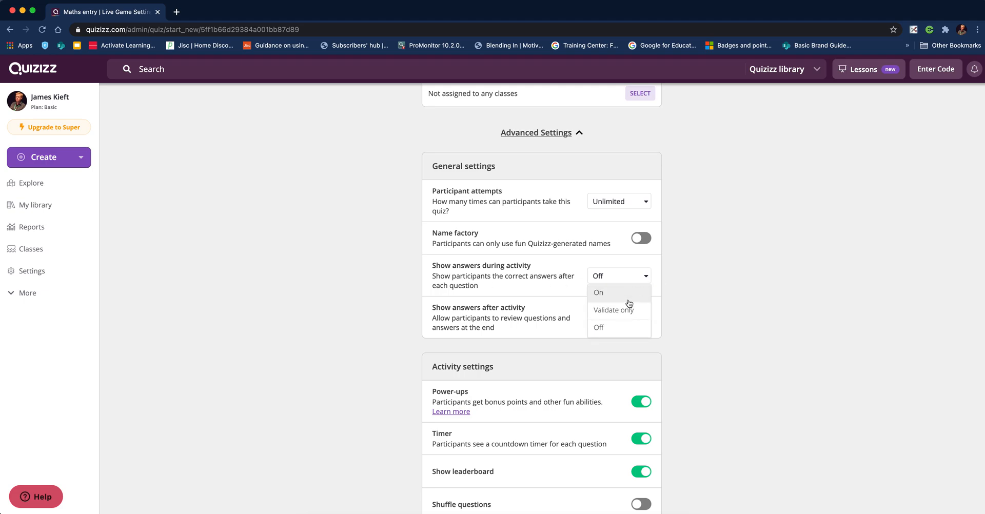
pyautogui.click(619, 318)
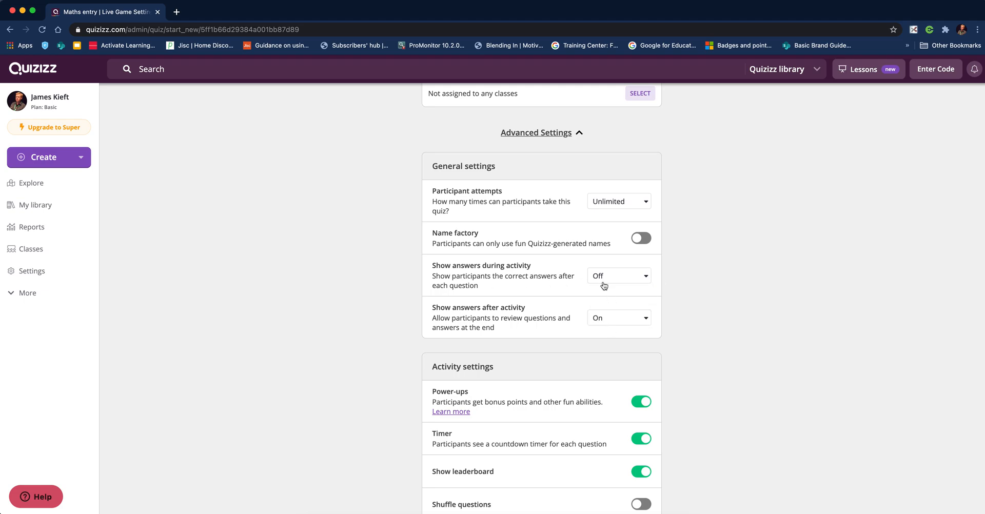
pyautogui.scroll(-3)
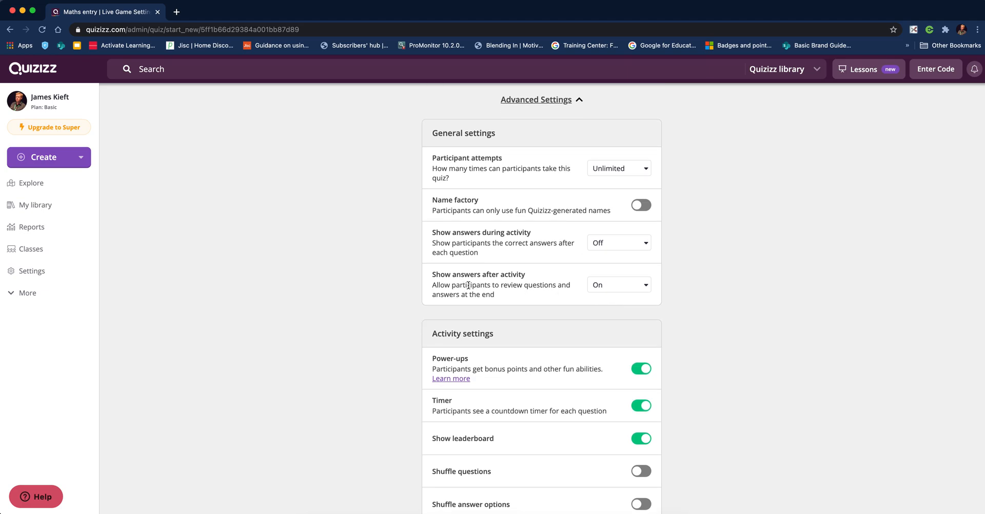
pyautogui.moveTo(630, 294)
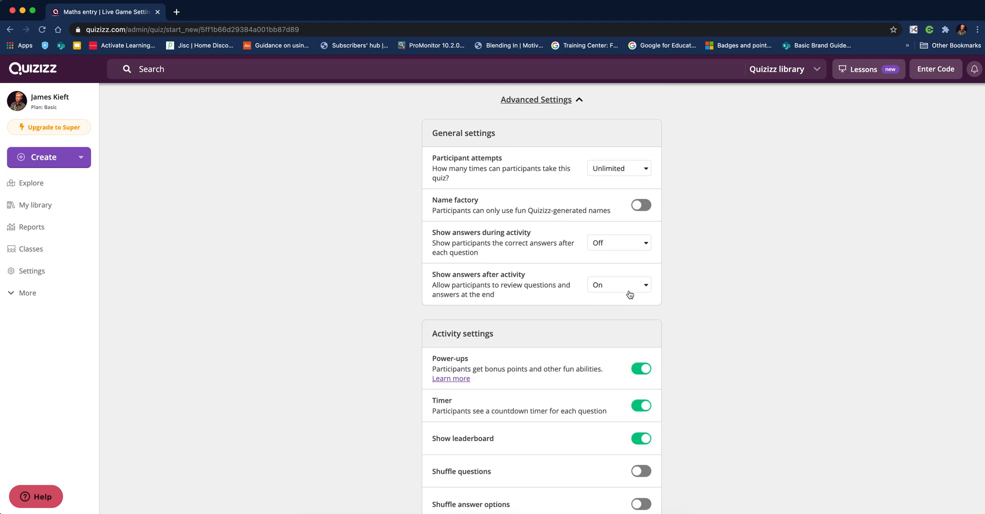
# - Toggle off Power-ups and Show leaderboard, and toggle on Shuffle questions
pyautogui.scroll(-3)
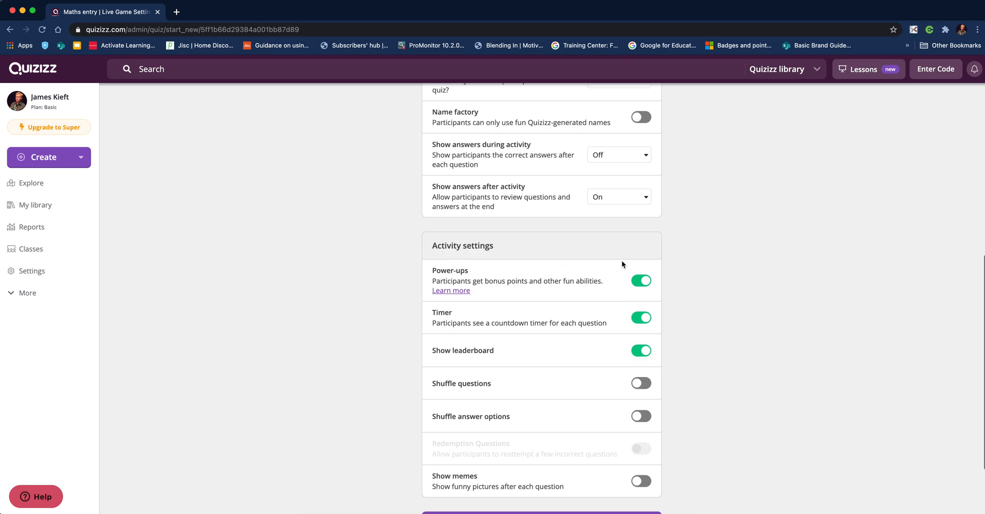
pyautogui.click(641, 281)
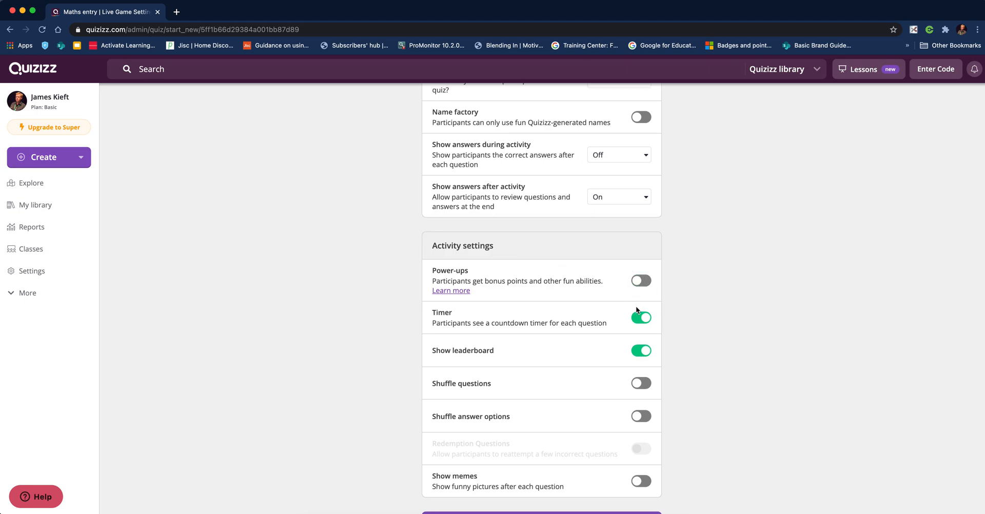
pyautogui.moveTo(518, 333)
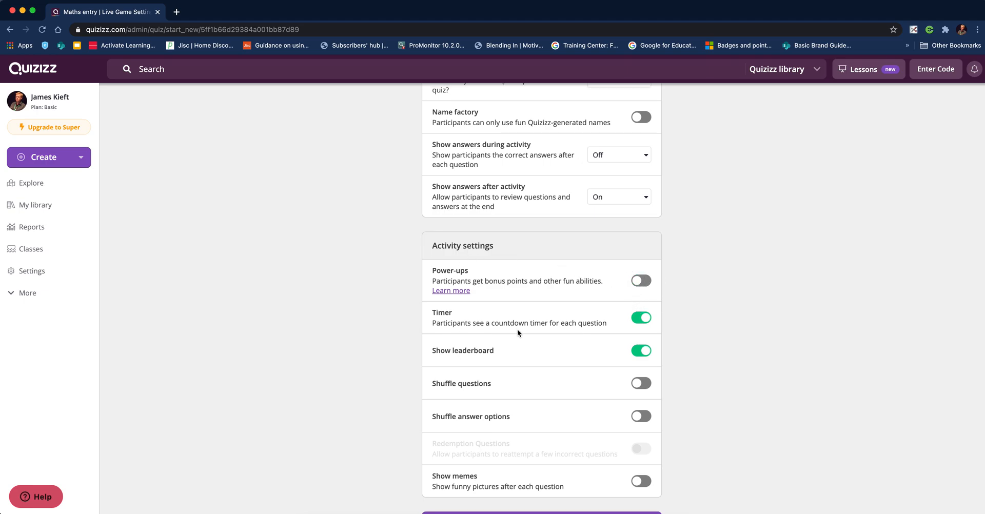
pyautogui.moveTo(565, 336)
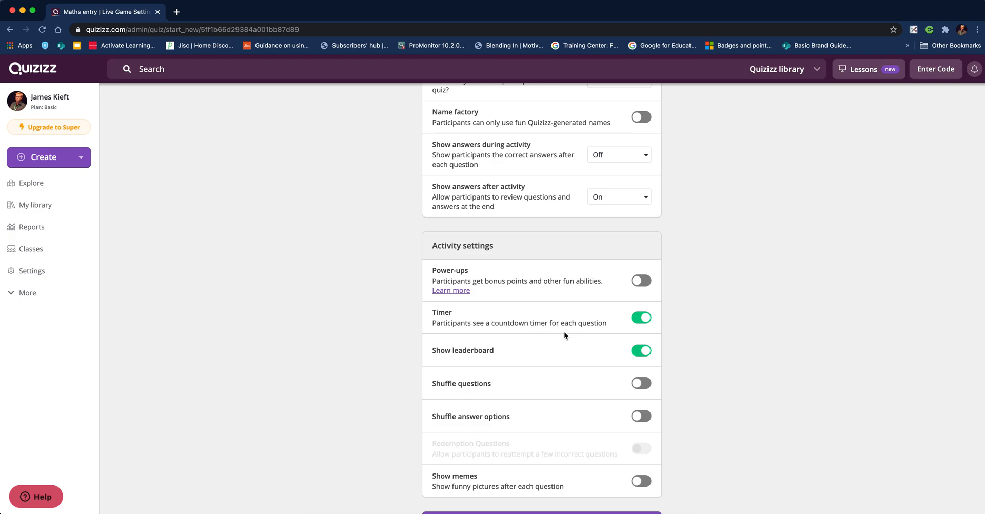
pyautogui.click(641, 350)
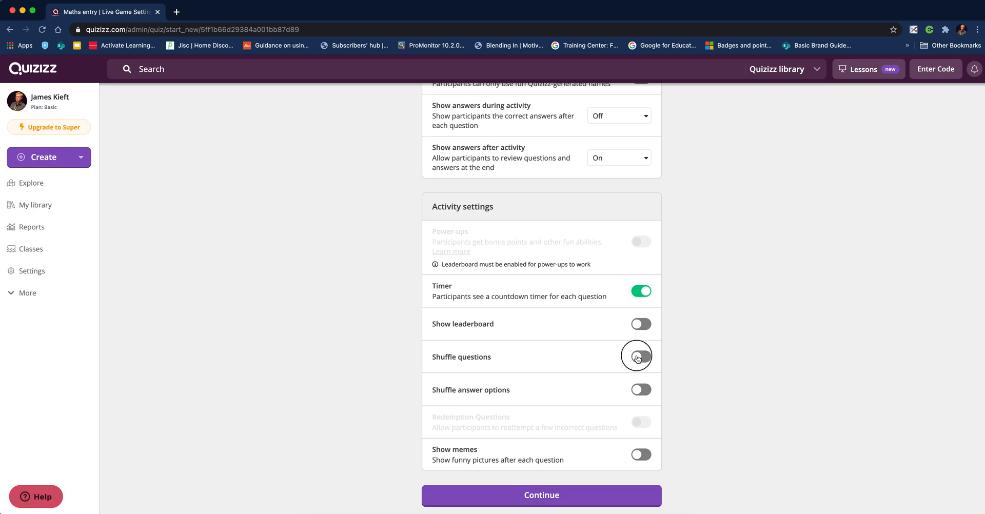
pyautogui.click(641, 357)
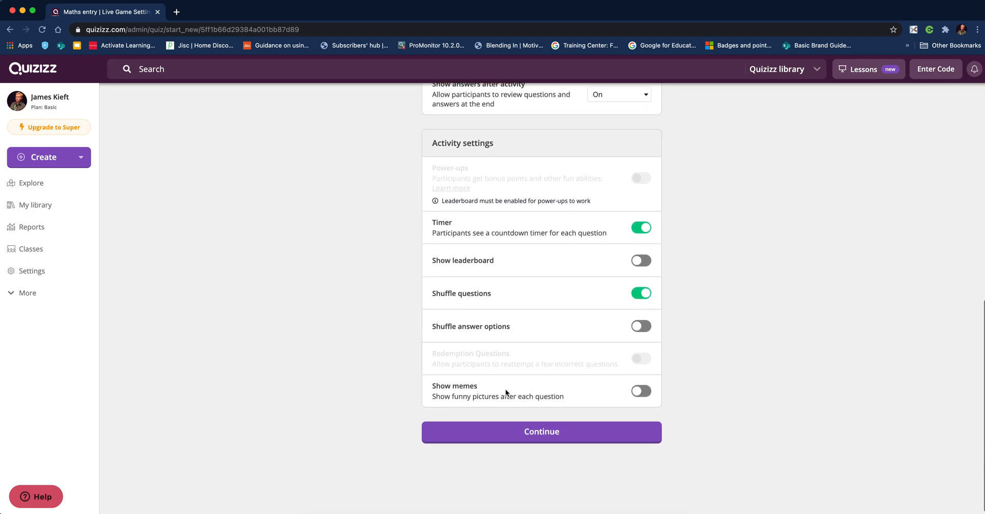
pyautogui.moveTo(528, 338)
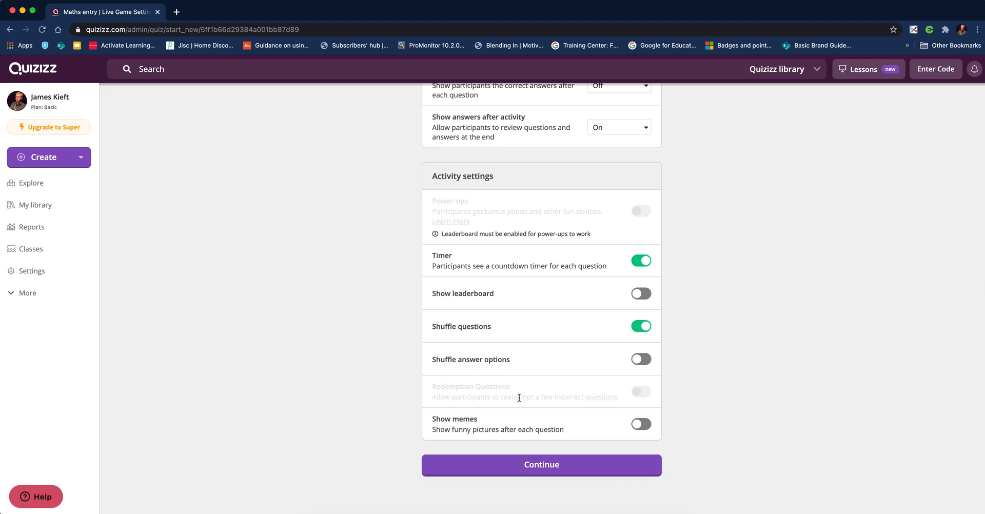
pyautogui.scroll(-3)
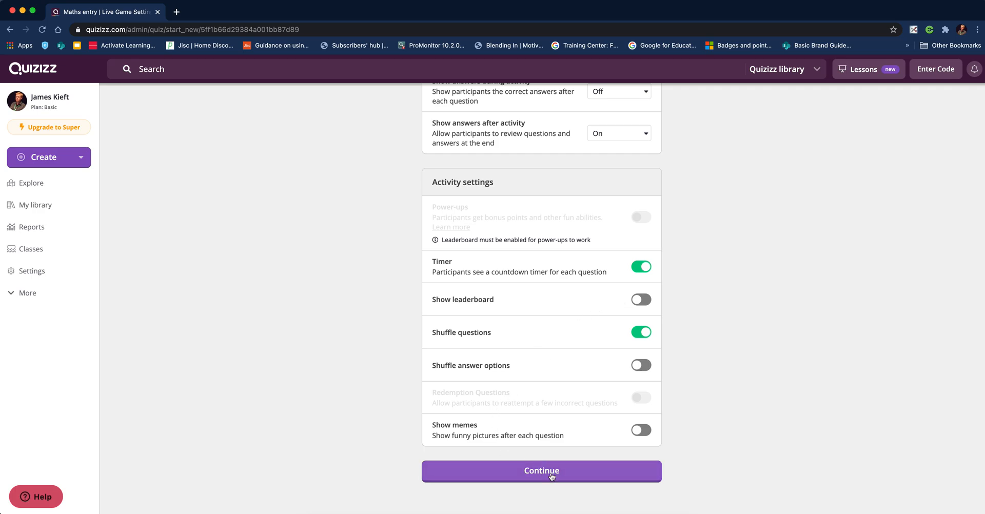
# - Launch the live Maths entry quiz and bring up options for the joinmyquiz.com link (code 413817)
pyautogui.click(541, 471)
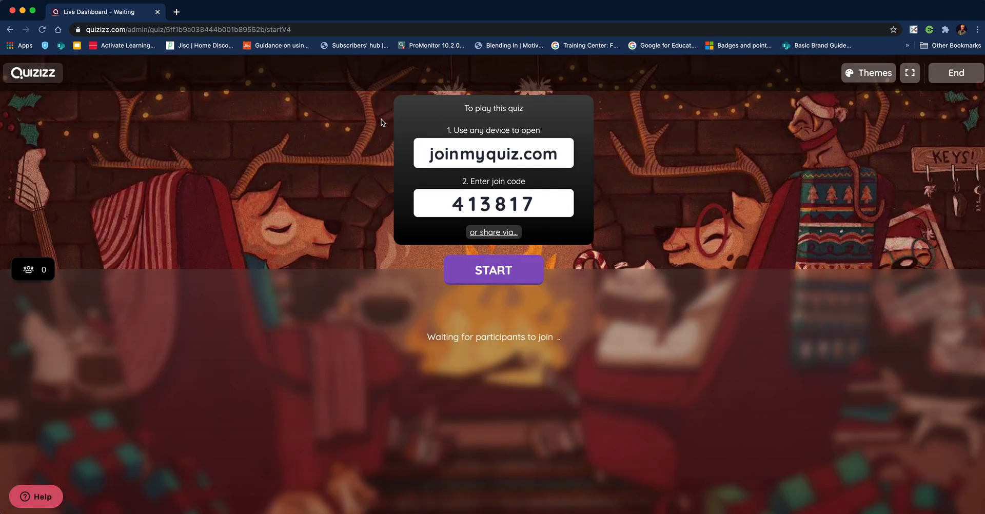
pyautogui.moveTo(494, 153)
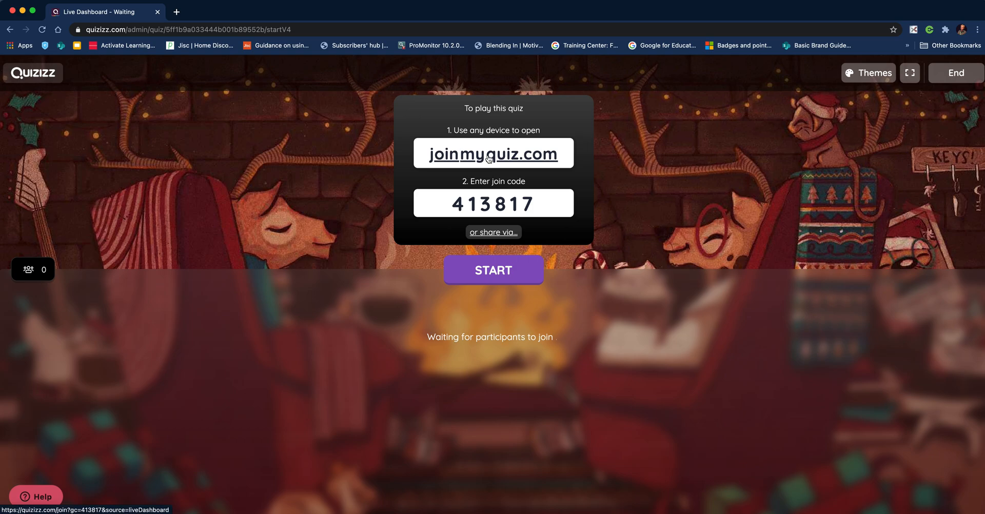
pyautogui.rightClick(494, 153)
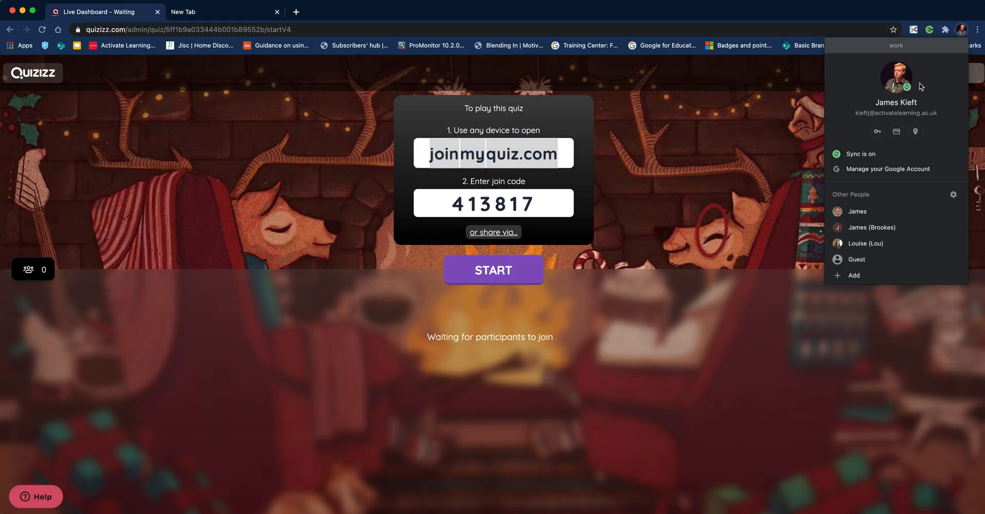
pyautogui.moveTo(857, 211)
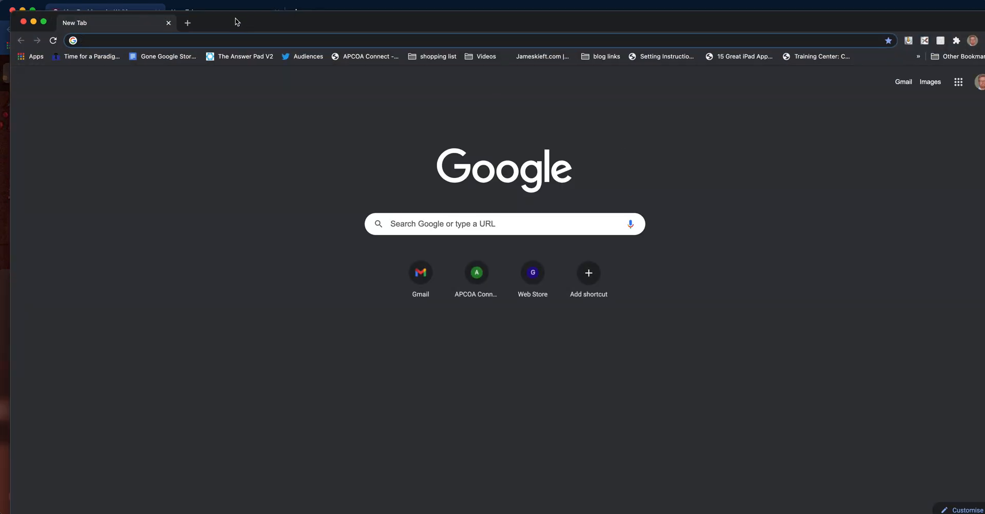
# - Join game 413817 via its join URL as player 'jk'
pyautogui.write('https://quizizz.com/join?gc=413817&source=liveDashboard')
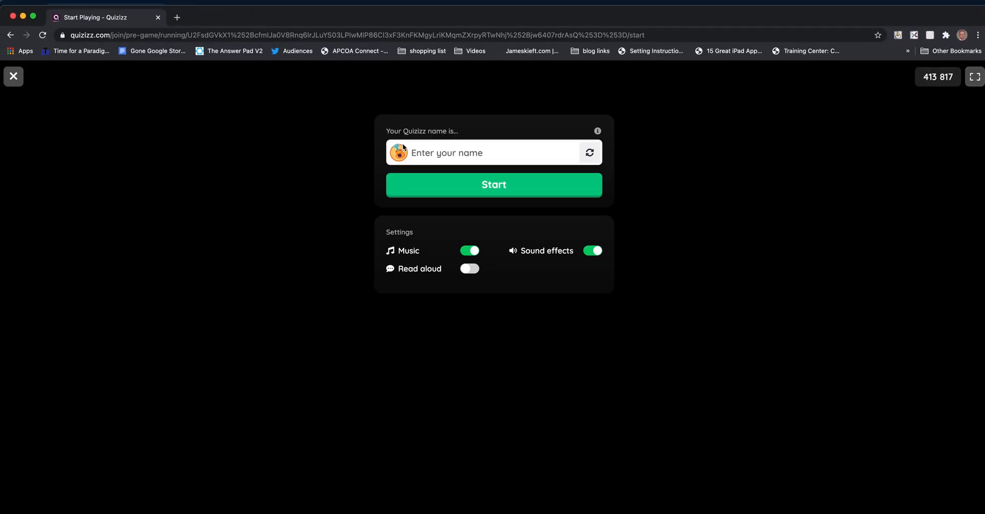
pyautogui.write('jk')
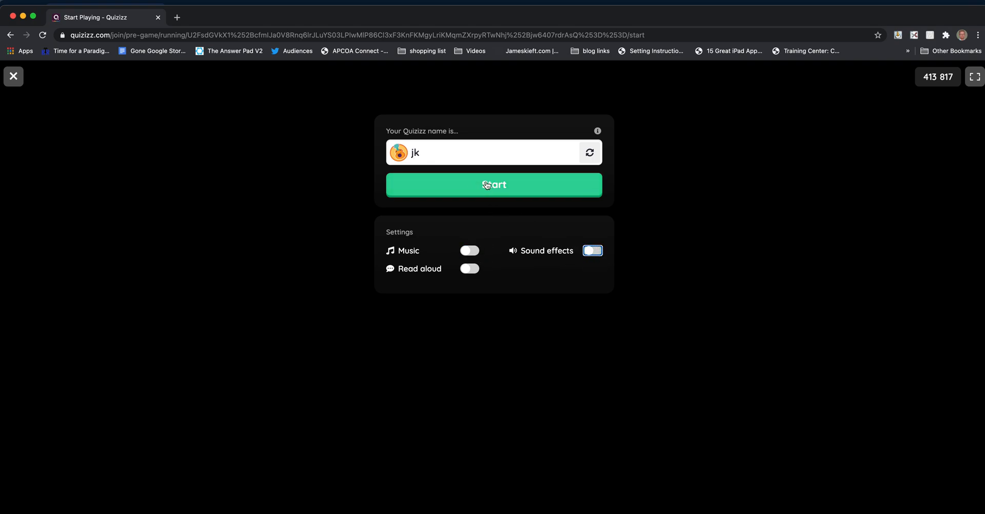
pyautogui.click(494, 185)
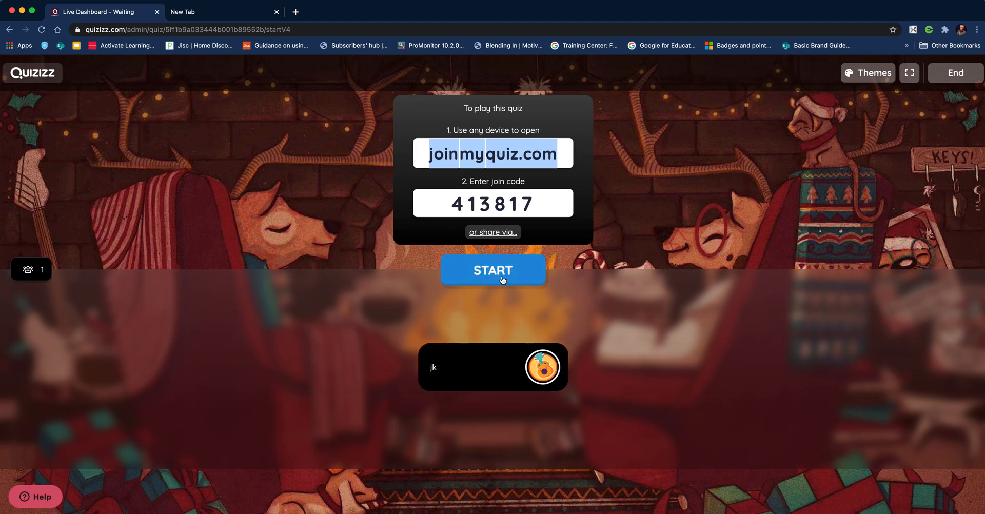
# - Start the live game from the teacher lobby with jk joined
pyautogui.click(493, 270)
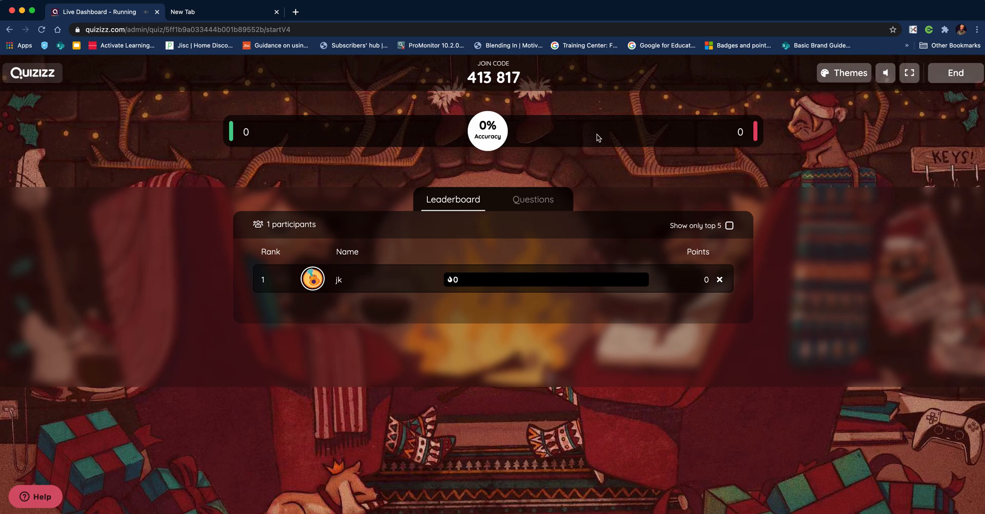
pyautogui.moveTo(966, 34)
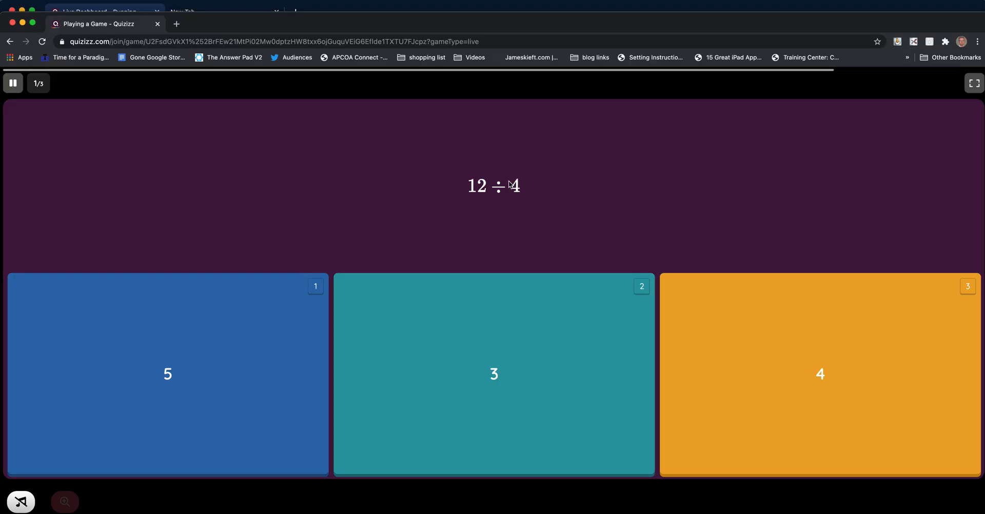
# - Answer 12 ÷ 4 with 3, 6 × 6 with 36, and 7 × 7 with 47
pyautogui.click(494, 374)
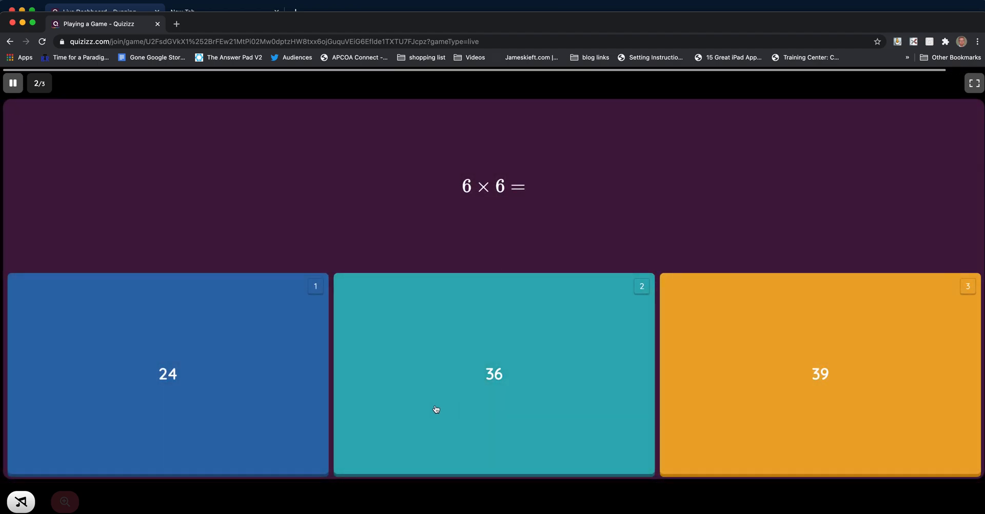
pyautogui.click(493, 374)
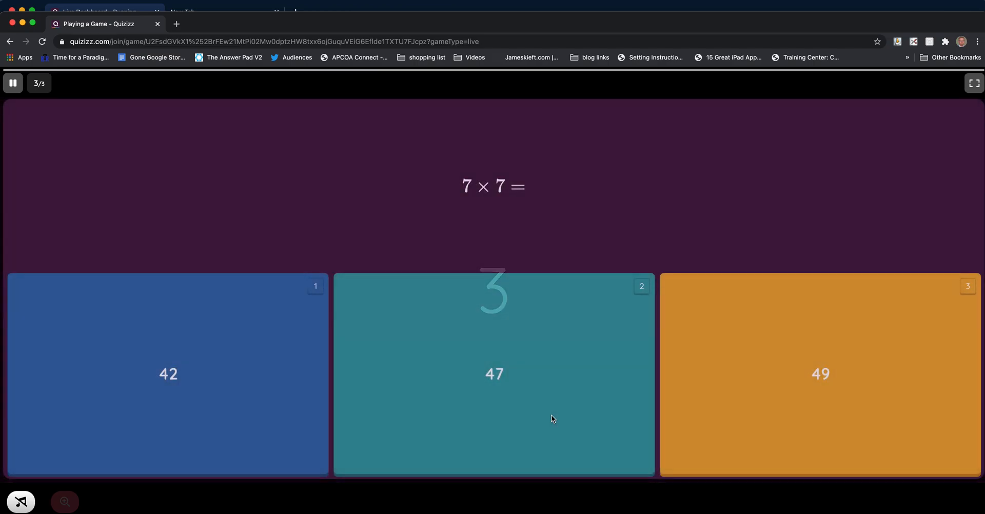
pyautogui.click(494, 374)
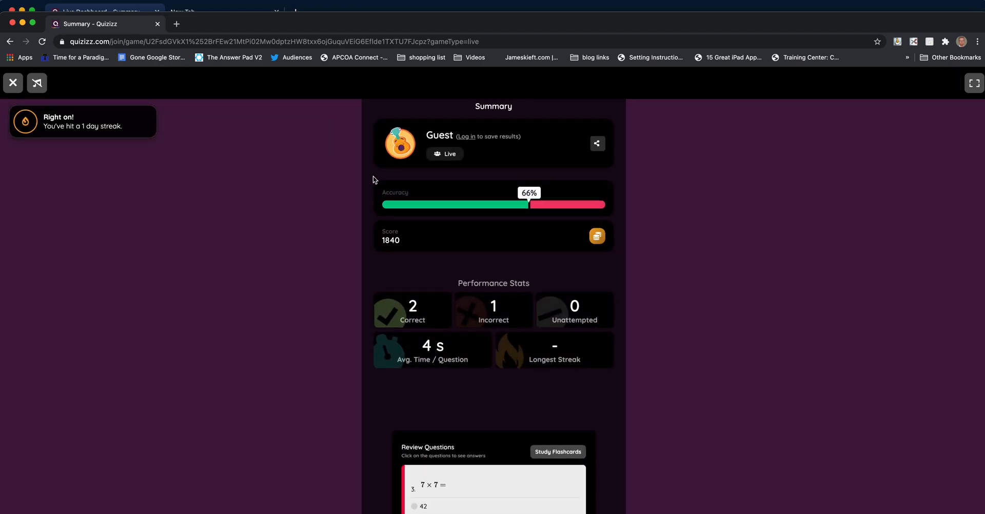
pyautogui.scroll(-3)
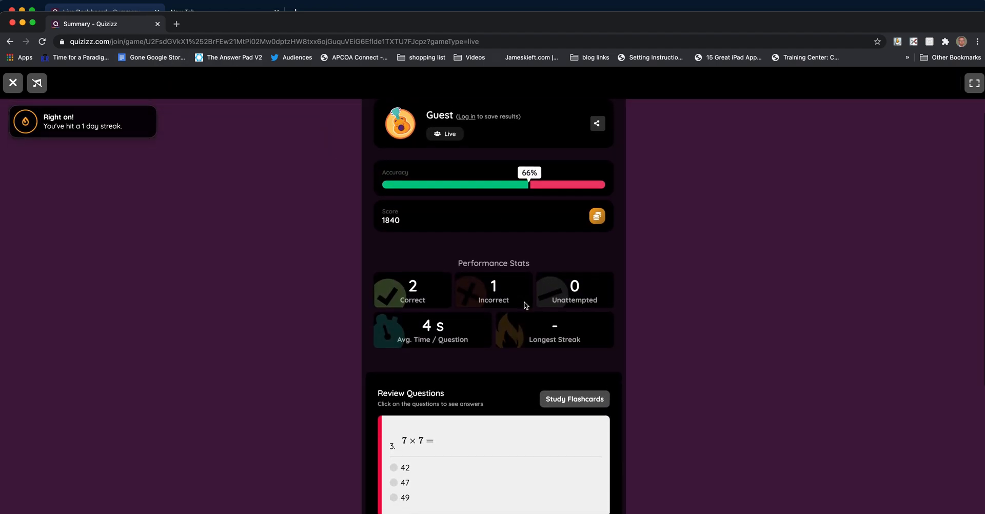
pyautogui.scroll(-3)
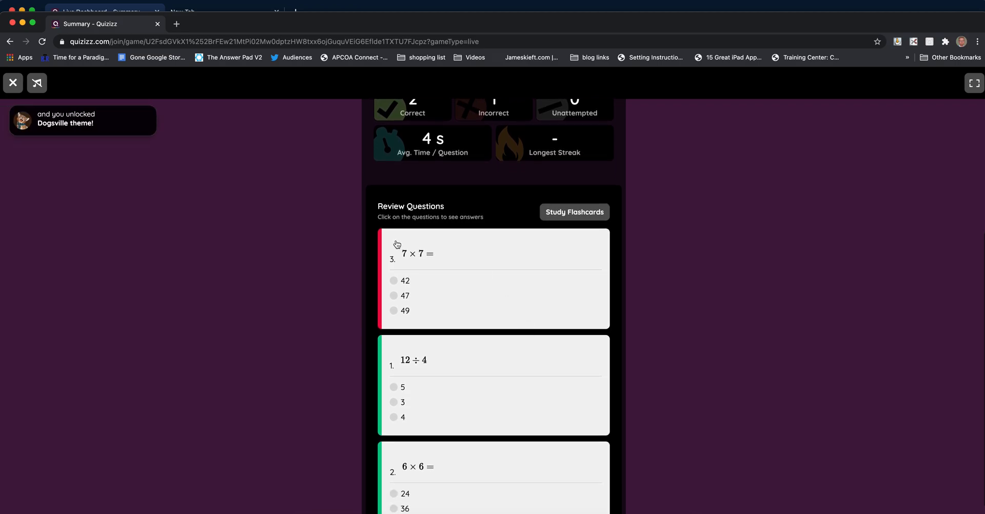
pyautogui.scroll(-3)
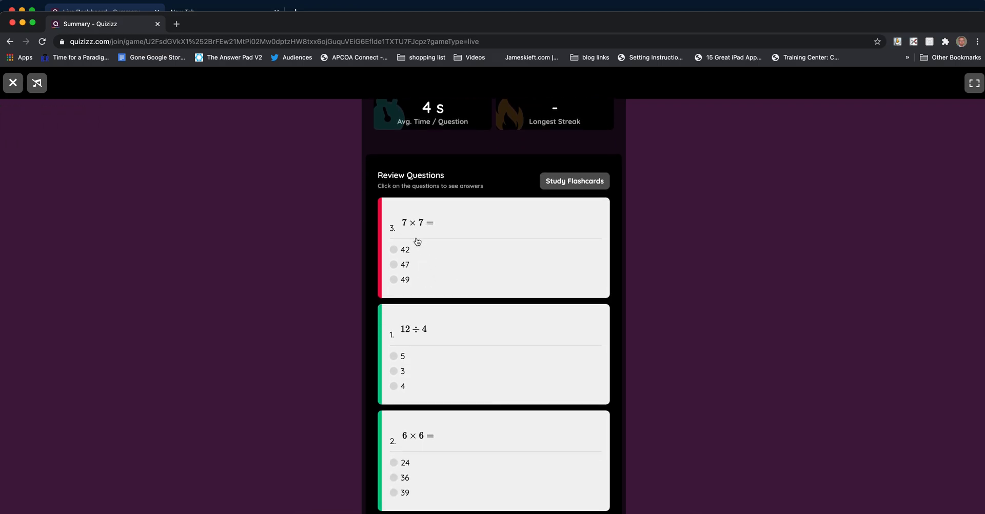
pyautogui.moveTo(448, 246)
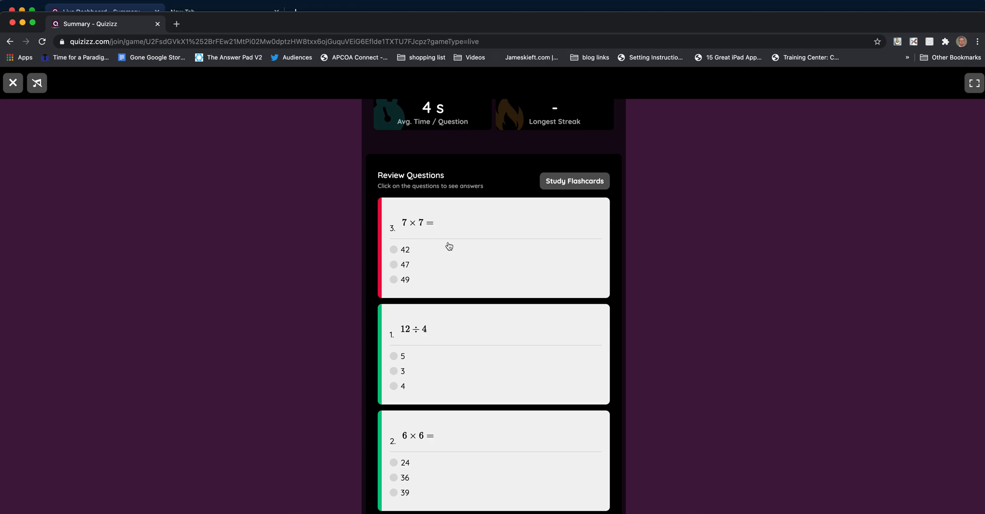
pyautogui.moveTo(421, 246)
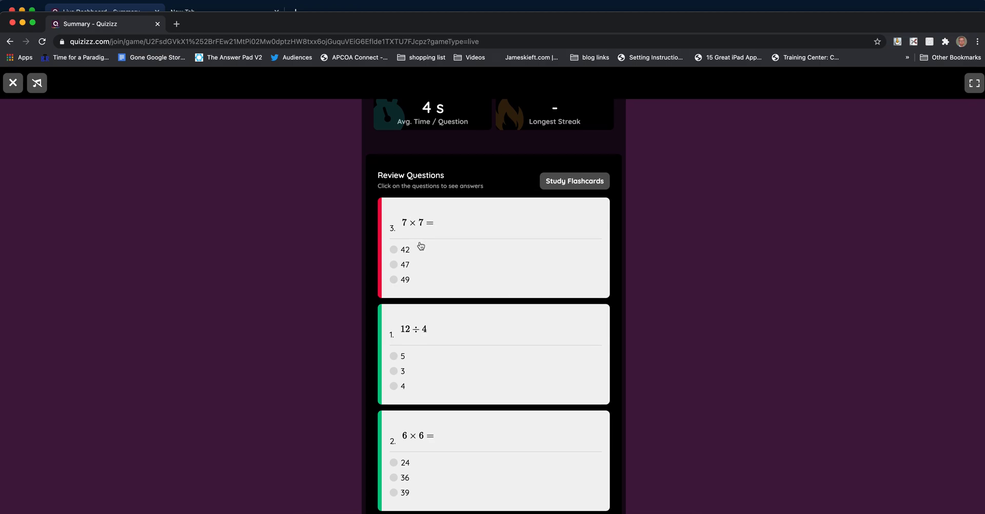
pyautogui.click(417, 223)
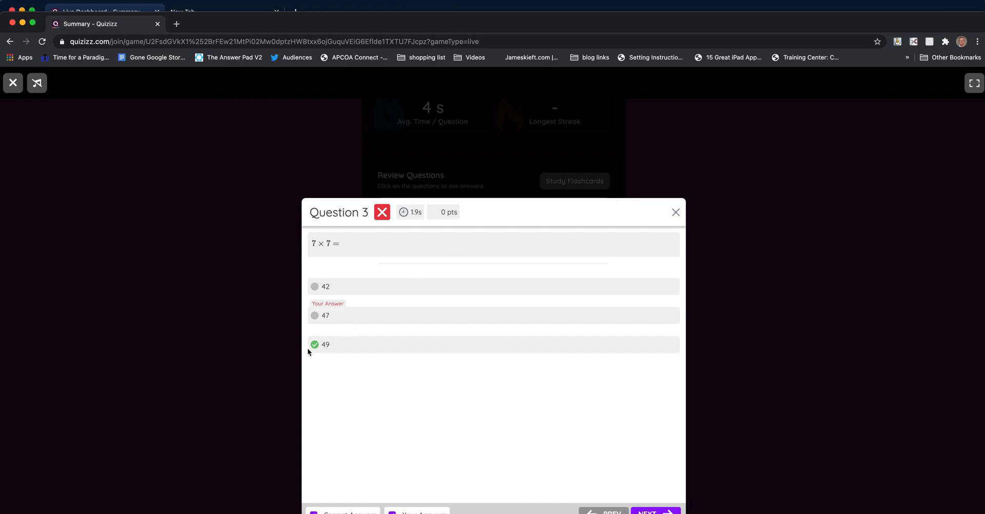
pyautogui.moveTo(350, 293)
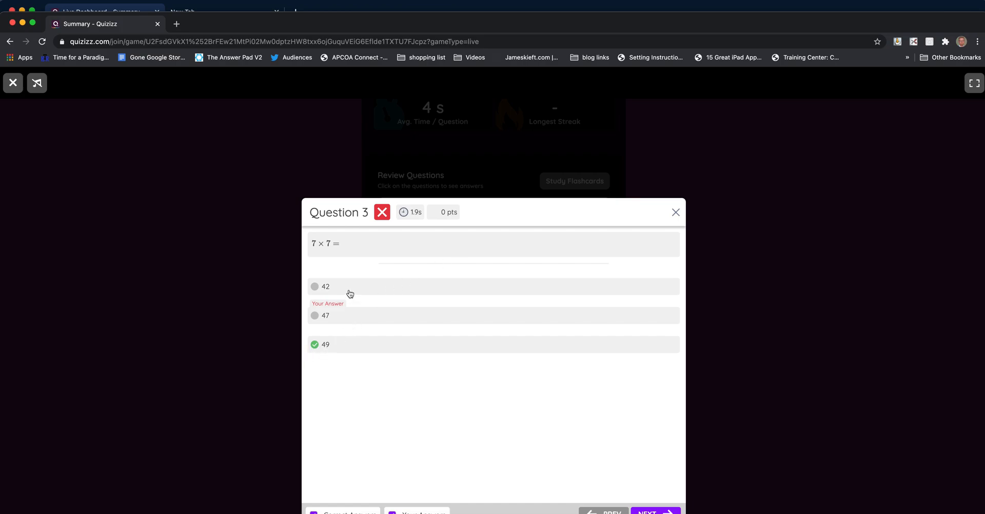
pyautogui.moveTo(324, 349)
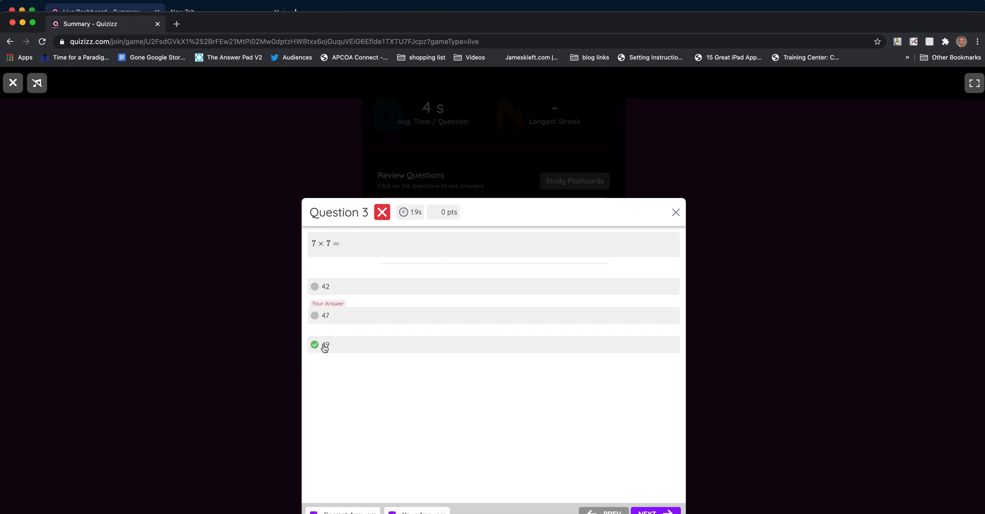
pyautogui.click(602, 511)
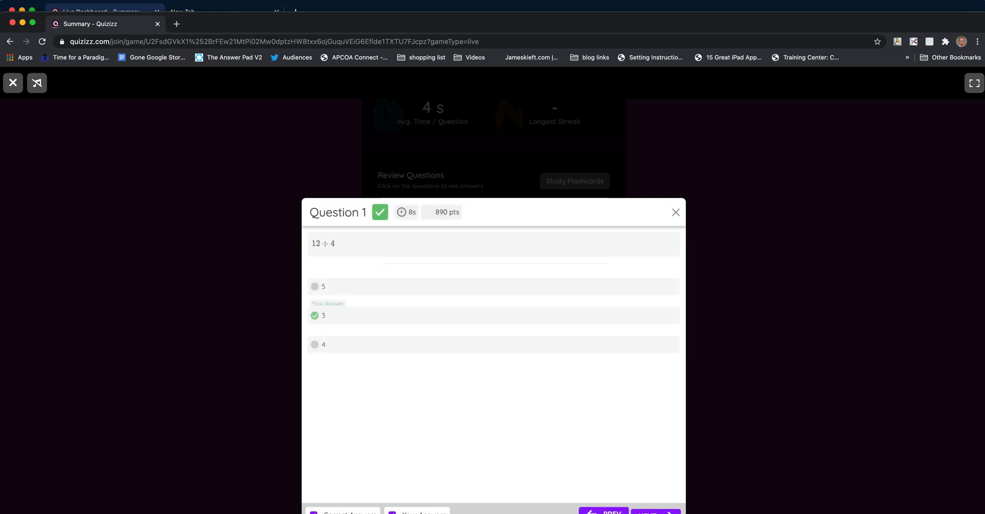
pyautogui.click(655, 512)
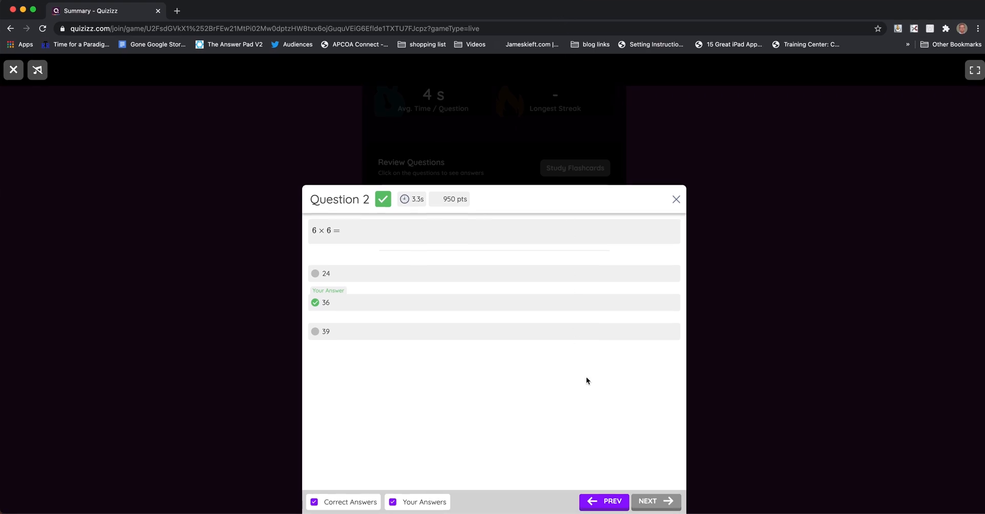
pyautogui.click(603, 501)
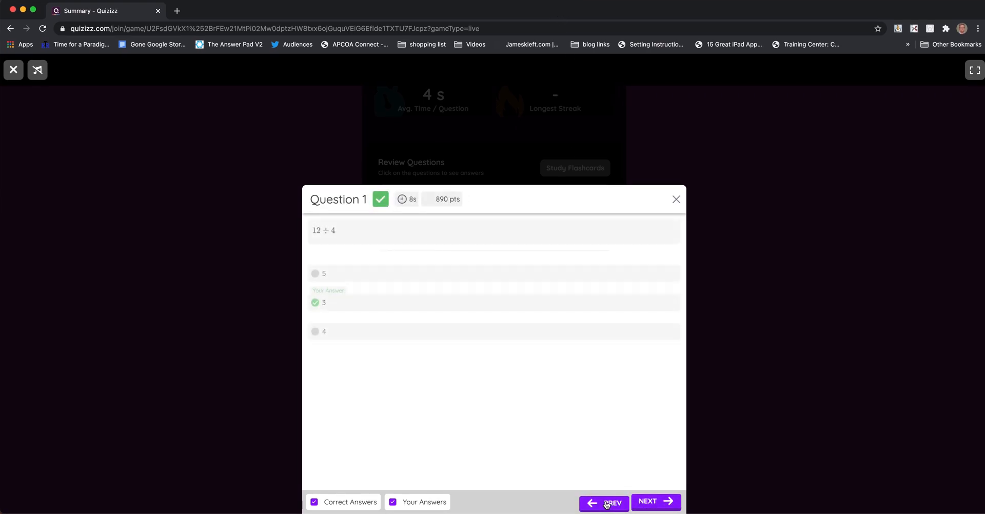
pyautogui.click(655, 501)
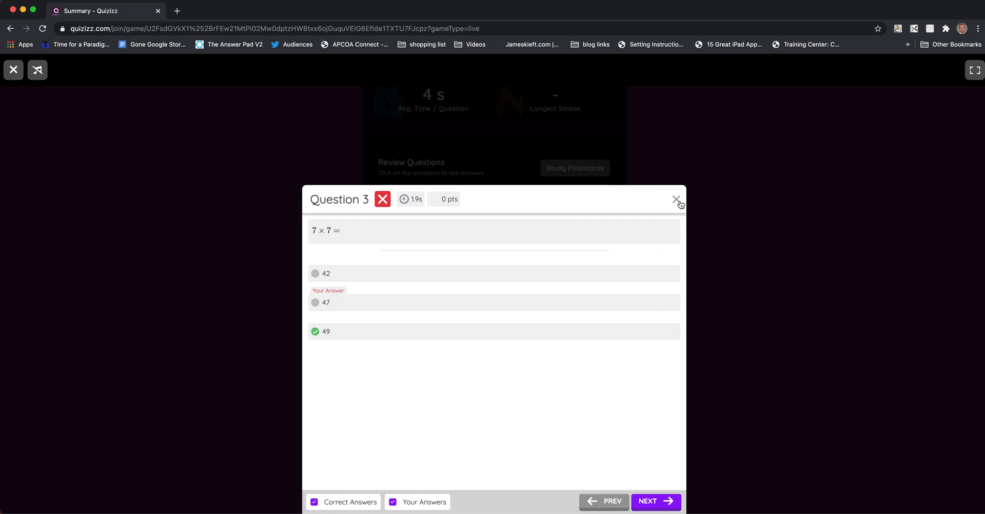
pyautogui.click(677, 201)
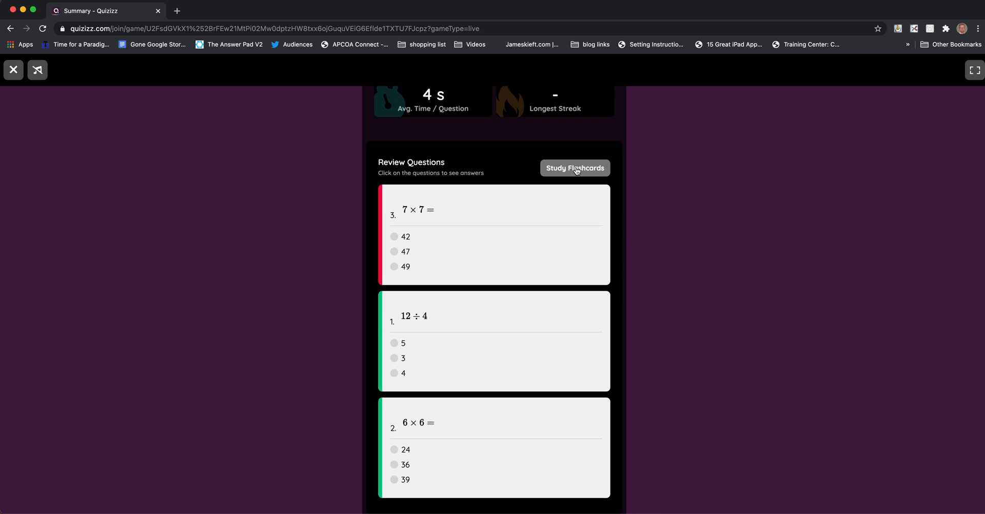
# - Open the quiz flashcards, flip one to reveal its answer, then return to the teacher dashboard
pyautogui.click(574, 168)
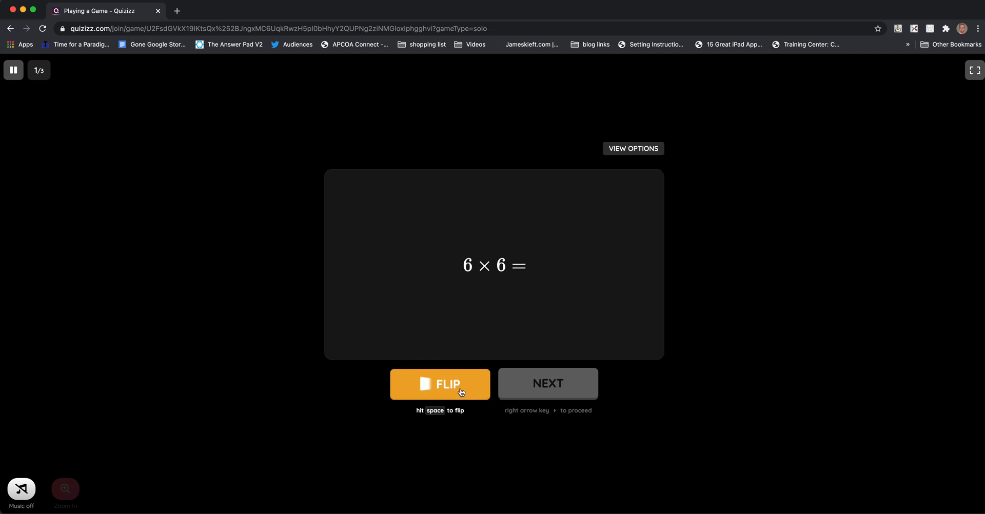
pyautogui.click(439, 384)
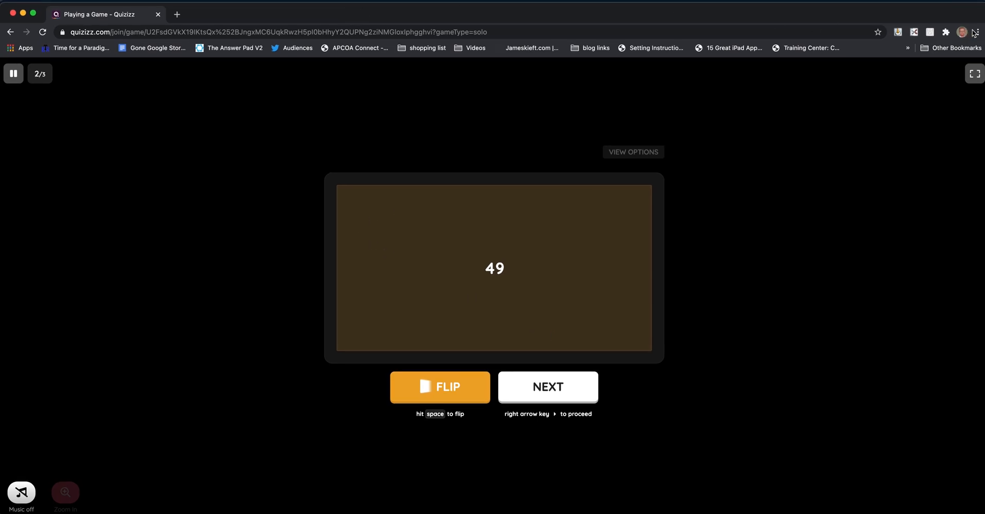
pyautogui.click(962, 32)
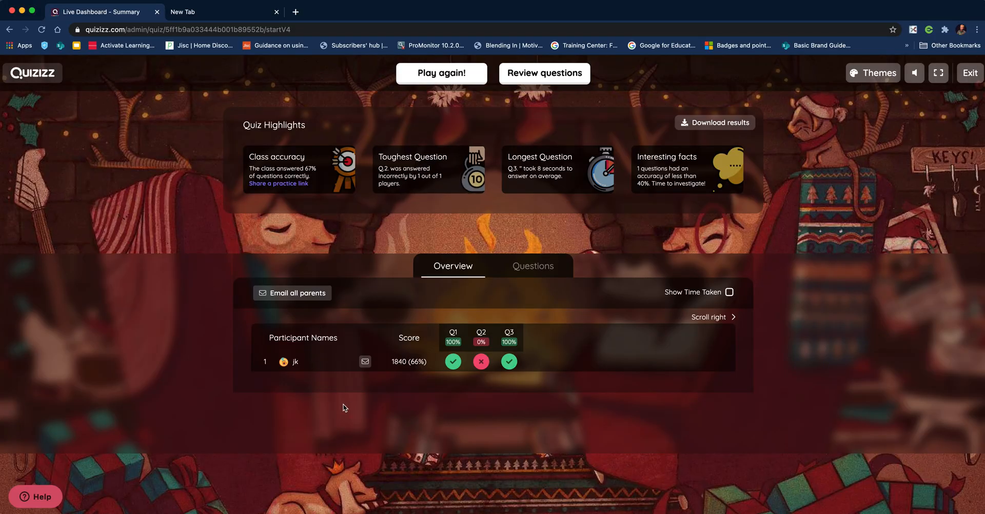
pyautogui.moveTo(365, 362)
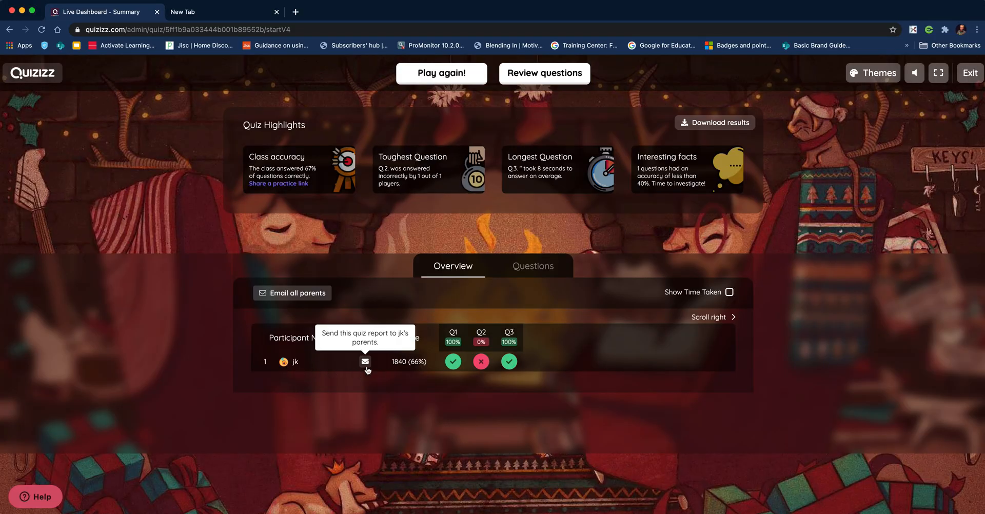
pyautogui.moveTo(476, 368)
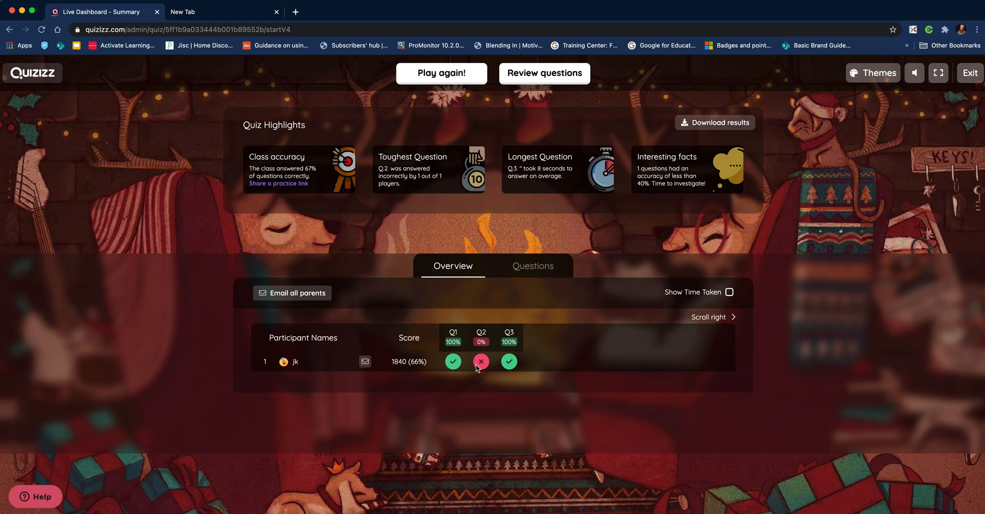
pyautogui.moveTo(580, 405)
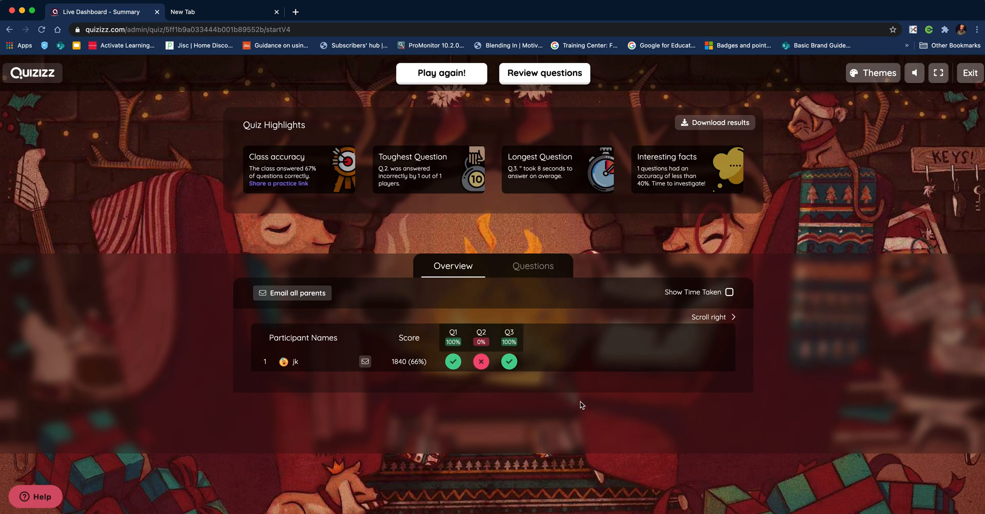
pyautogui.click(532, 266)
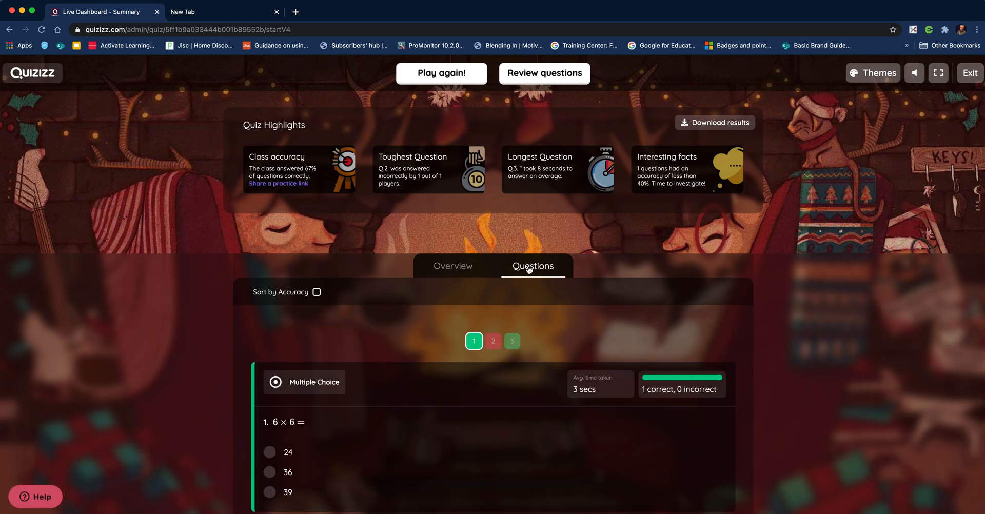
pyautogui.scroll(-3)
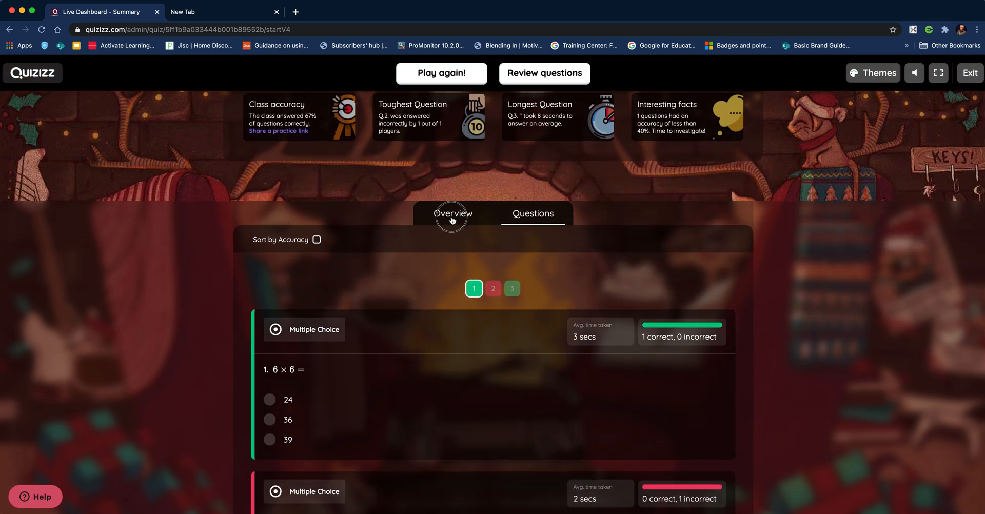
pyautogui.click(452, 214)
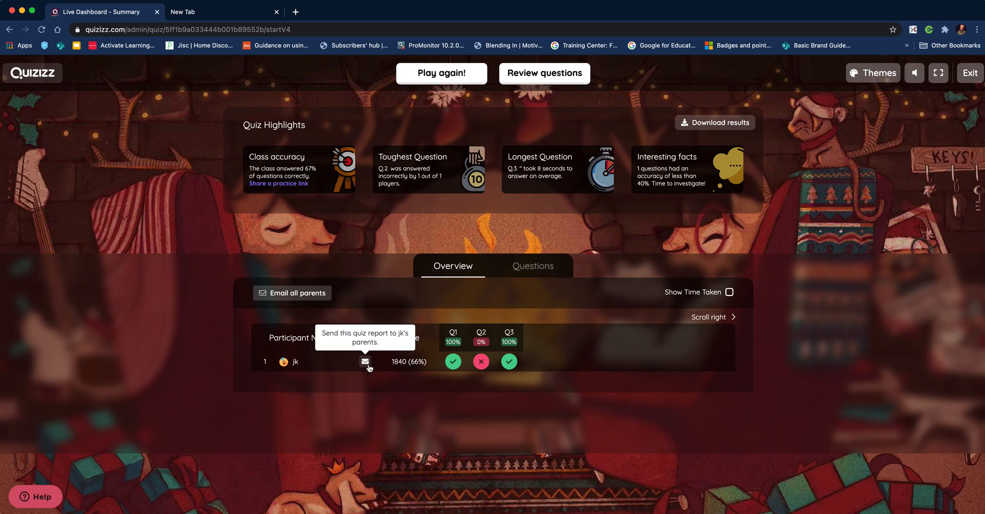
pyautogui.moveTo(662, 287)
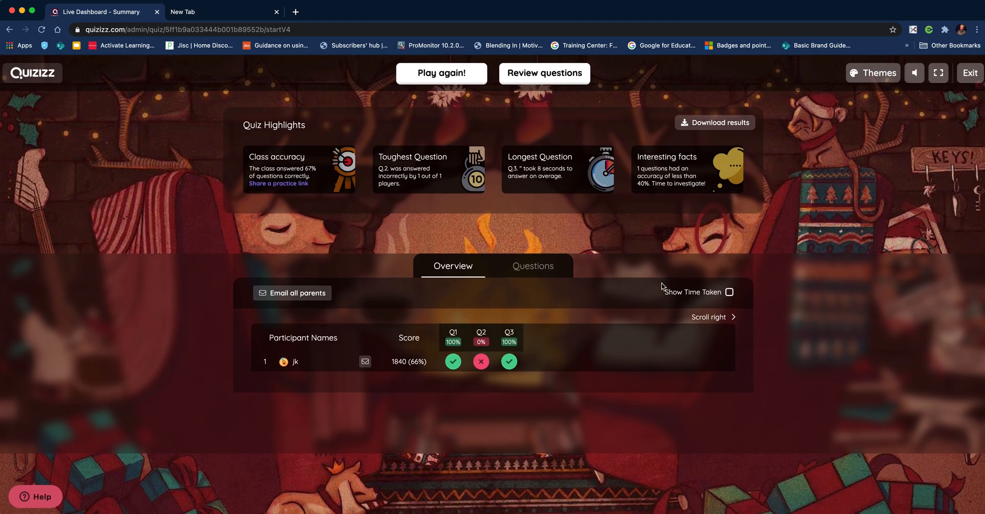